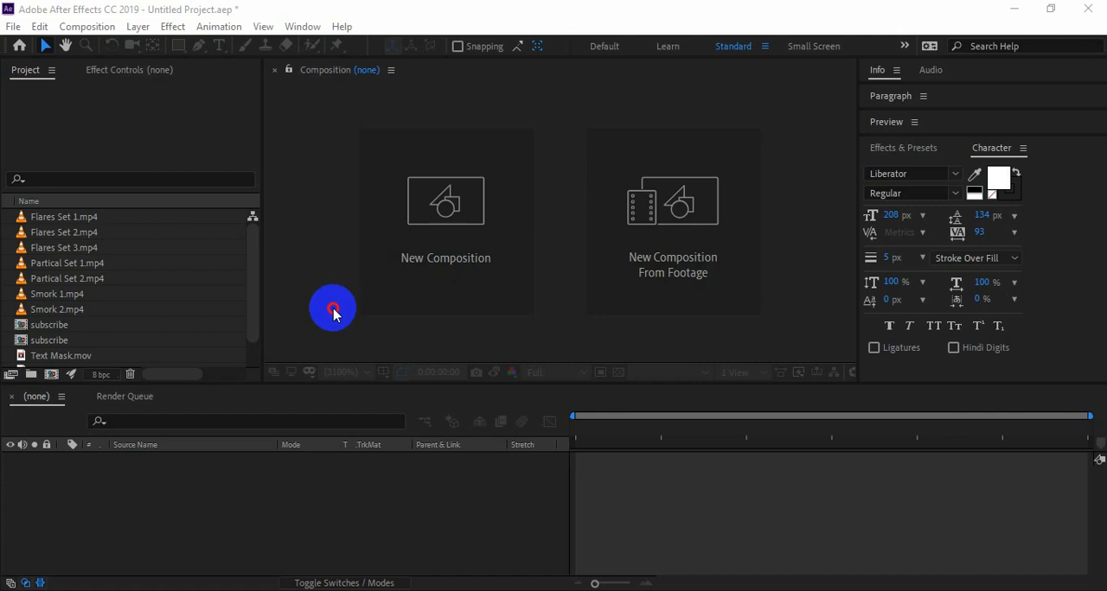
mouse_move(419, 227)
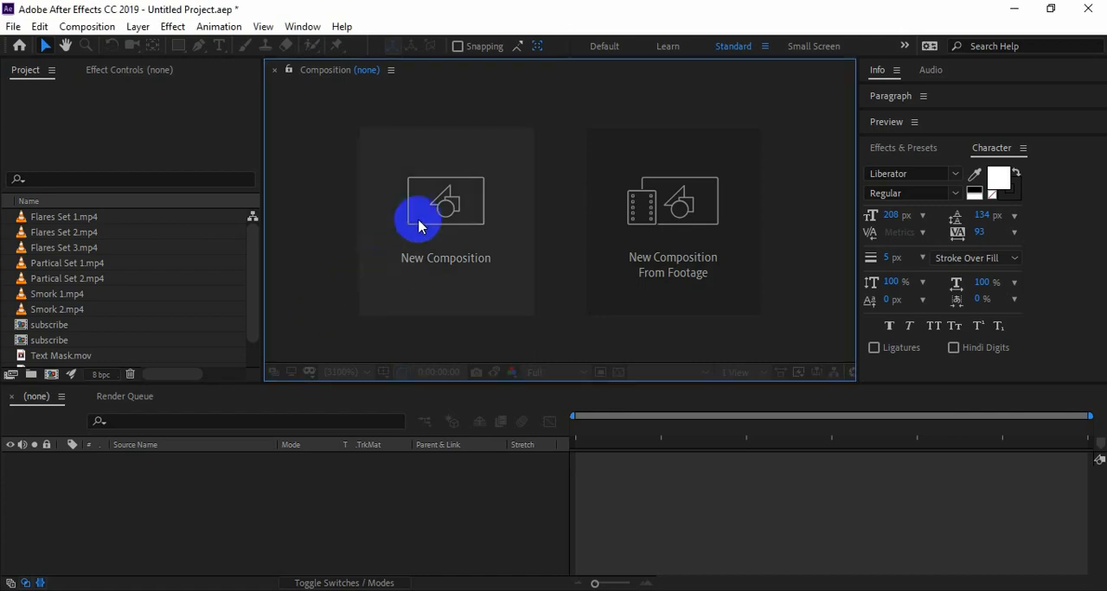
Create a 1920×1080, 25 fps, 10-second composition named 'flares and particles'
click(446, 208)
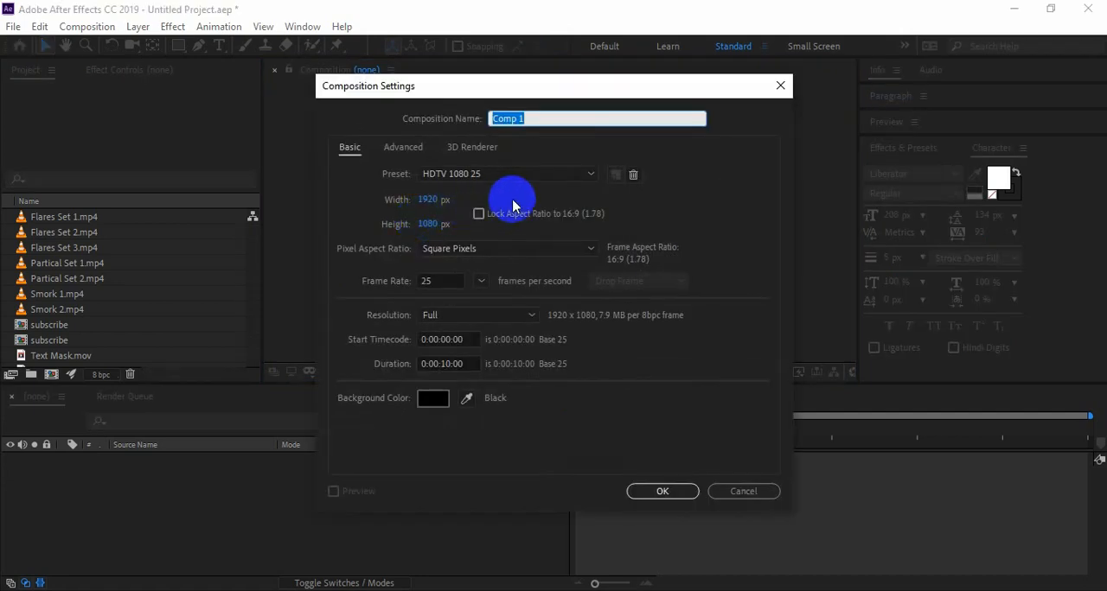
text(flares and partic)
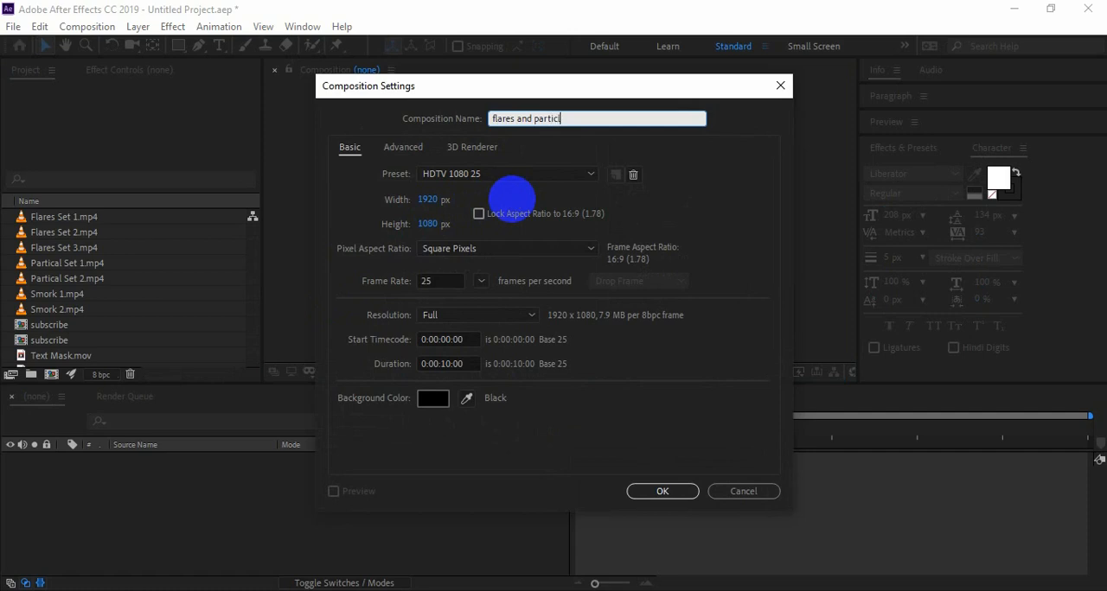
click(663, 492)
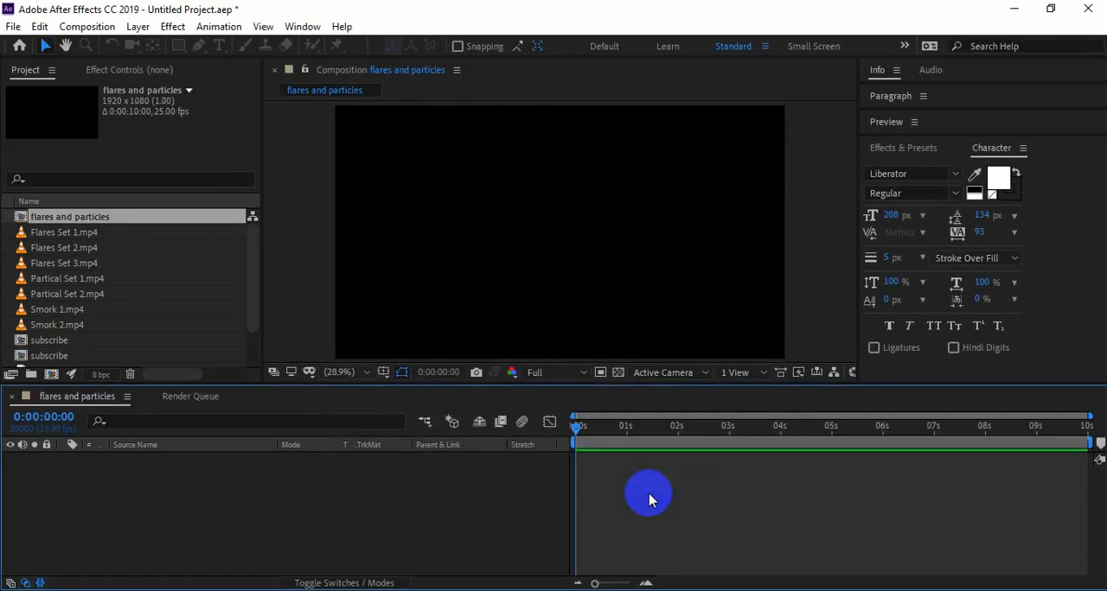
Add a centred white text layer reading SUBSCRIBE to the composition
right_click(648, 500)
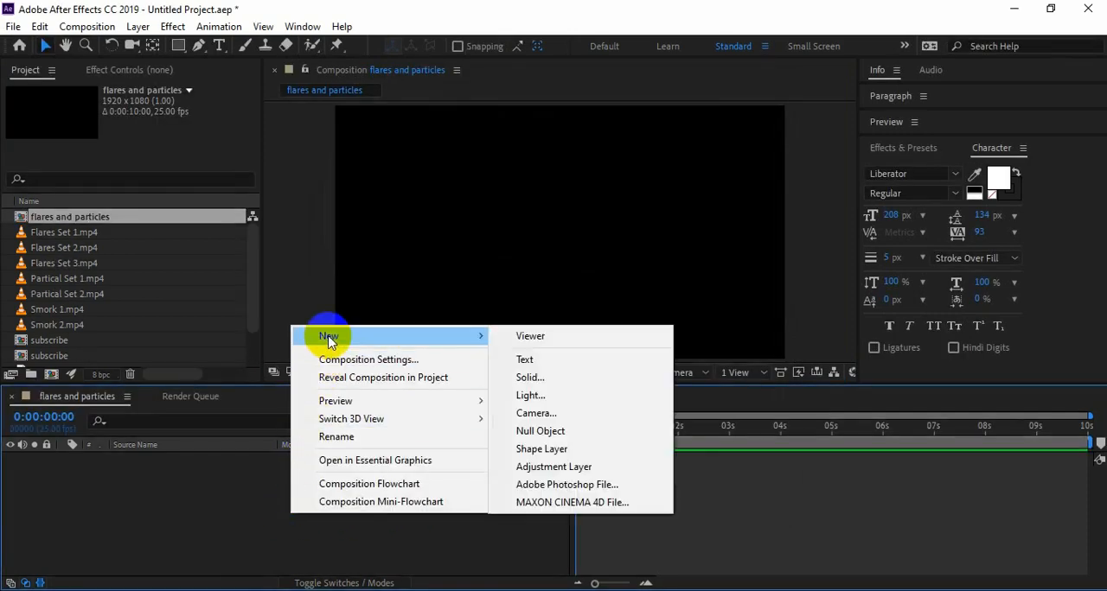
mouse_move(530, 378)
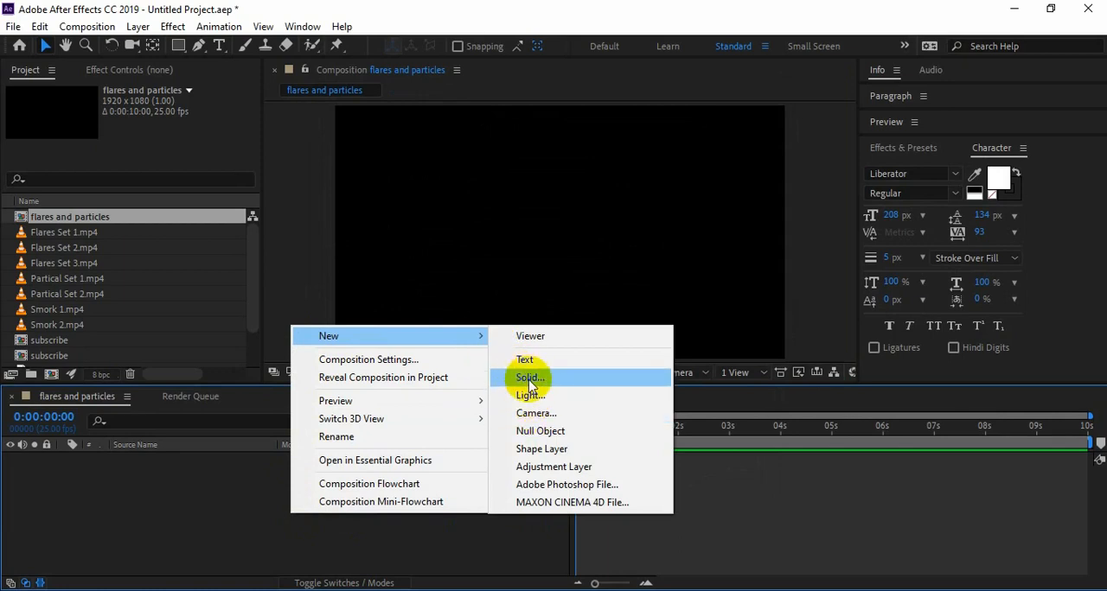
click(524, 360)
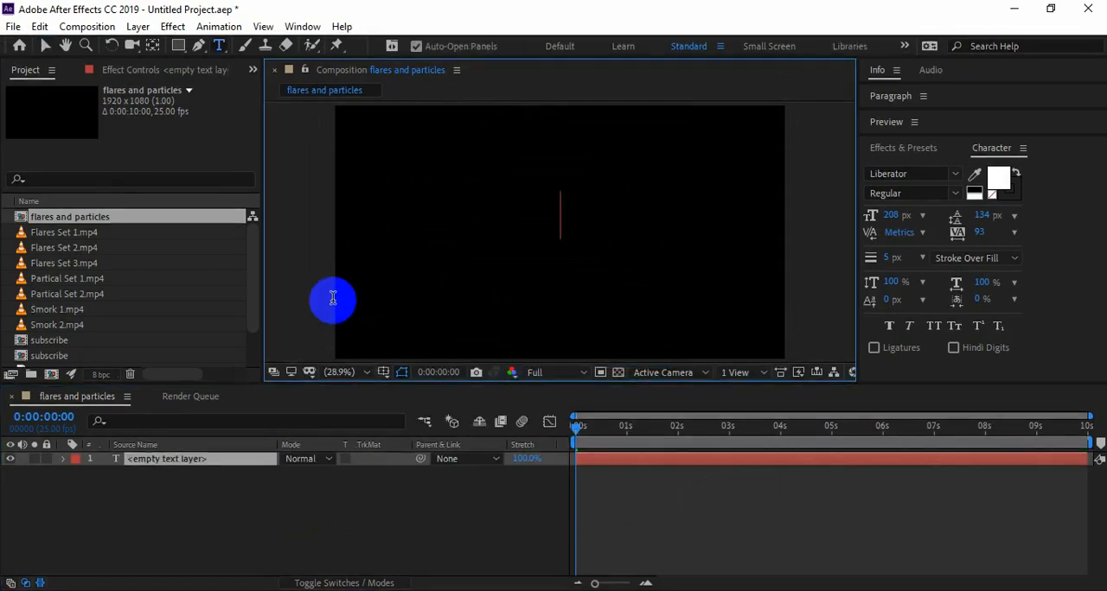
text(SUBSCRIBE)
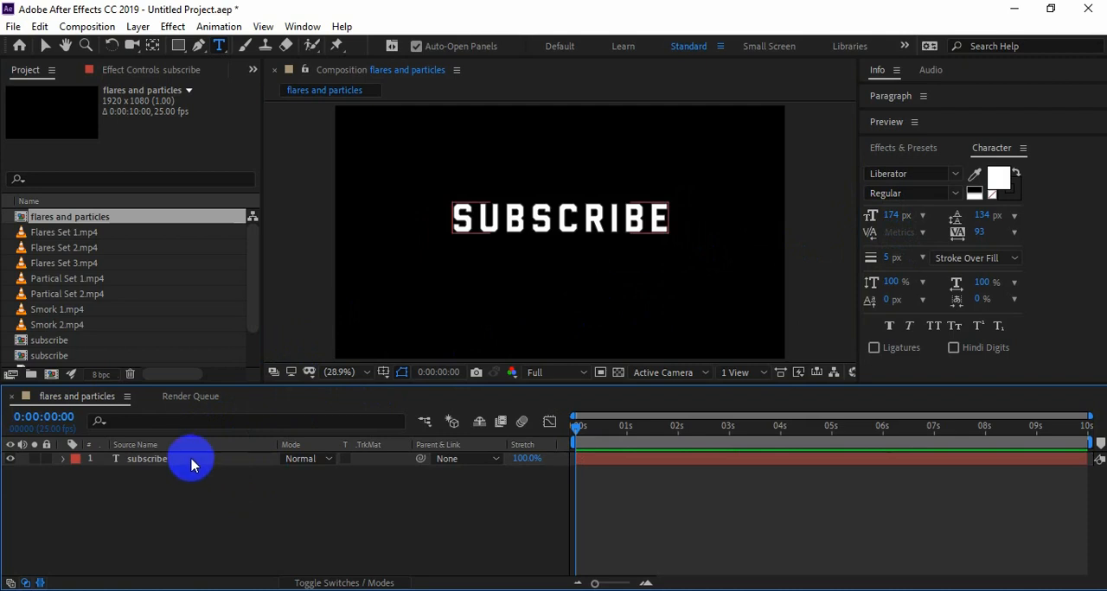
scroll(down, 3)
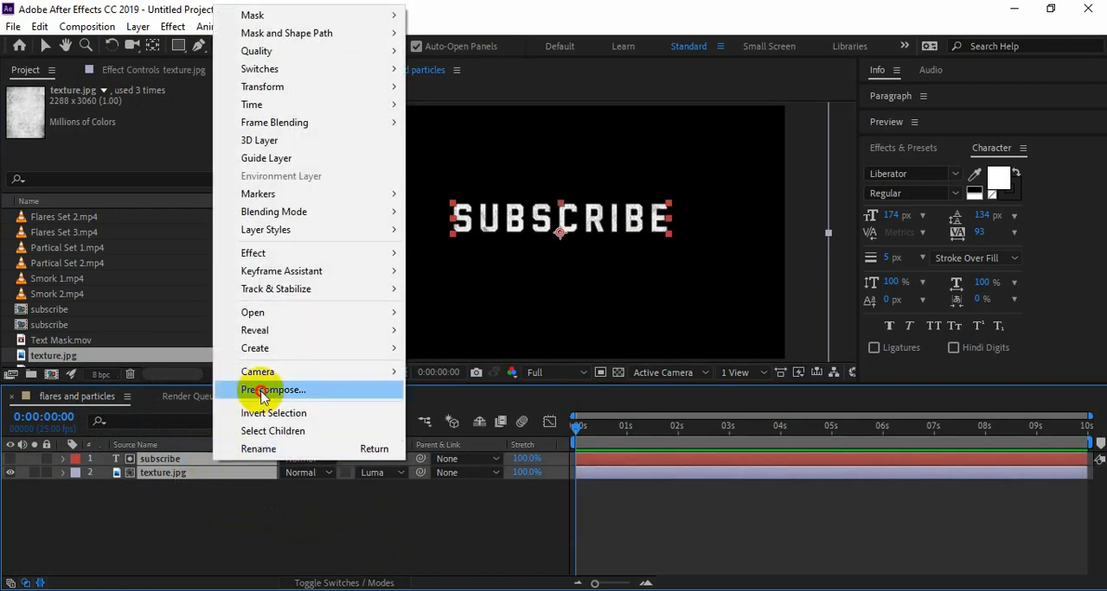
Pre-compose the text and texture layers into 'subscribe', moving all attributes
click(274, 390)
text(subscribe)
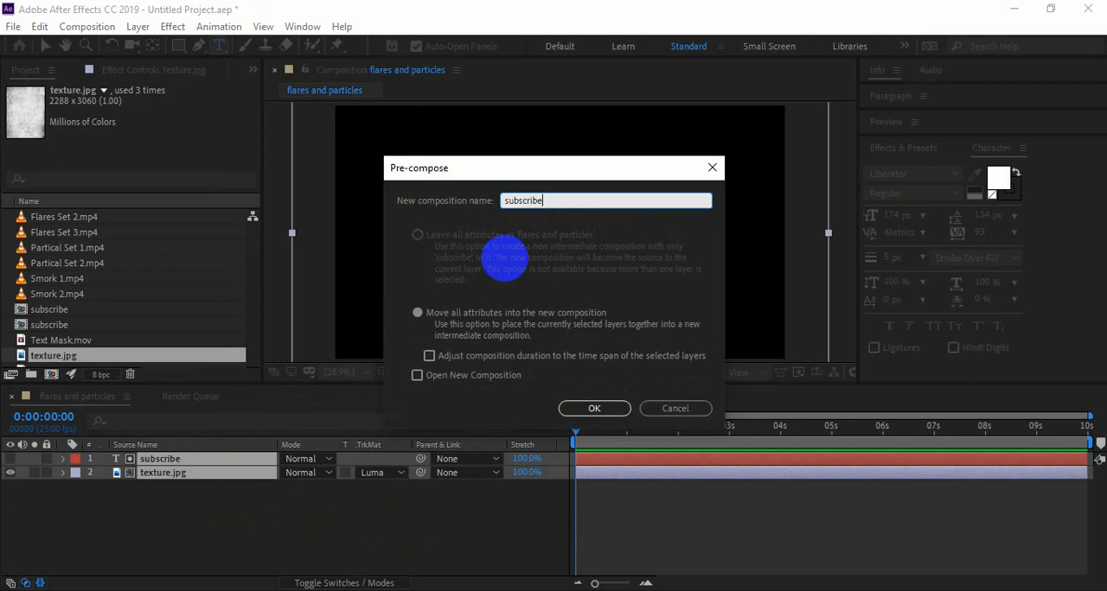
click(417, 312)
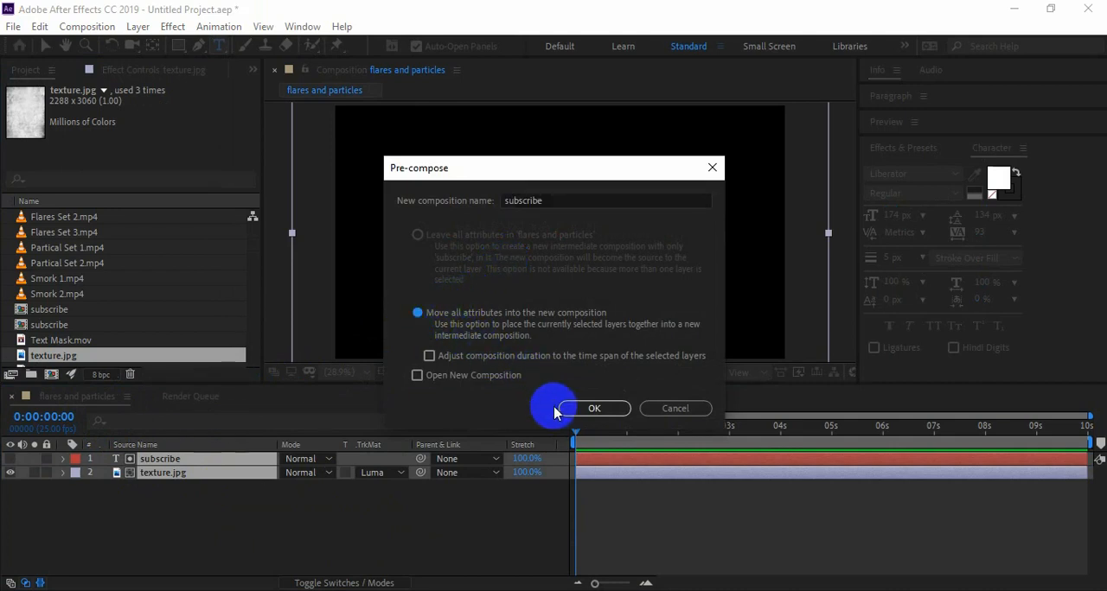
click(594, 408)
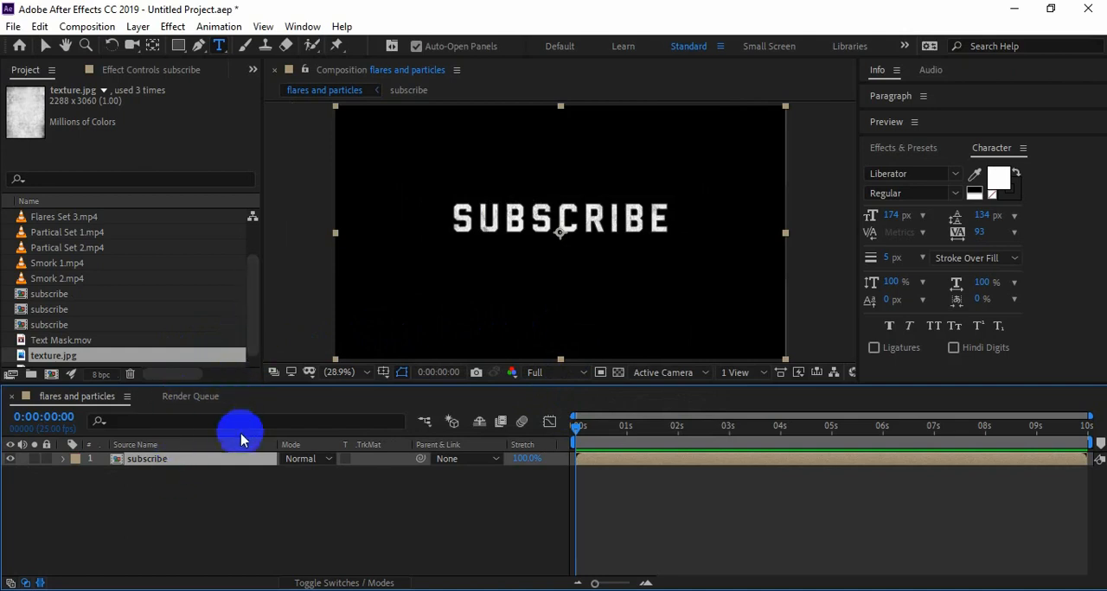
Give Text Mask.mov an Alpha Matte 'subscribe' track matte and preview the streaky reveal
click(62, 340)
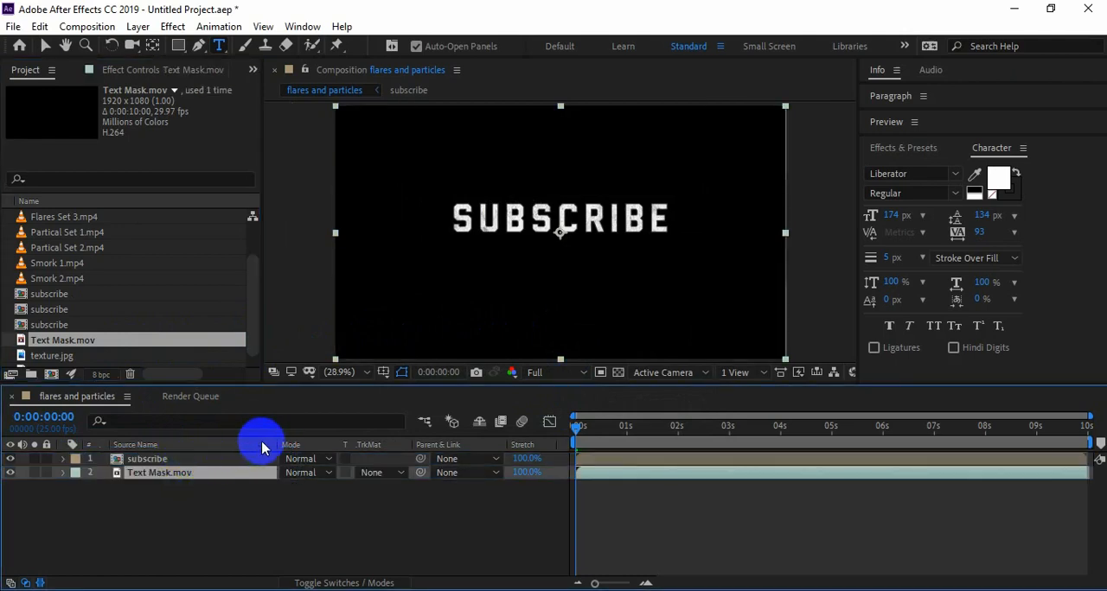
click(380, 473)
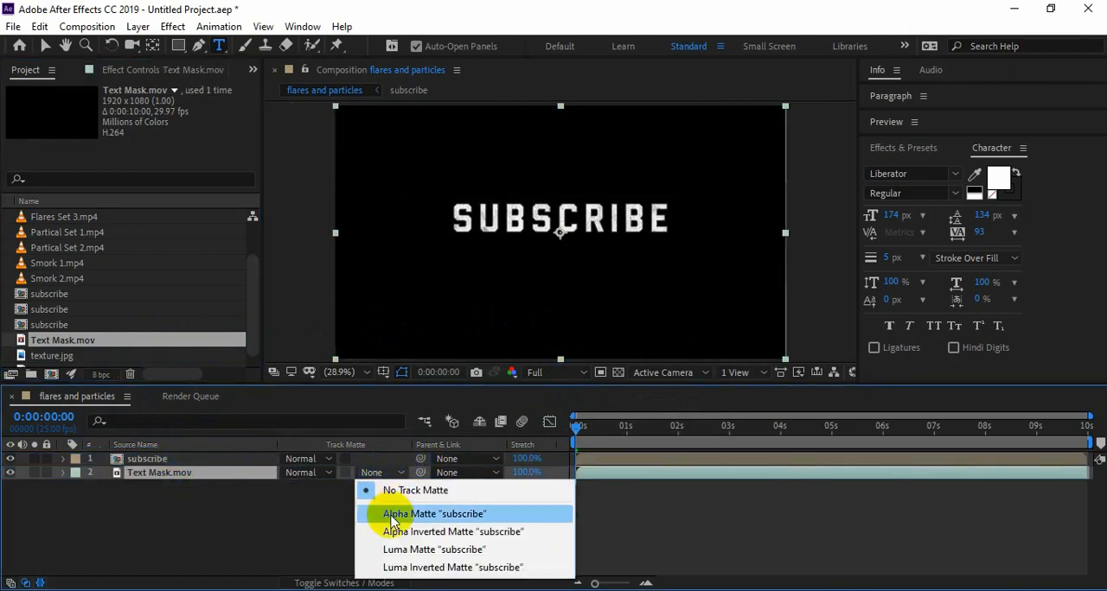
click(433, 514)
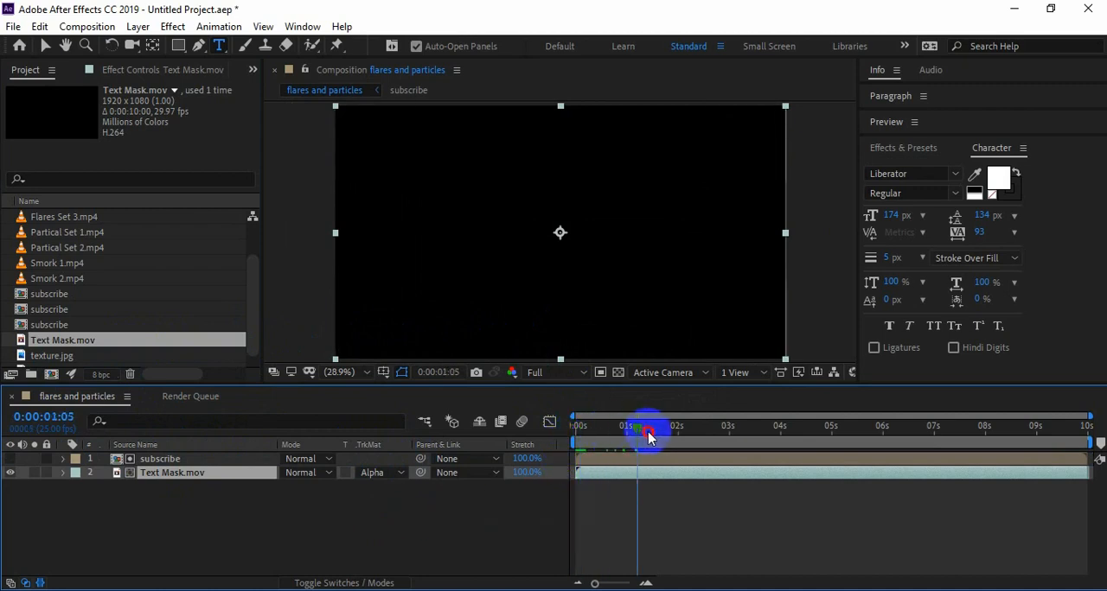
drag(646, 437, 617, 437)
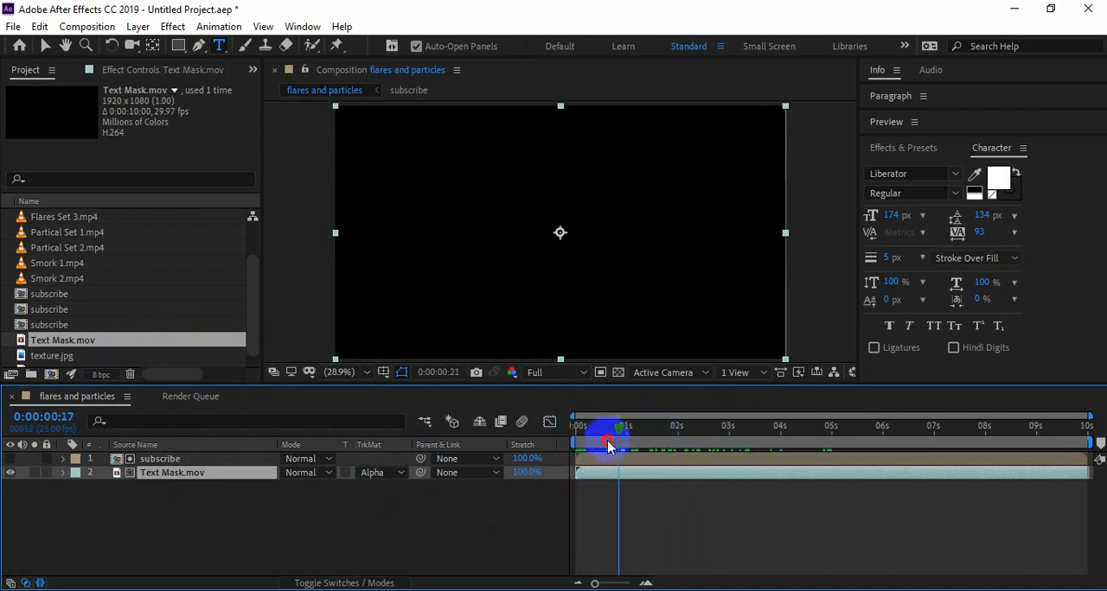
drag(608, 443, 618, 442)
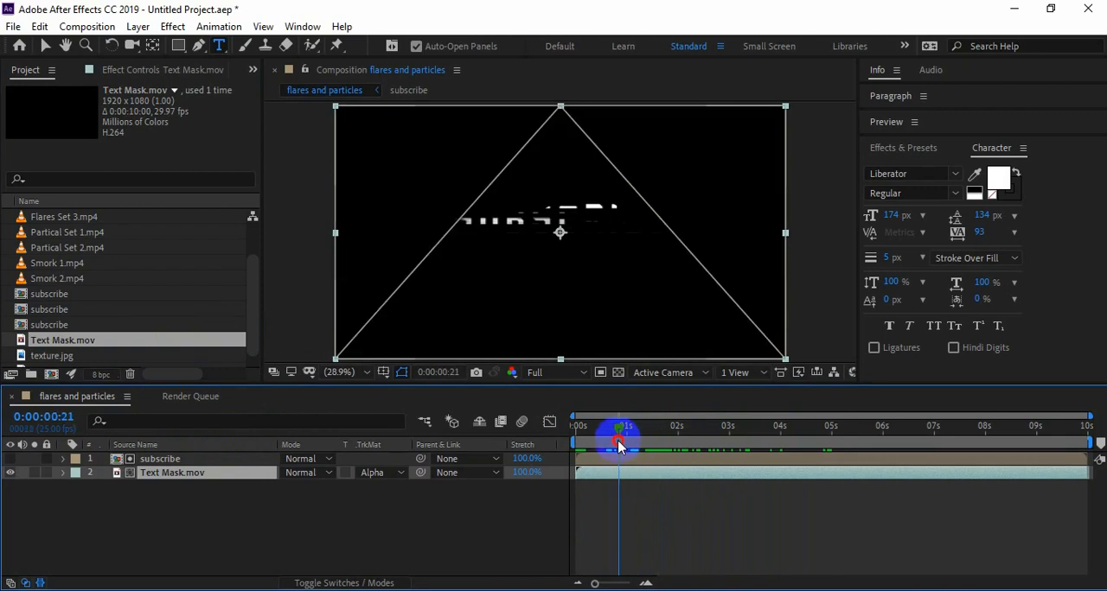
drag(618, 444, 647, 444)
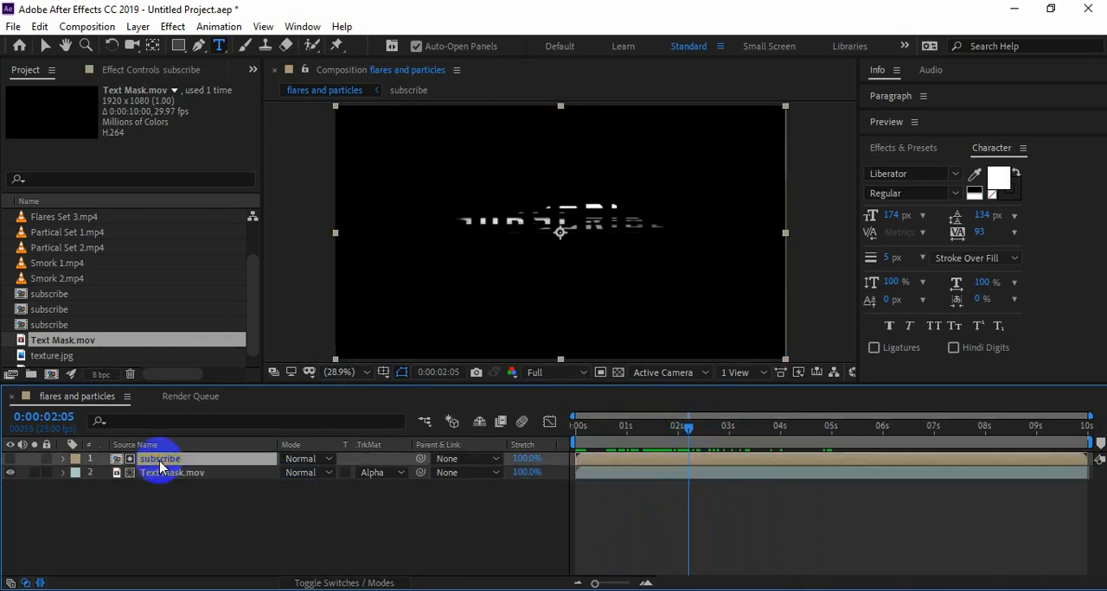
Animate a feathered mask on the duplicate subscribe layer sliding in from the left
click(39, 26)
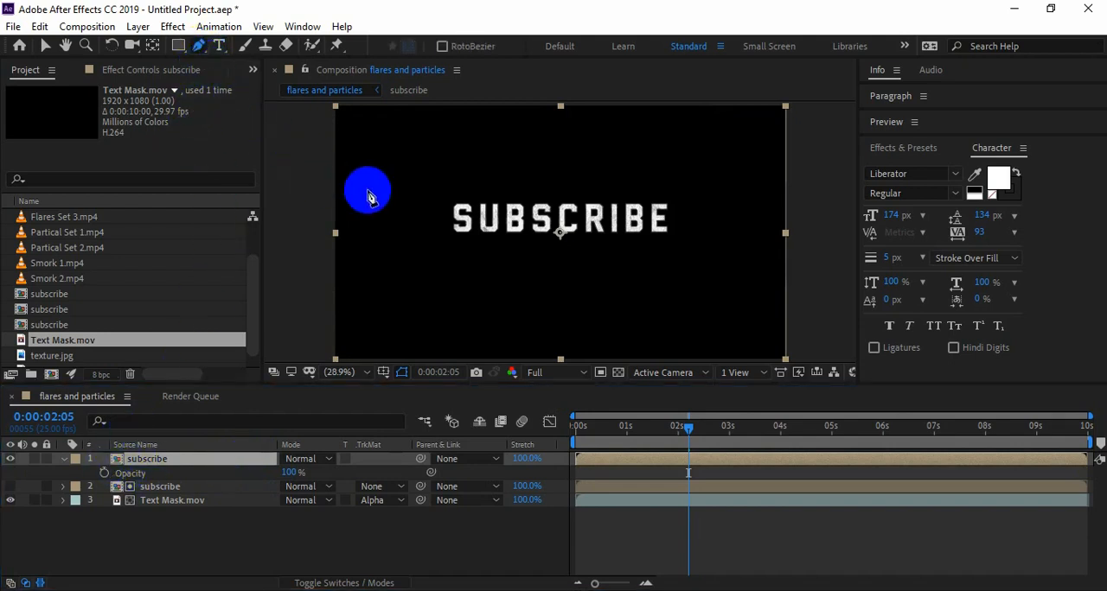
mouse_move(317, 199)
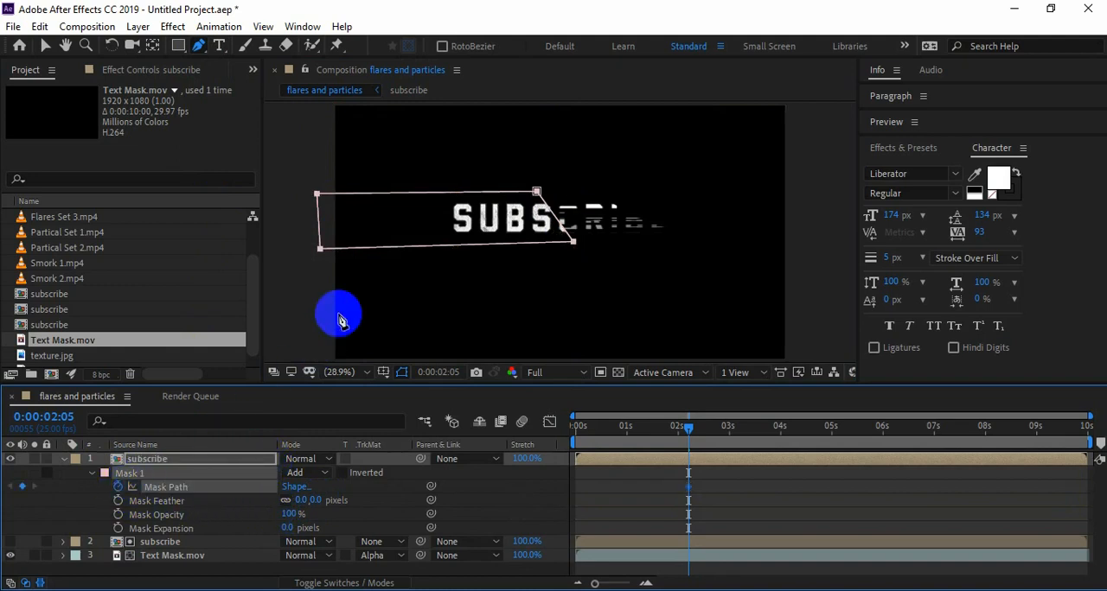
mouse_move(382, 309)
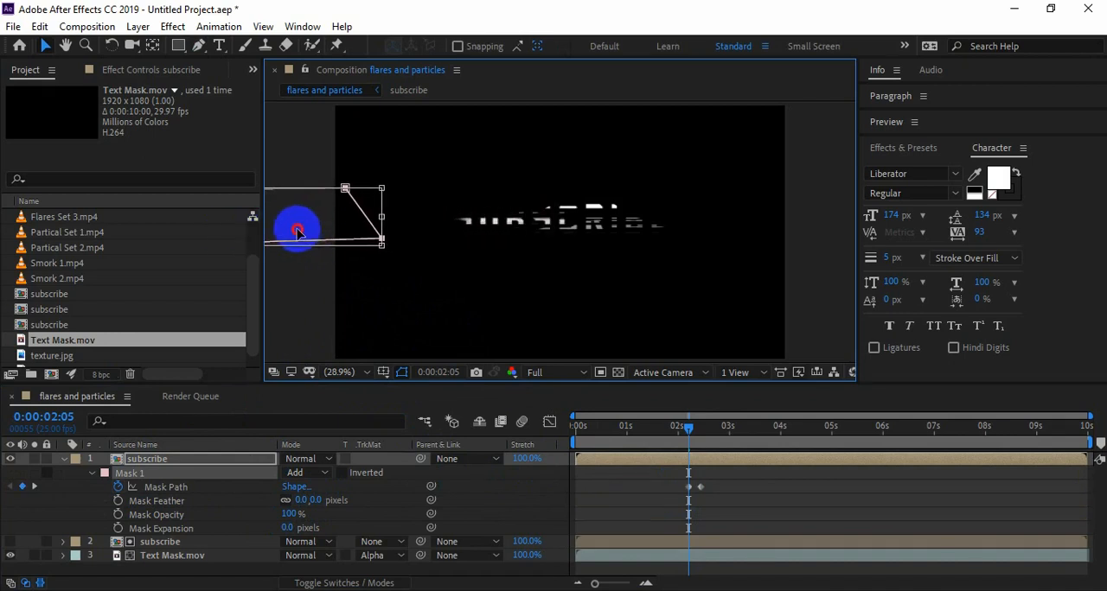
drag(298, 229, 251, 229)
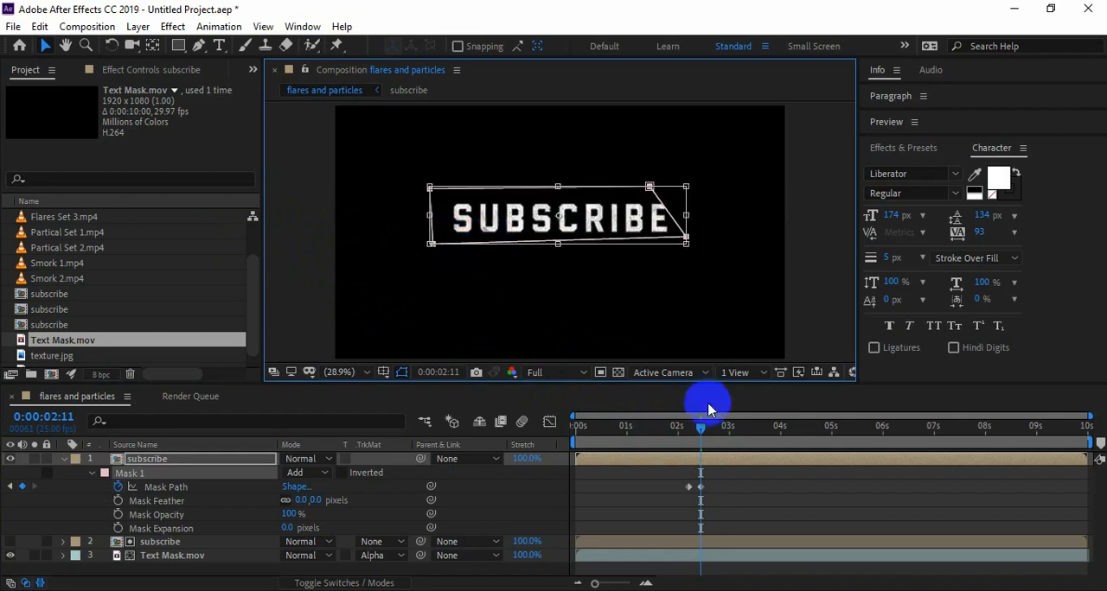
drag(700, 426, 688, 427)
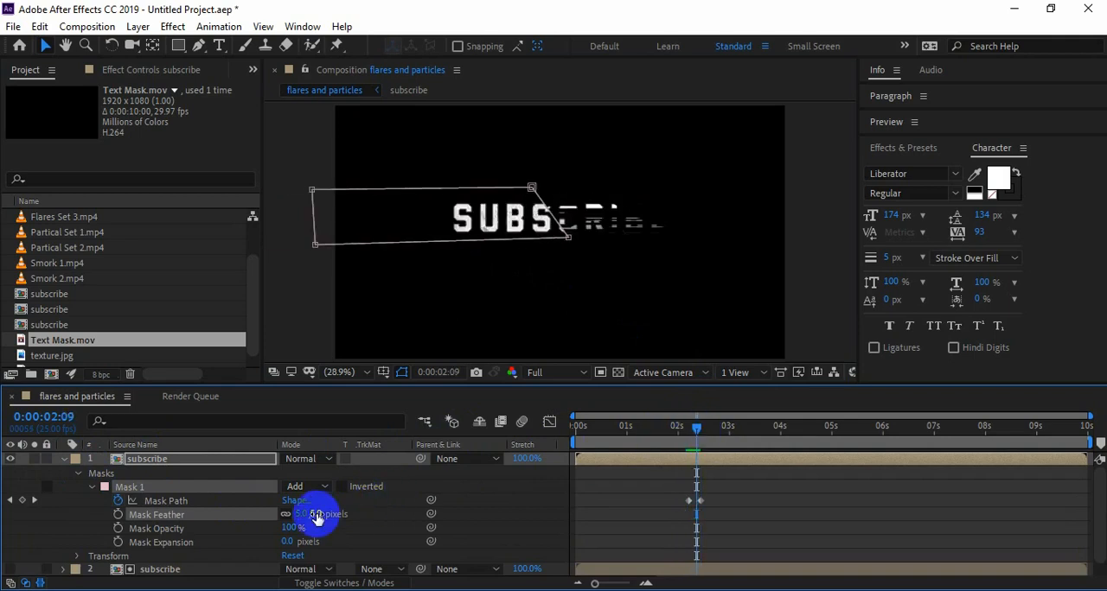
drag(315, 513, 413, 513)
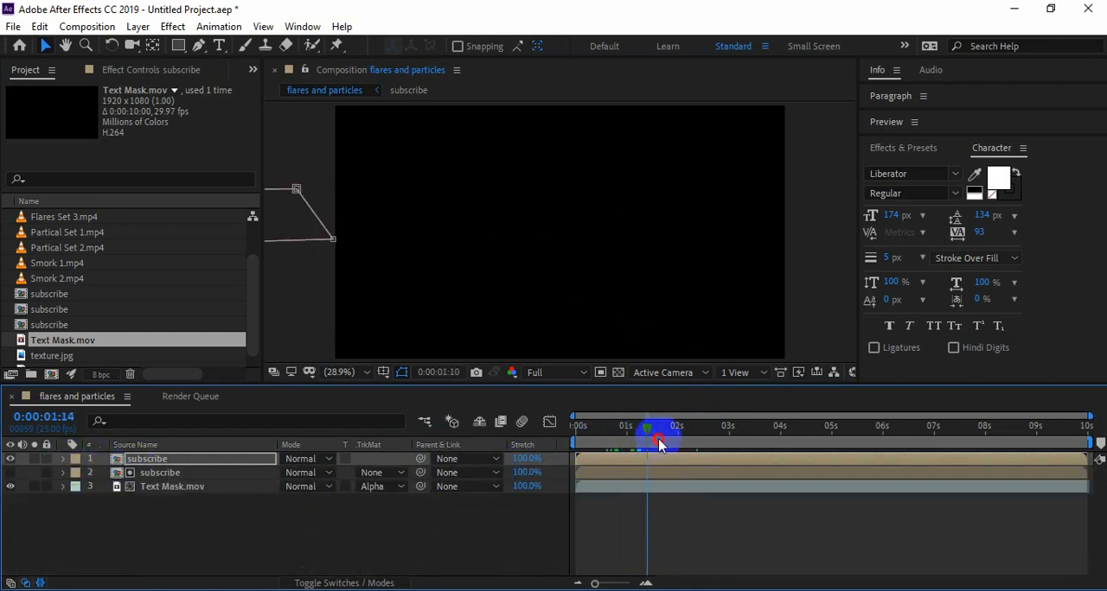
drag(657, 441, 578, 441)
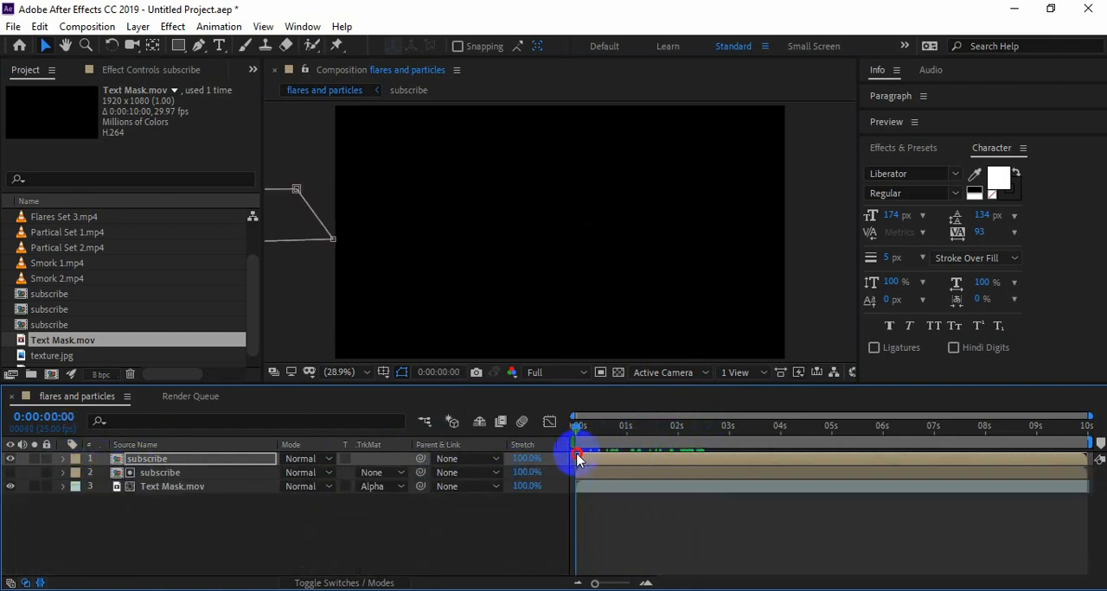
drag(577, 454, 694, 454)
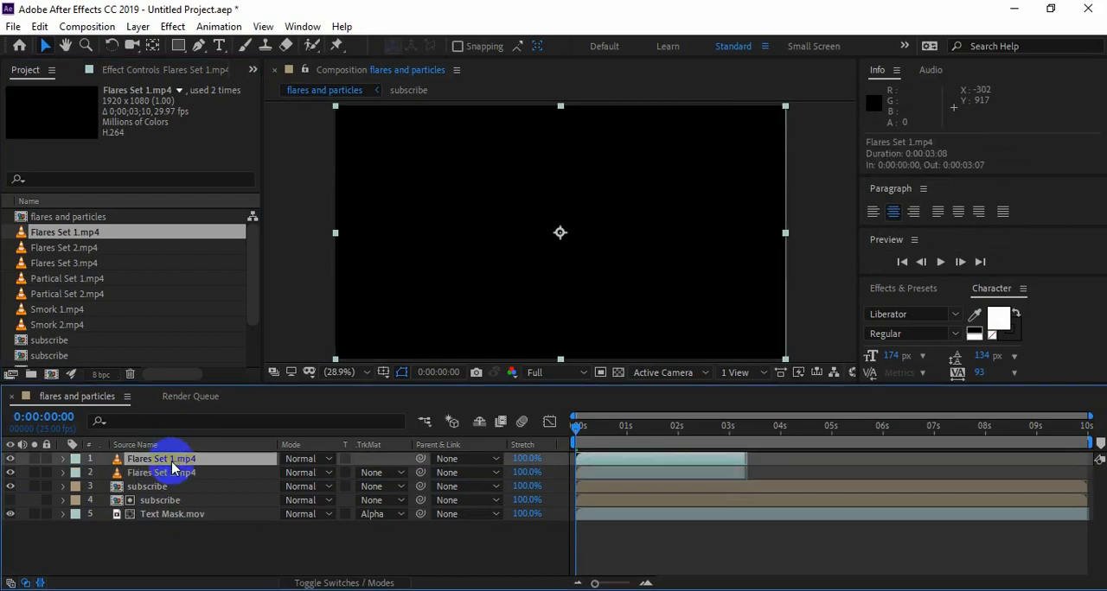
Set both Flares Set 1.mp4 layers to Screen blending and preview the doubled flares
click(307, 458)
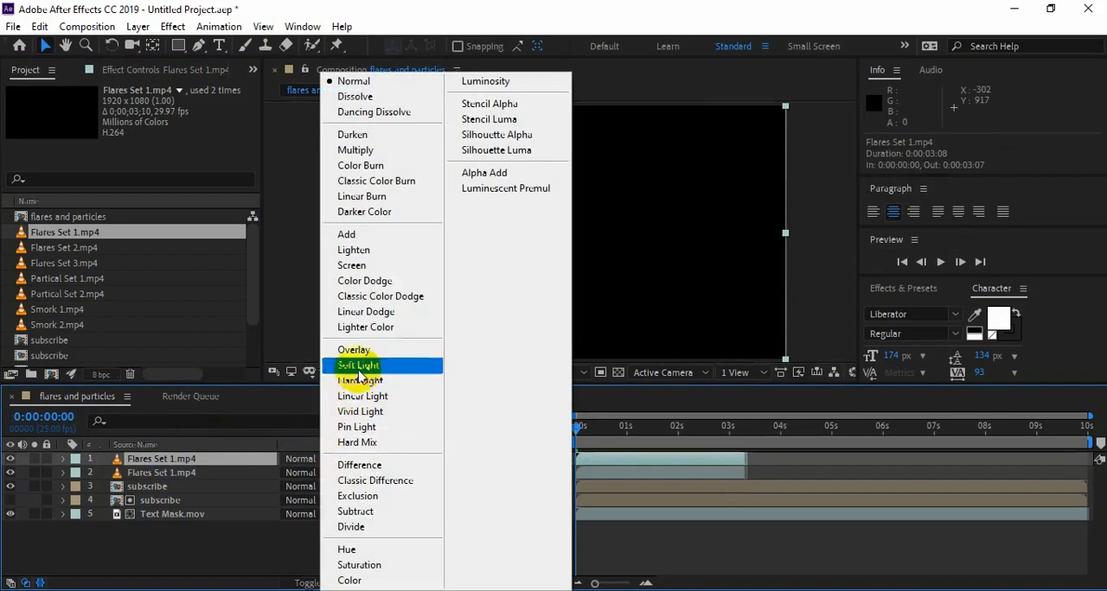
click(351, 265)
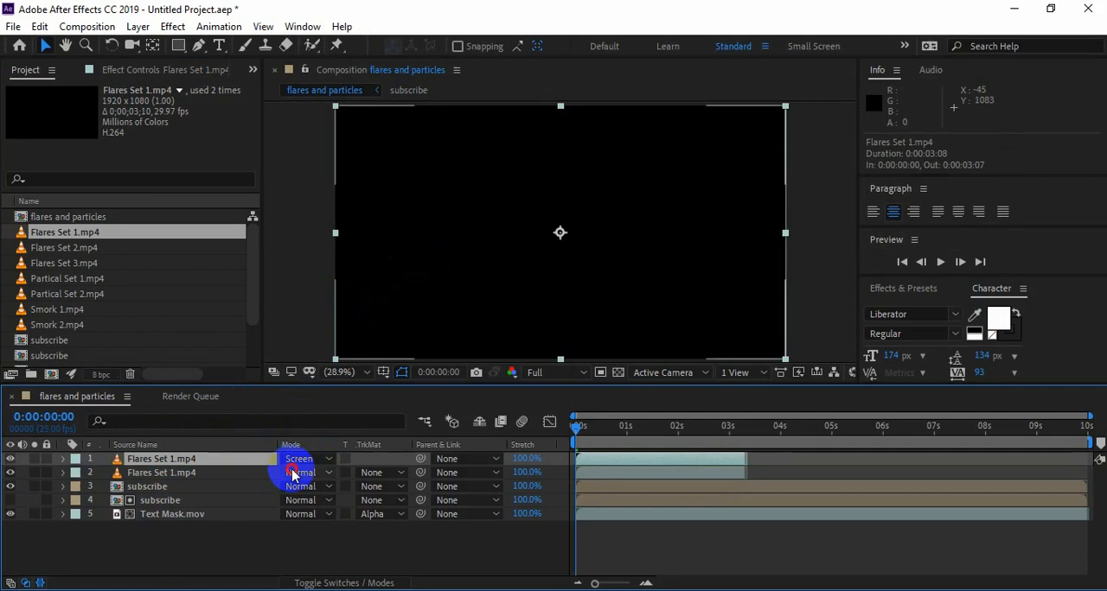
click(299, 472)
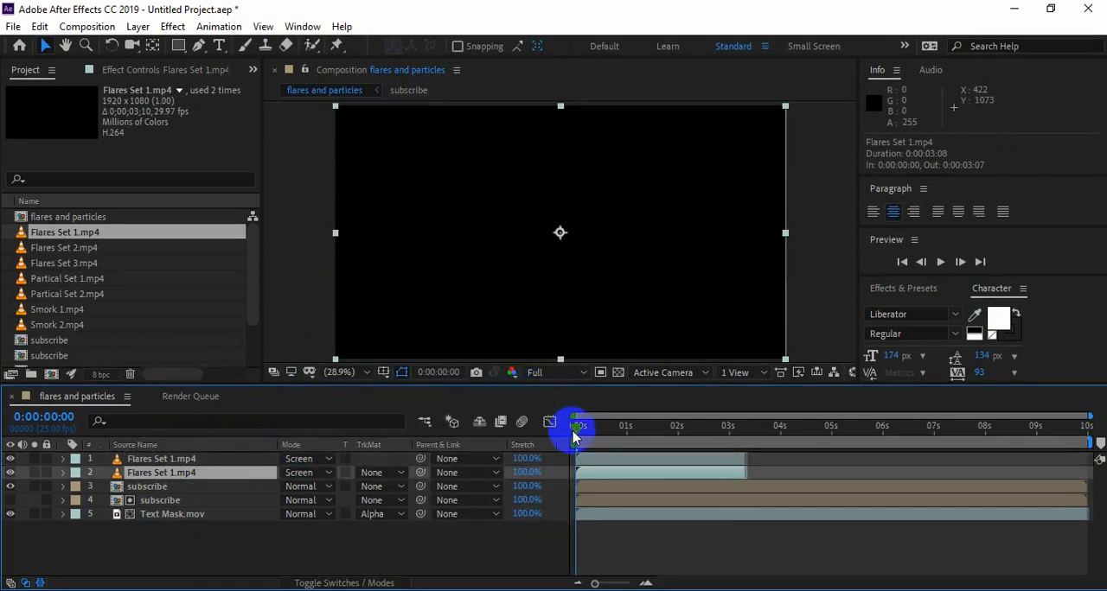
drag(577, 437, 631, 437)
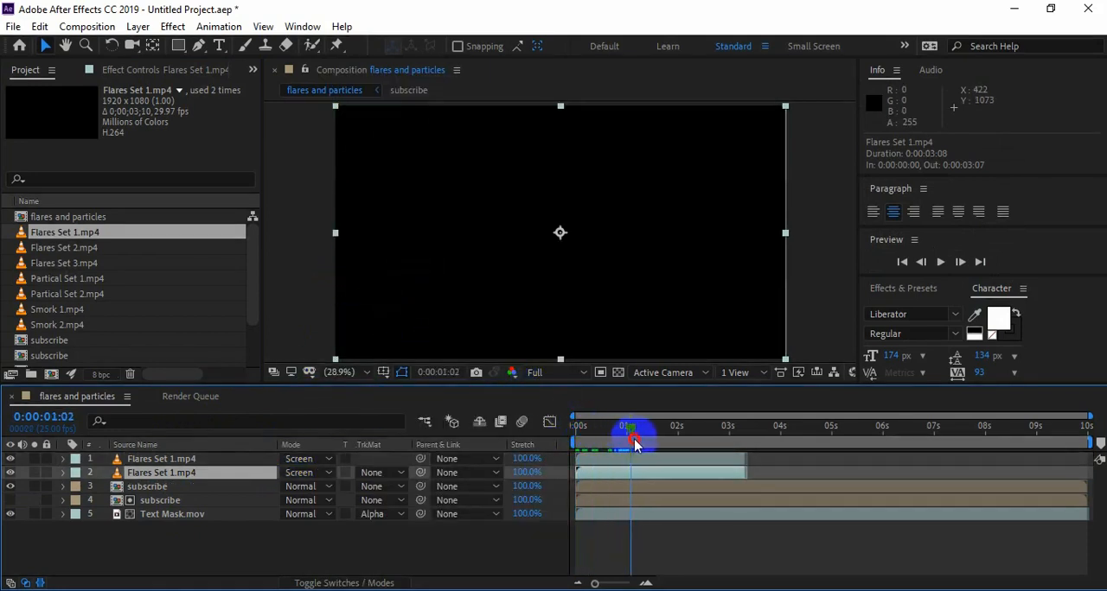
drag(631, 442, 688, 454)
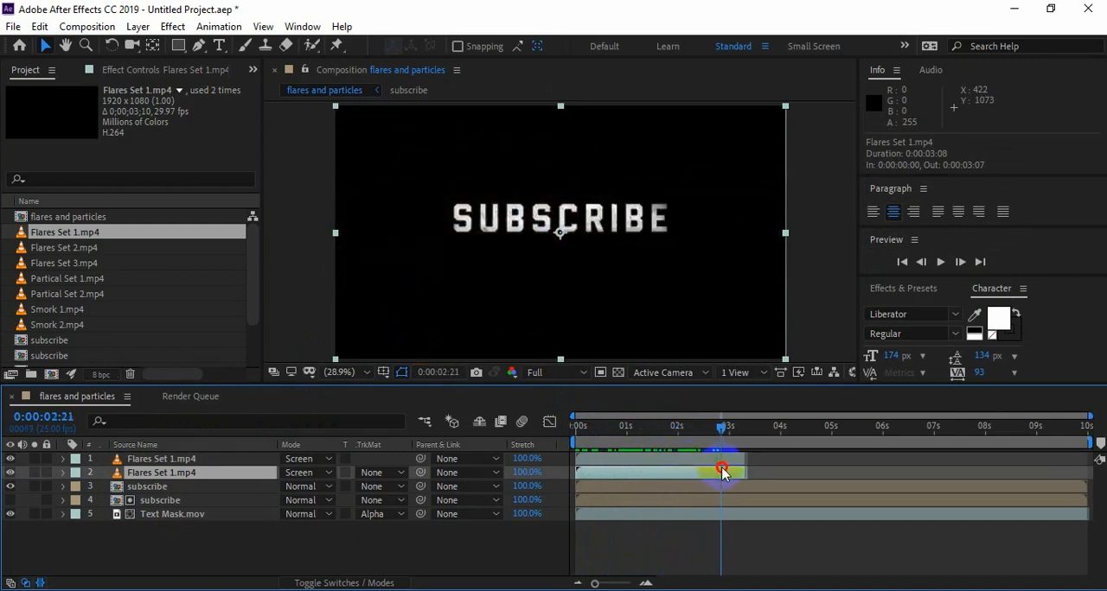
drag(722, 467, 575, 467)
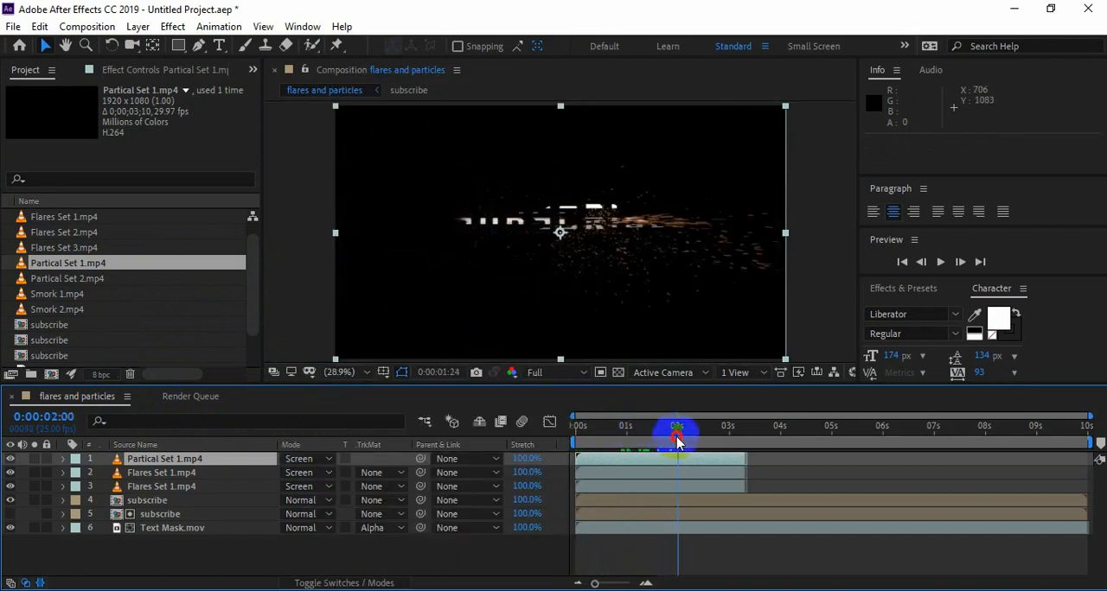
Preview the screened Partical Set 1.mp4 sparks over SUBSCRIBE near one second
drag(677, 439, 629, 438)
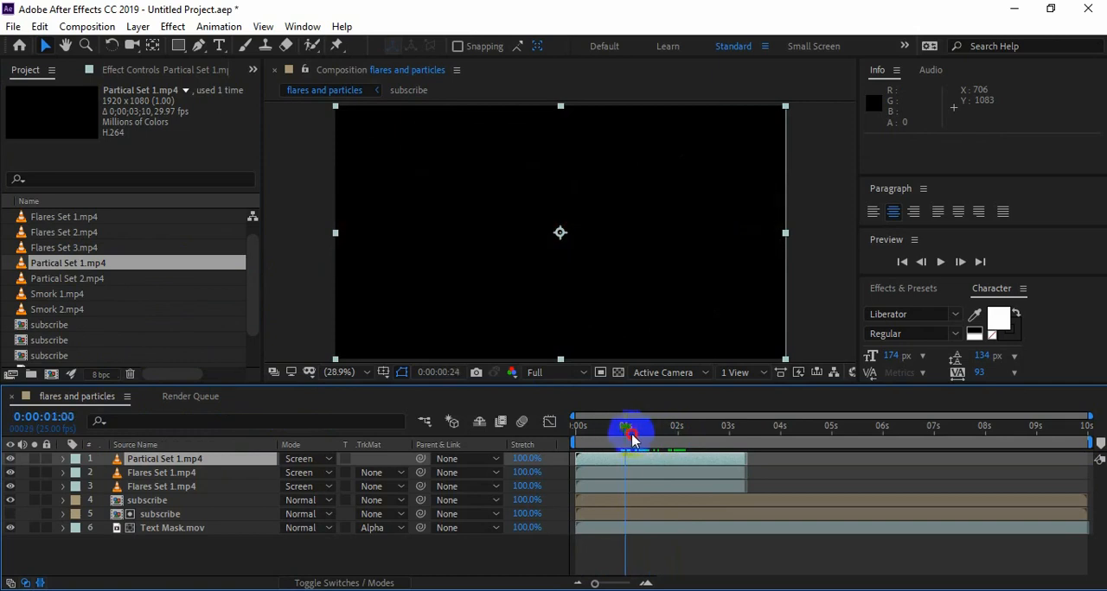
drag(631, 437, 646, 436)
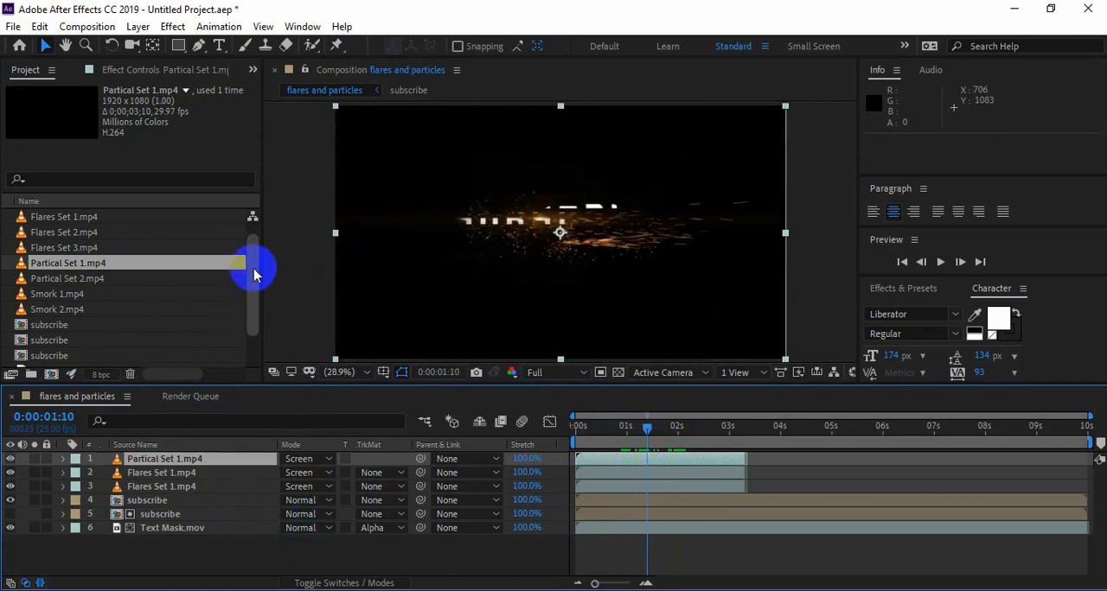
click(57, 294)
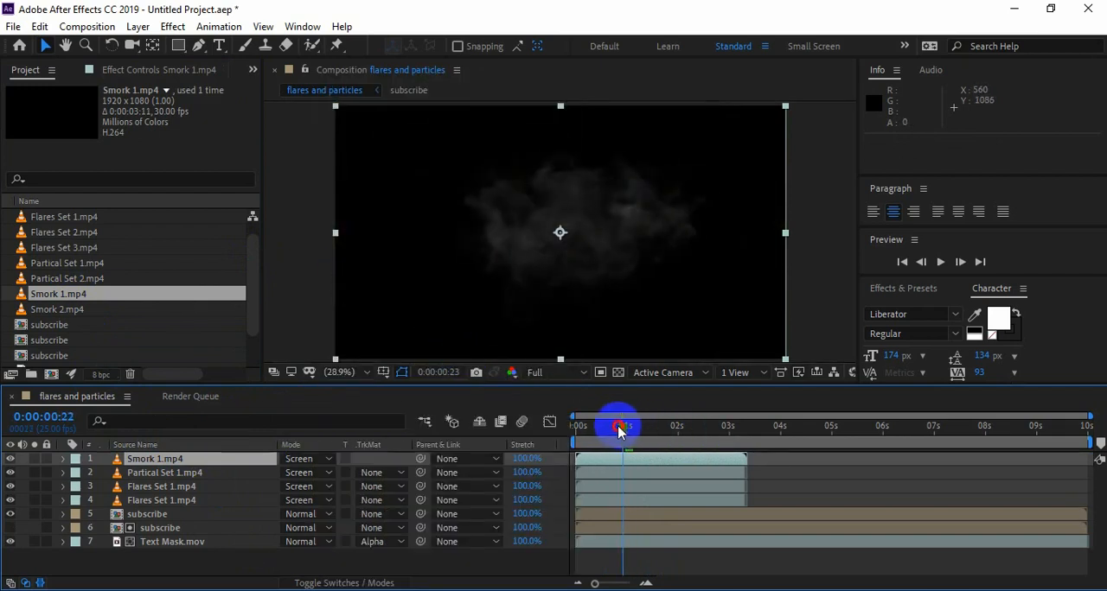
Screen the Smork 1.mp4 smoke layer and shift its start later in the timeline
drag(618, 426, 638, 426)
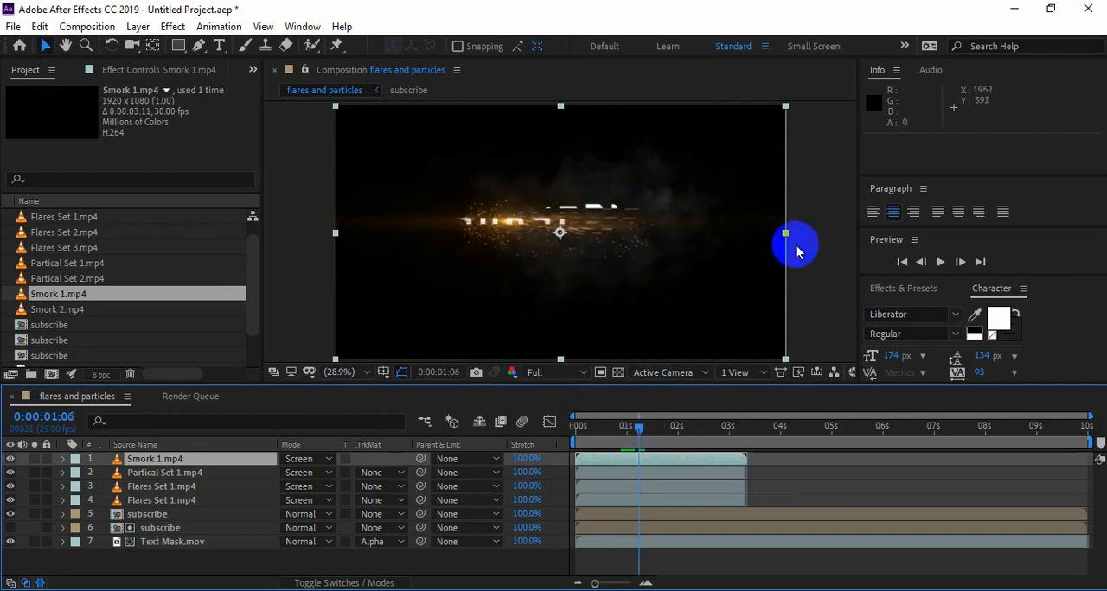
click(922, 261)
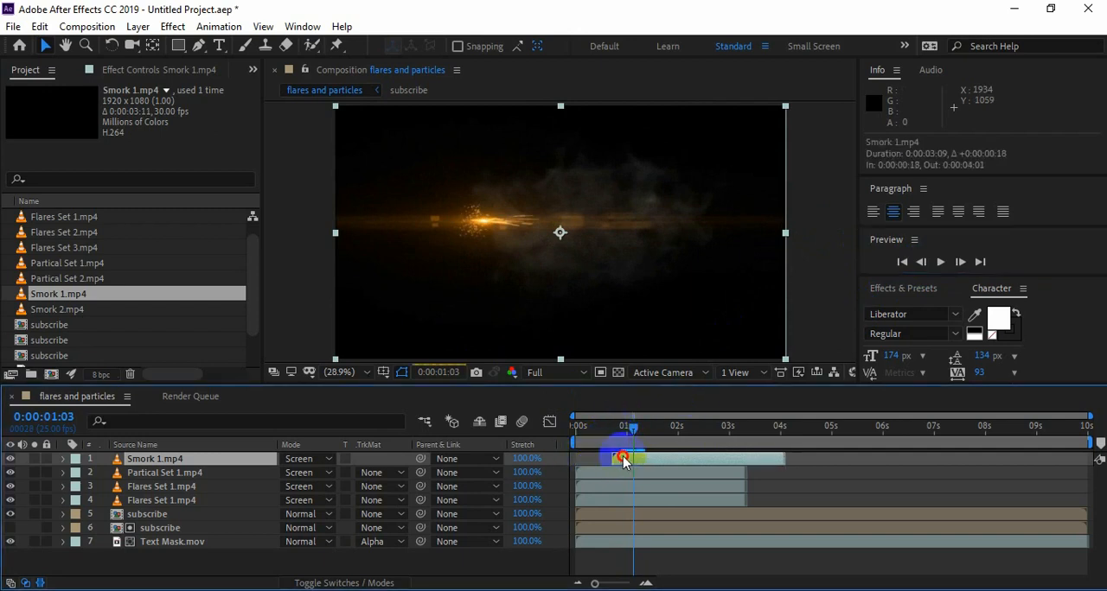
drag(622, 458, 640, 458)
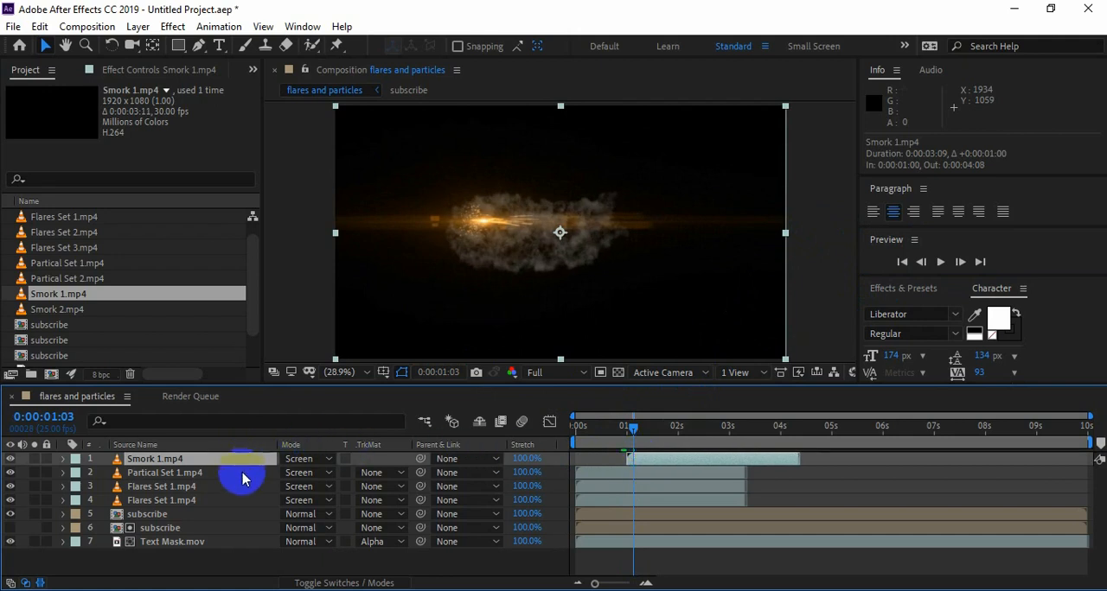
Keyframe Smork 1 opacity from 0% to 100% so the smoke fades in, previewing it
click(62, 458)
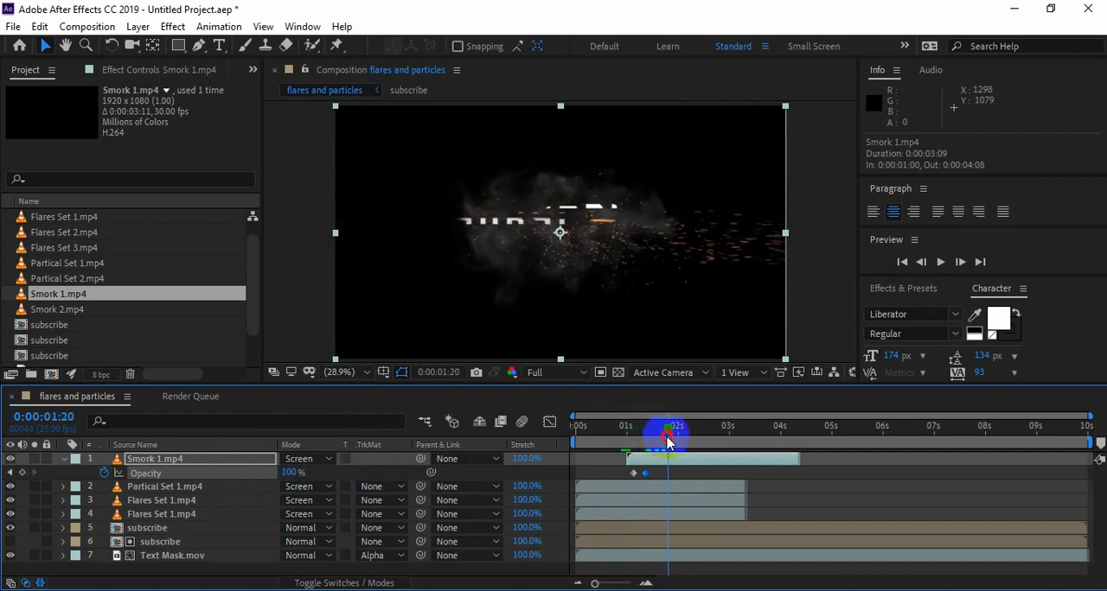
drag(667, 425, 583, 426)
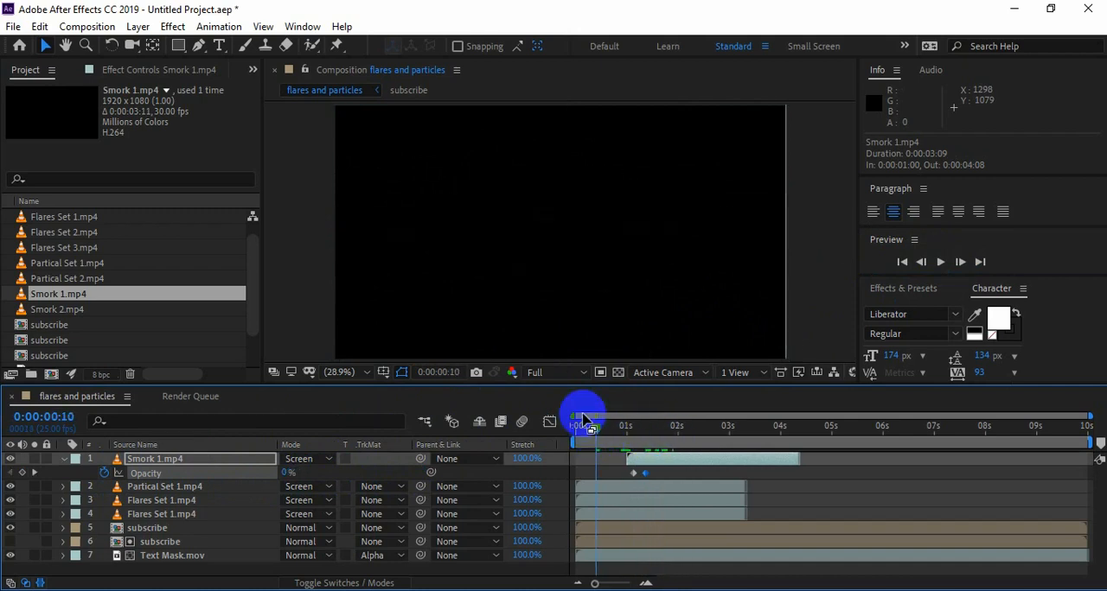
click(553, 372)
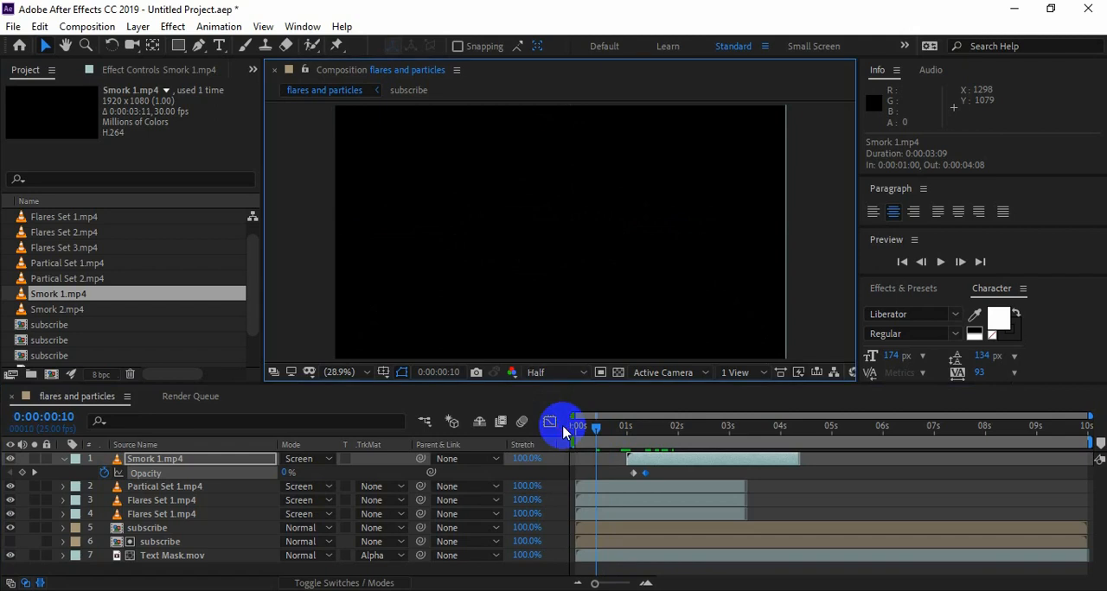
drag(577, 425, 588, 425)
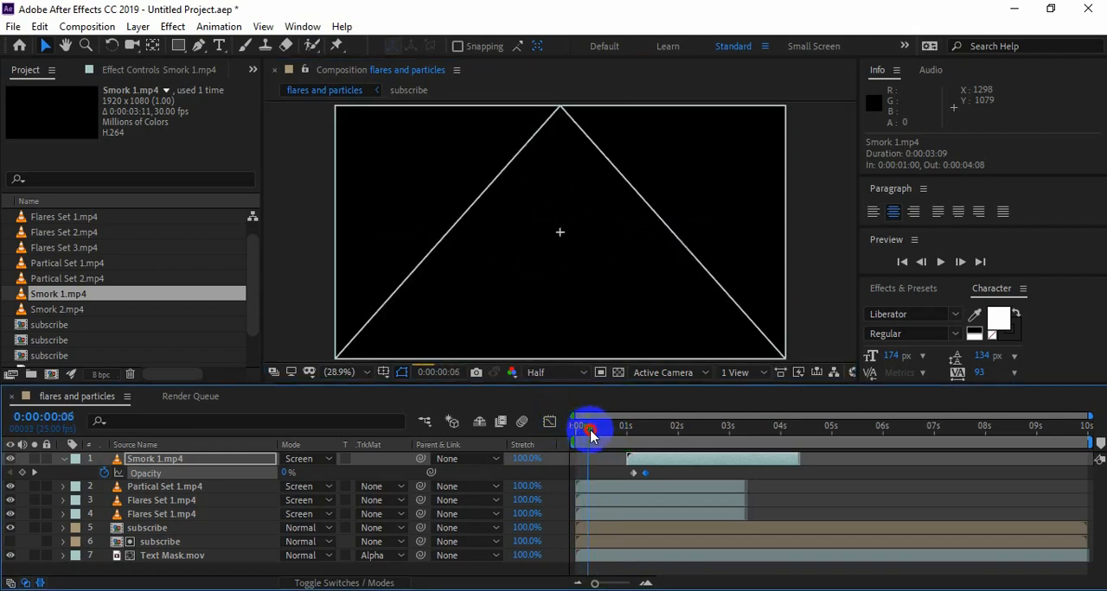
drag(588, 439, 638, 440)
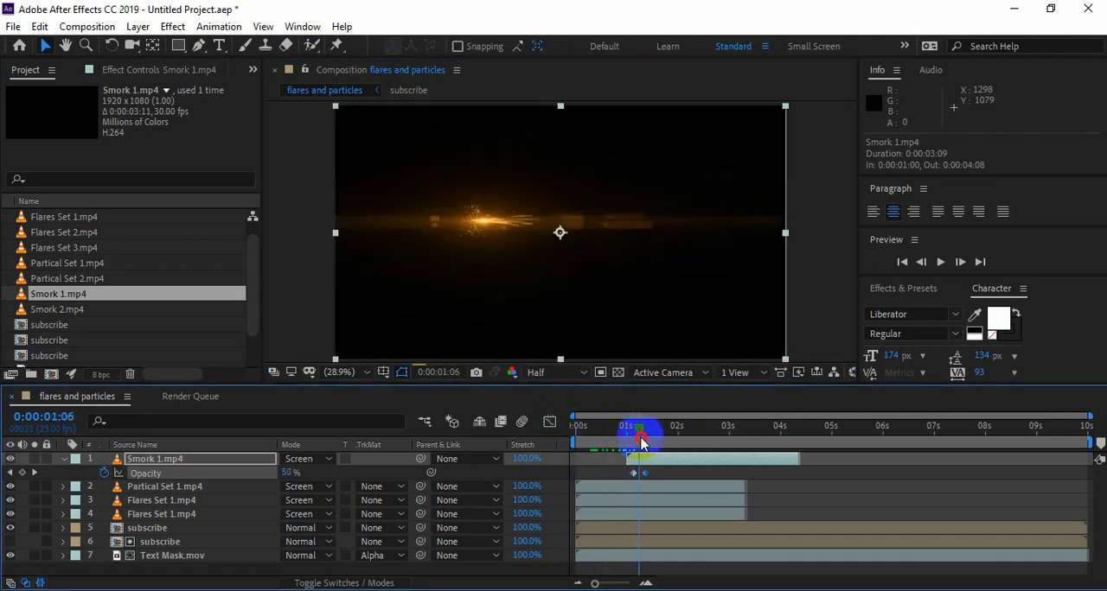
drag(640, 441, 666, 441)
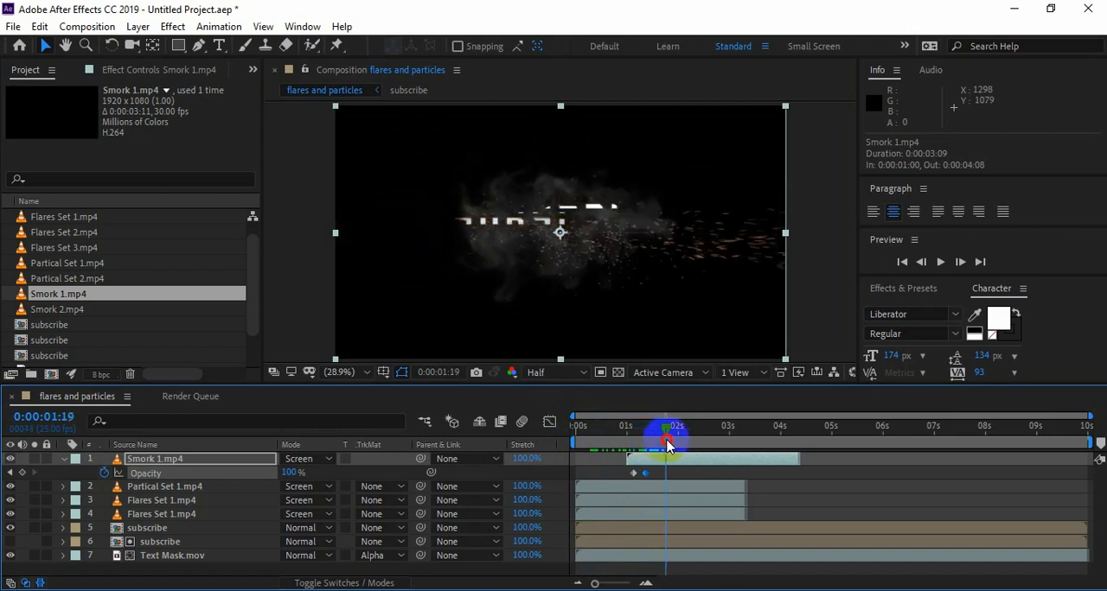
drag(666, 443, 683, 443)
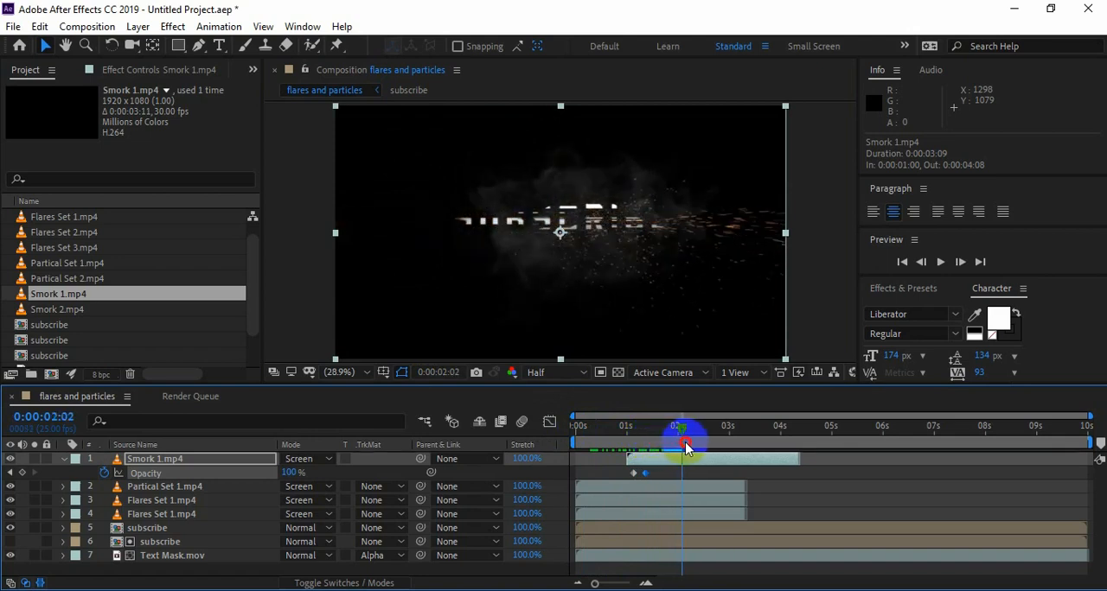
drag(683, 442, 705, 443)
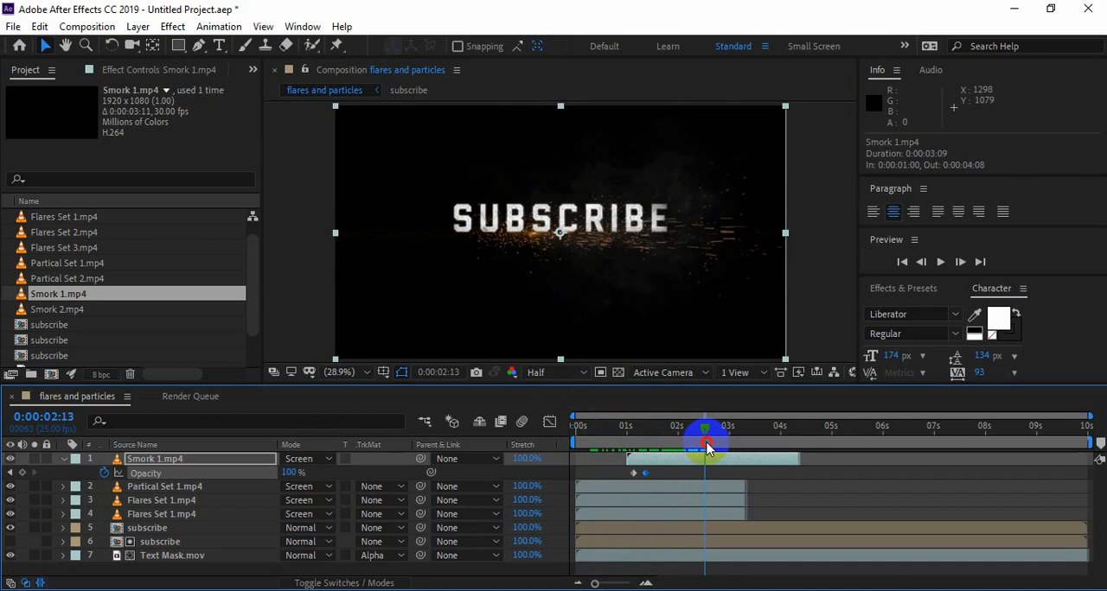
drag(705, 441, 696, 432)
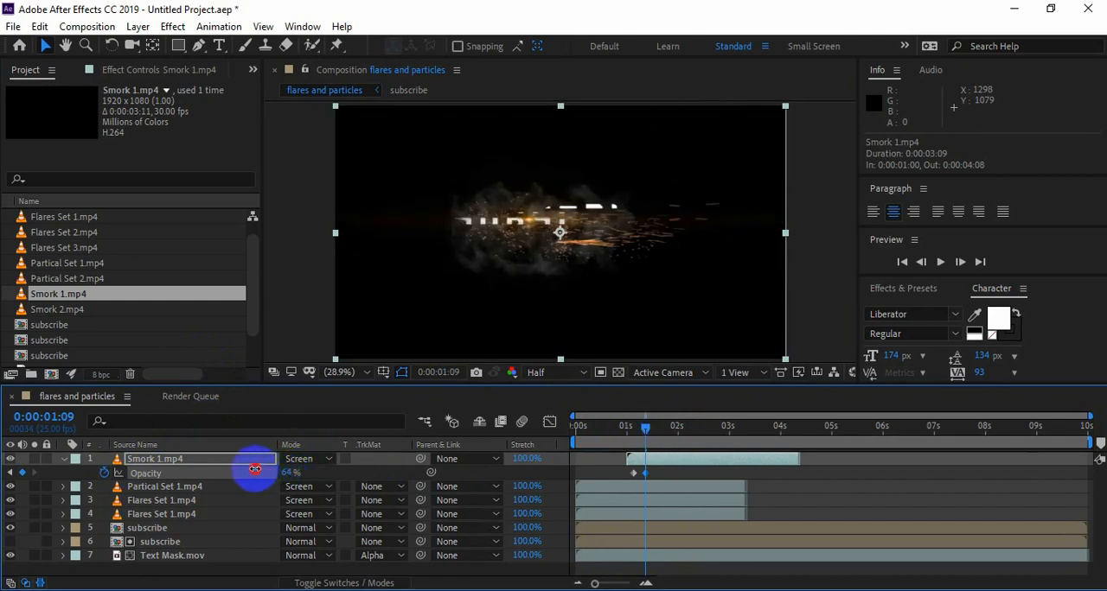
drag(256, 472, 240, 472)
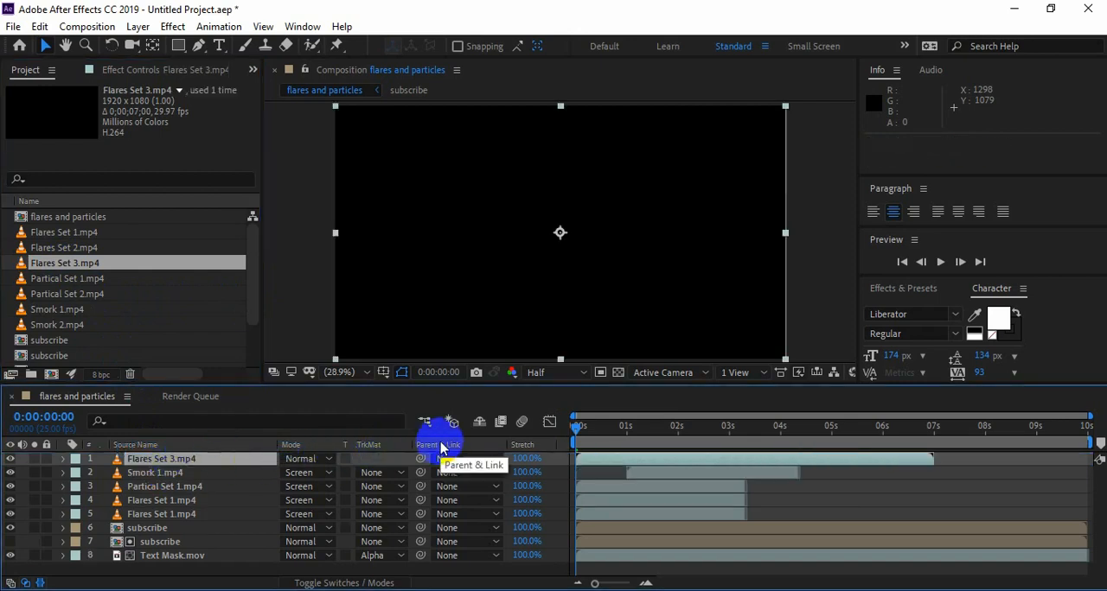
Set Flares Set 3.mp4 to Screen blending and select the layer
click(302, 459)
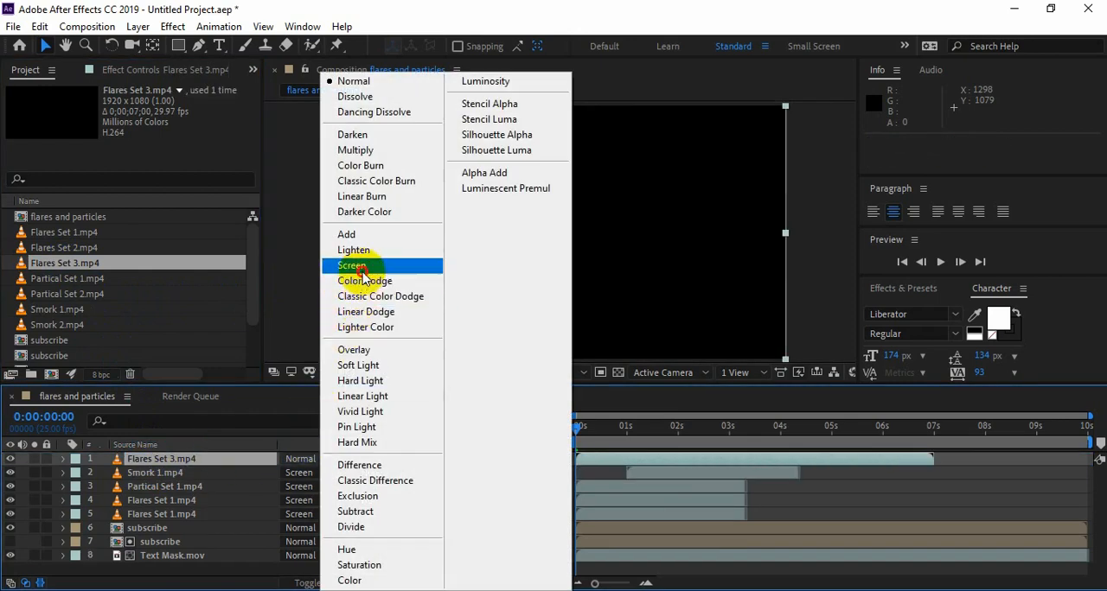
click(352, 266)
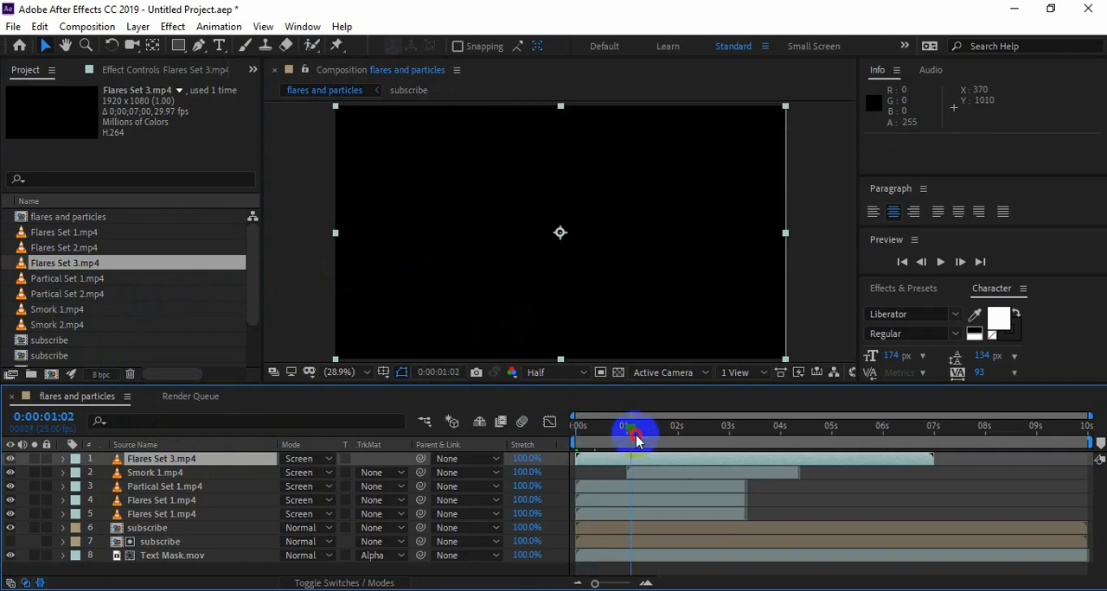
drag(631, 441, 692, 441)
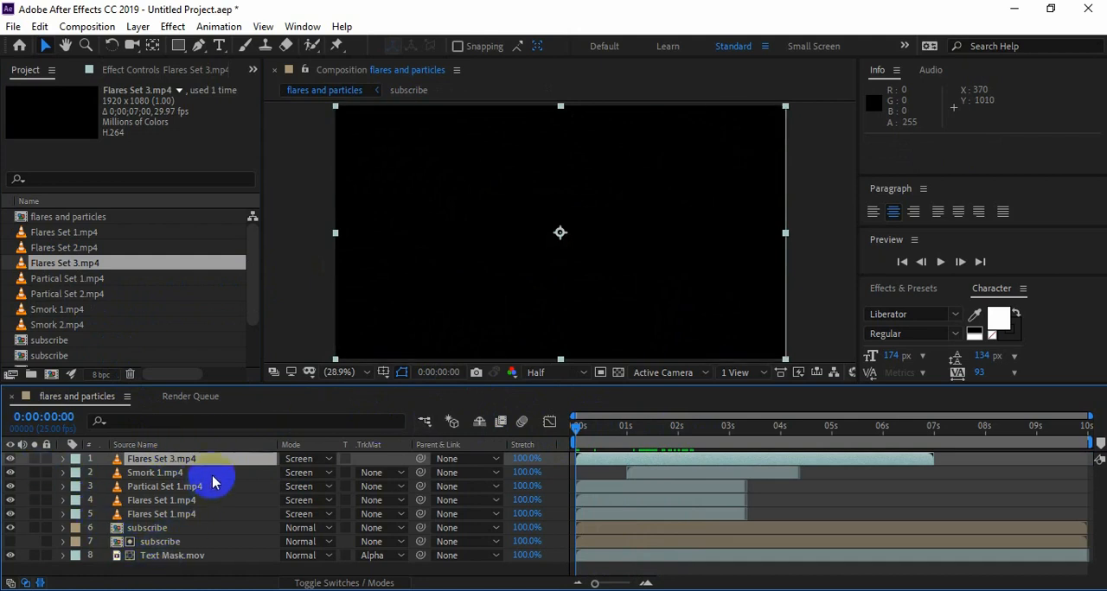
click(599, 429)
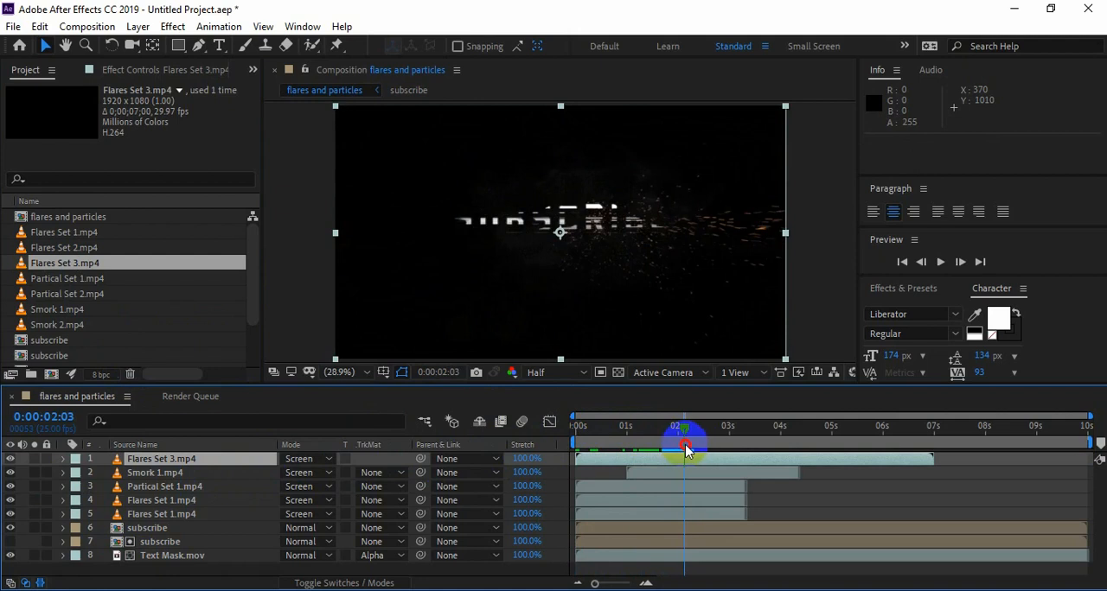
Preview the warm glow behind SUBSCRIBE across the comp, then add a new layer
drag(683, 443, 713, 442)
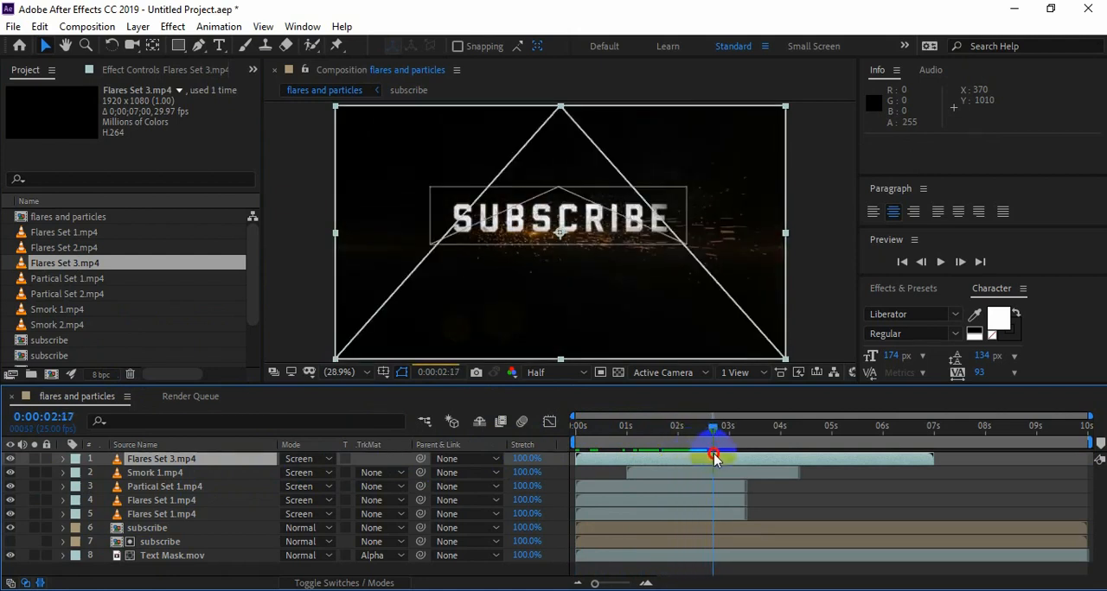
drag(714, 456, 720, 455)
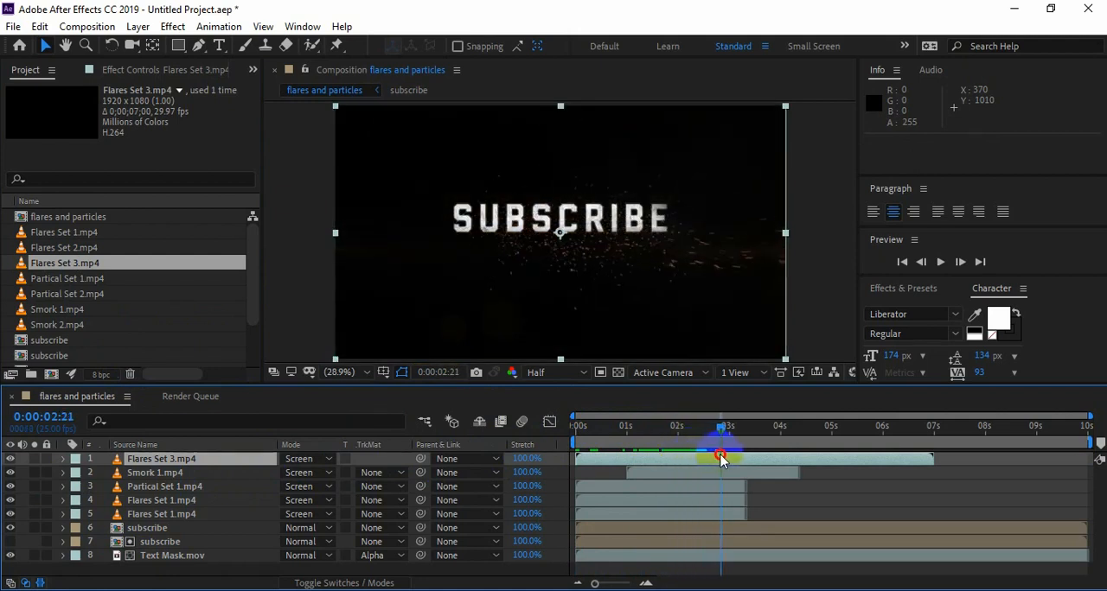
drag(720, 458, 731, 467)
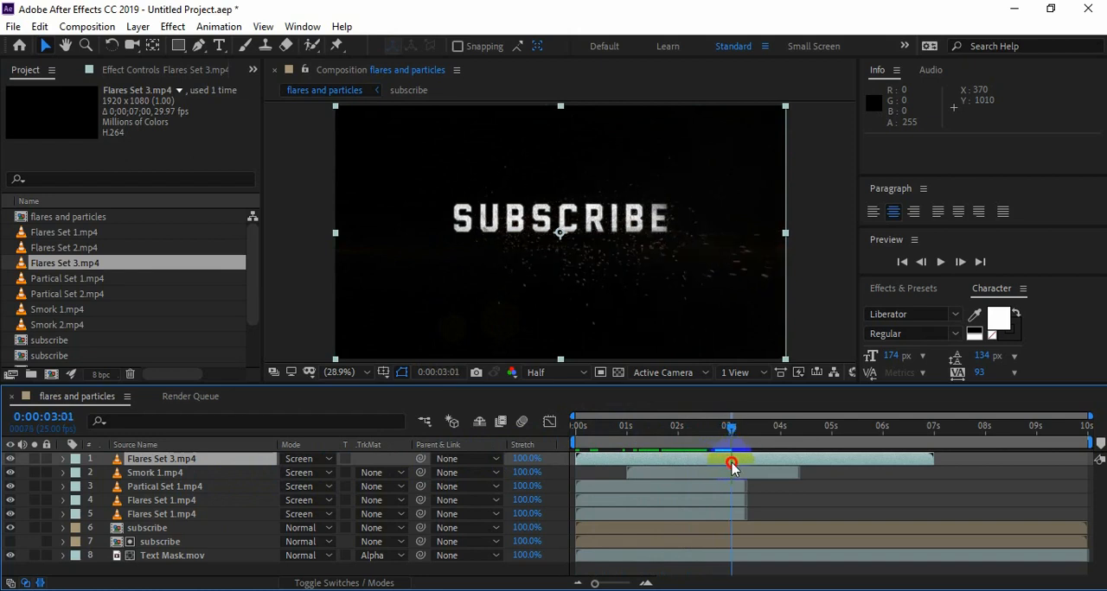
drag(731, 467, 772, 467)
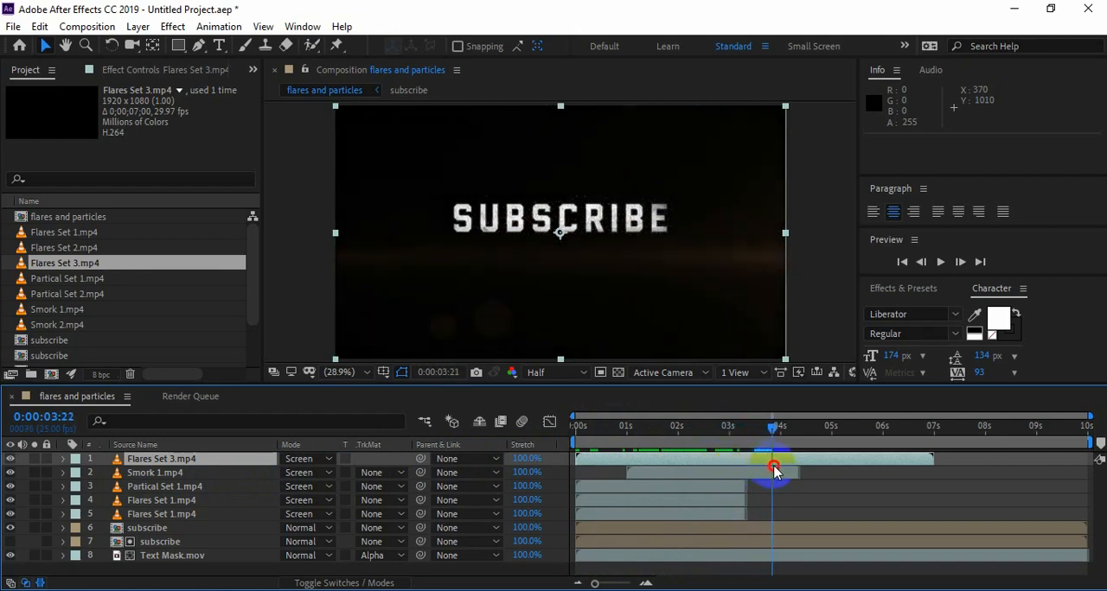
drag(772, 467, 785, 474)
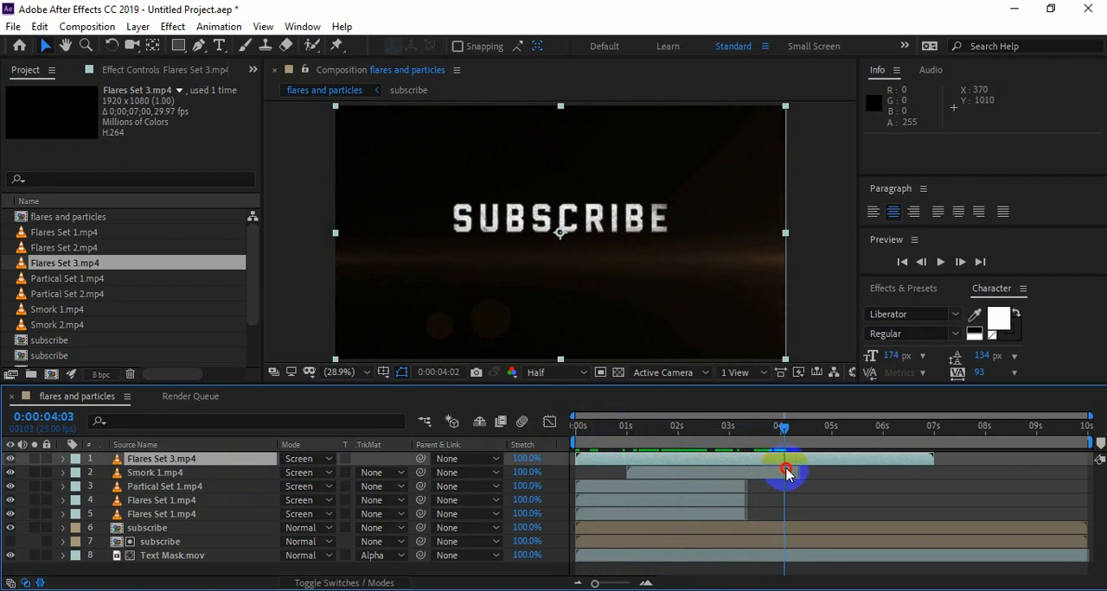
drag(785, 460, 838, 459)
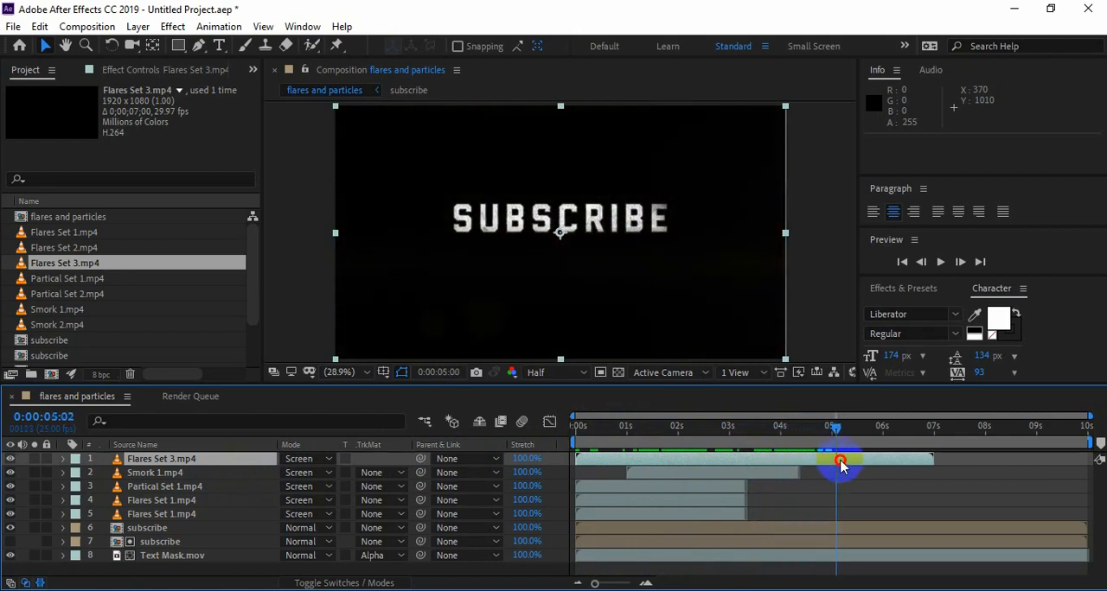
drag(839, 458, 725, 458)
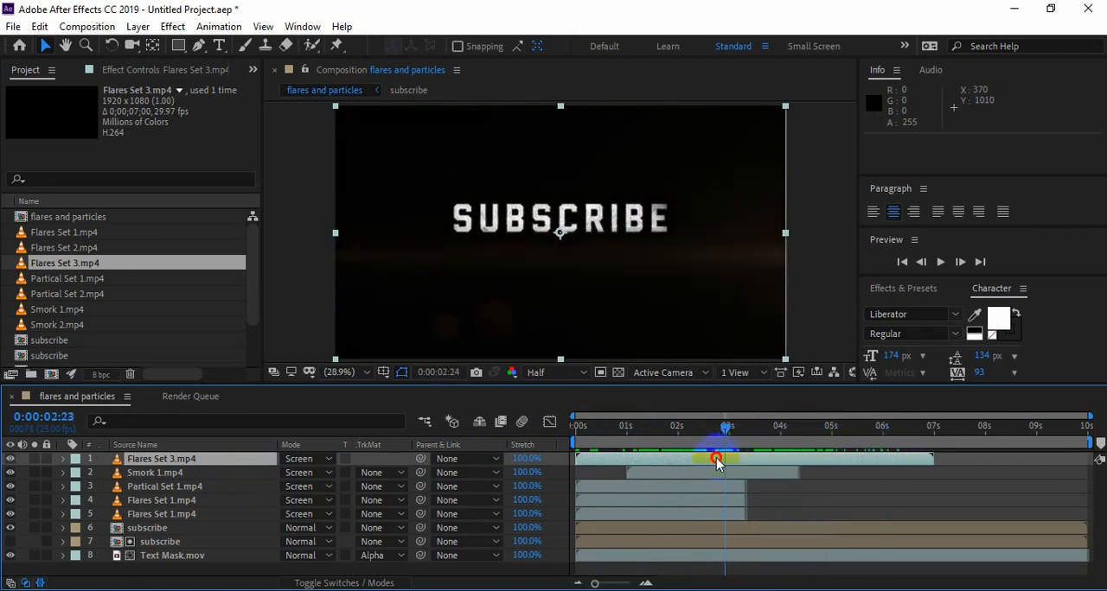
drag(716, 458, 572, 456)
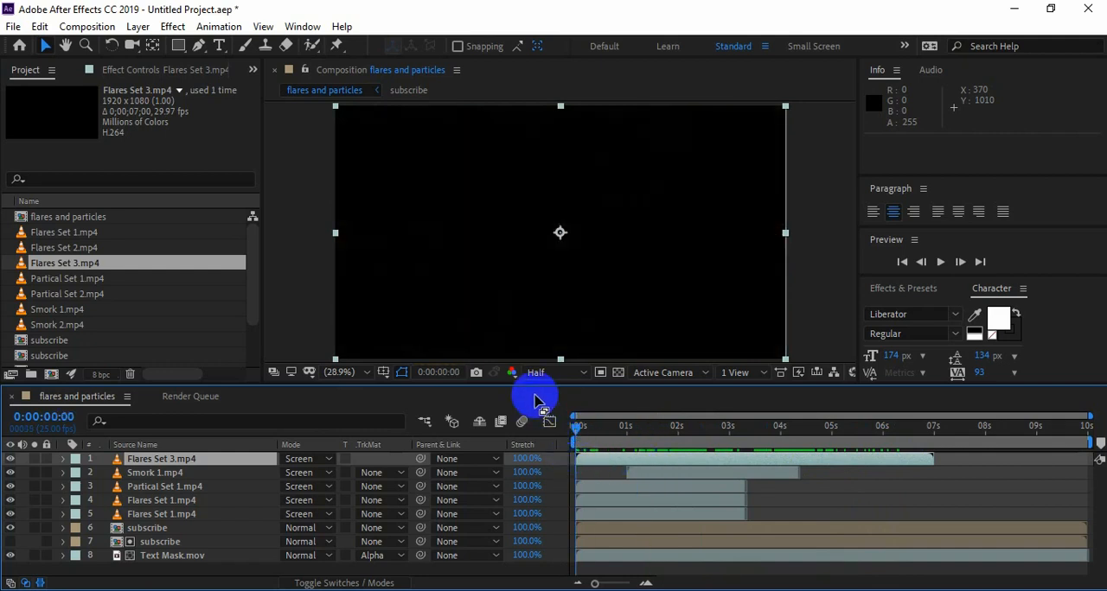
right_click(161, 458)
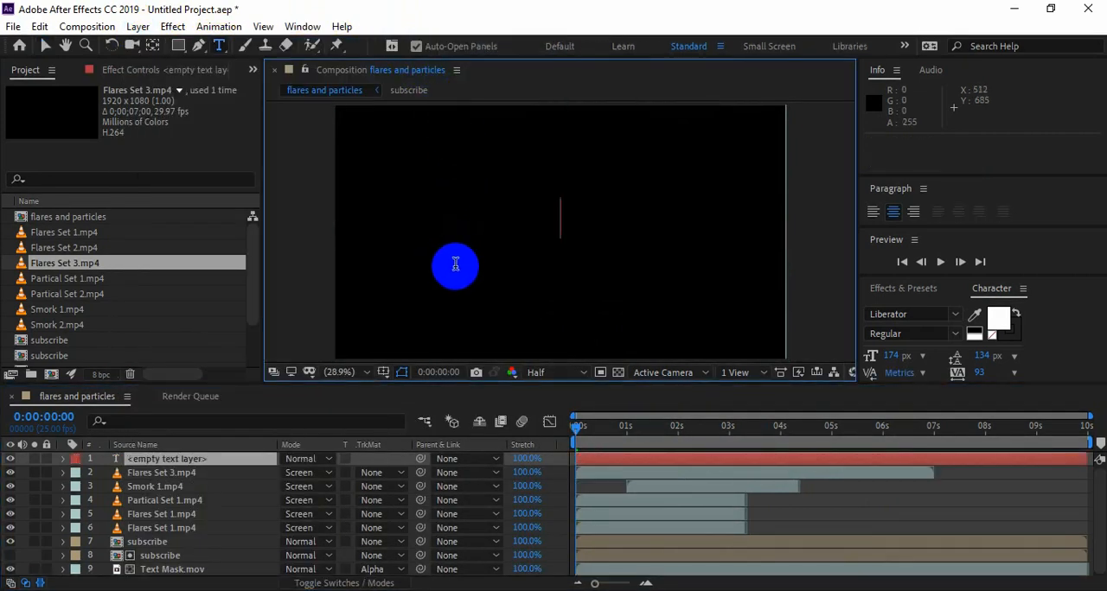
Finish typing TUTORIAL and shrink its font size to 79 px
text(TUTORIAL)
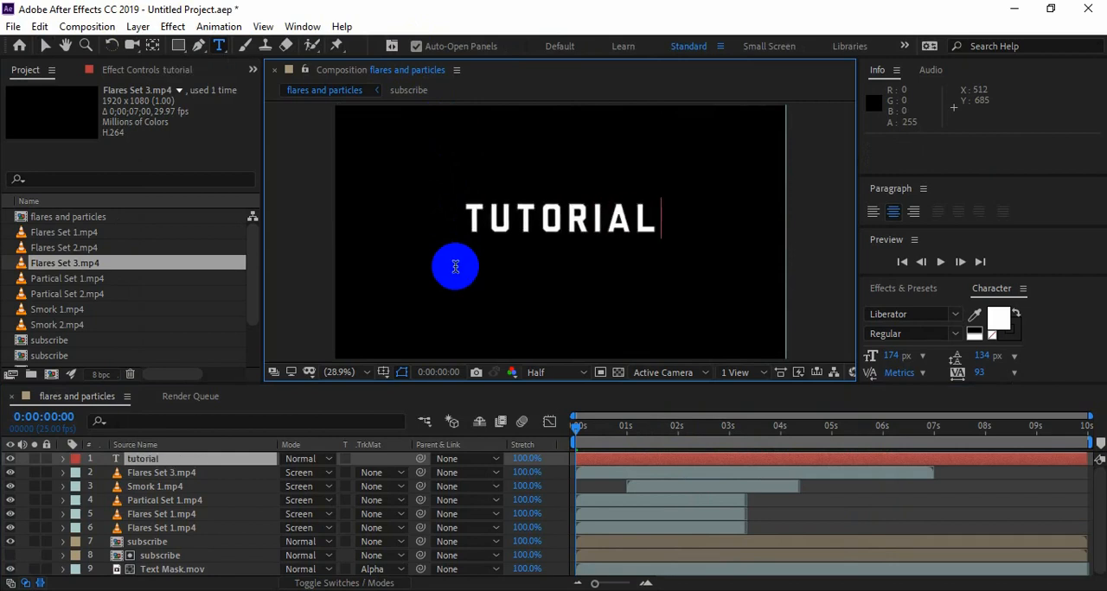
click(143, 458)
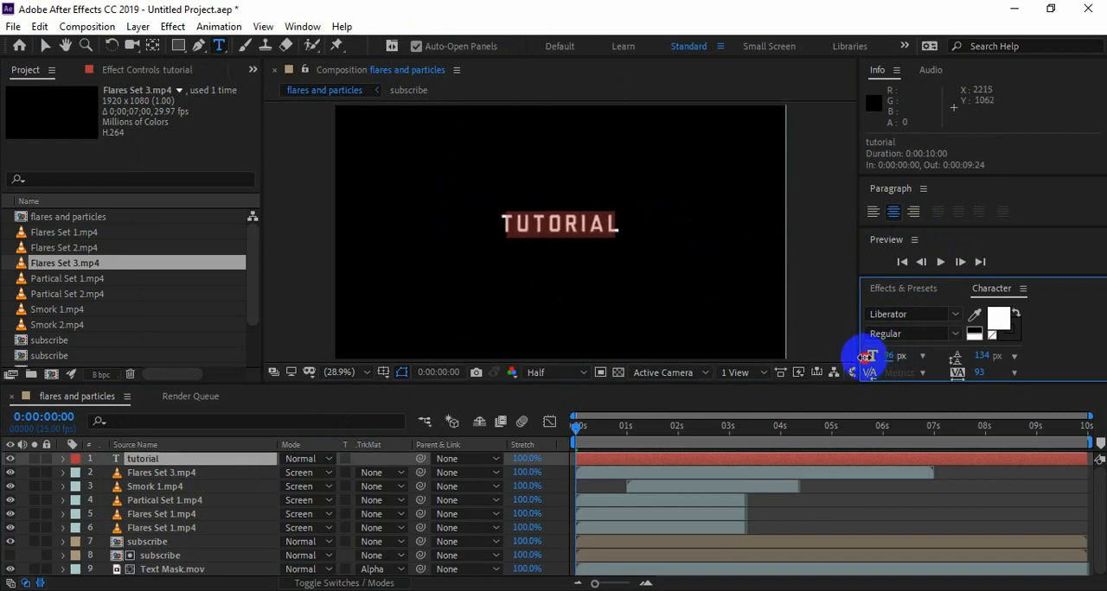
click(156, 485)
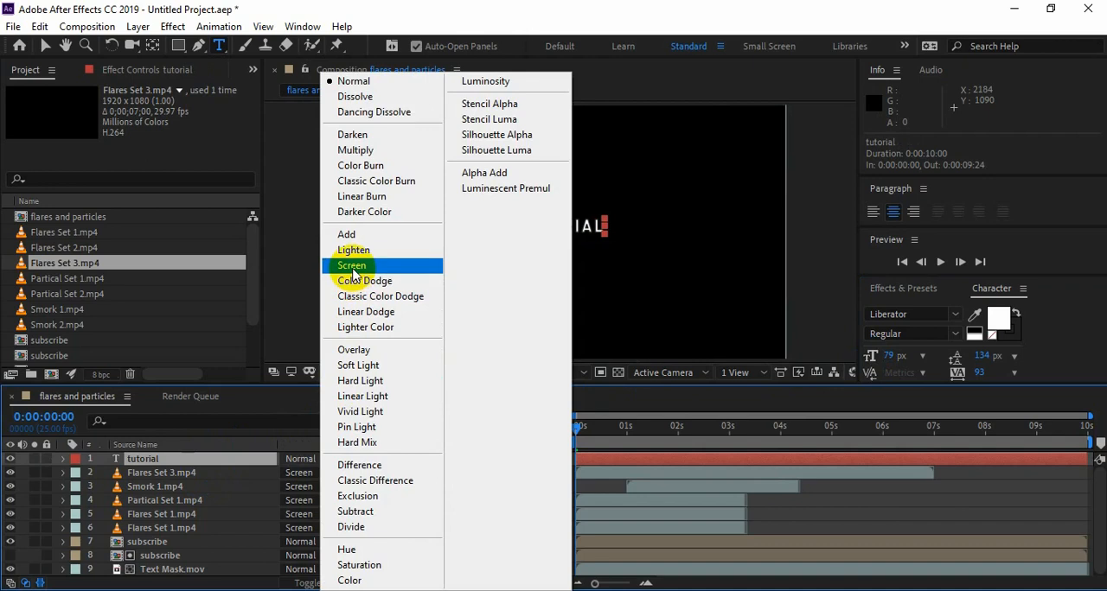
Blend the TUTORIAL layer in Screen mode and preview the flares crossing it
click(351, 265)
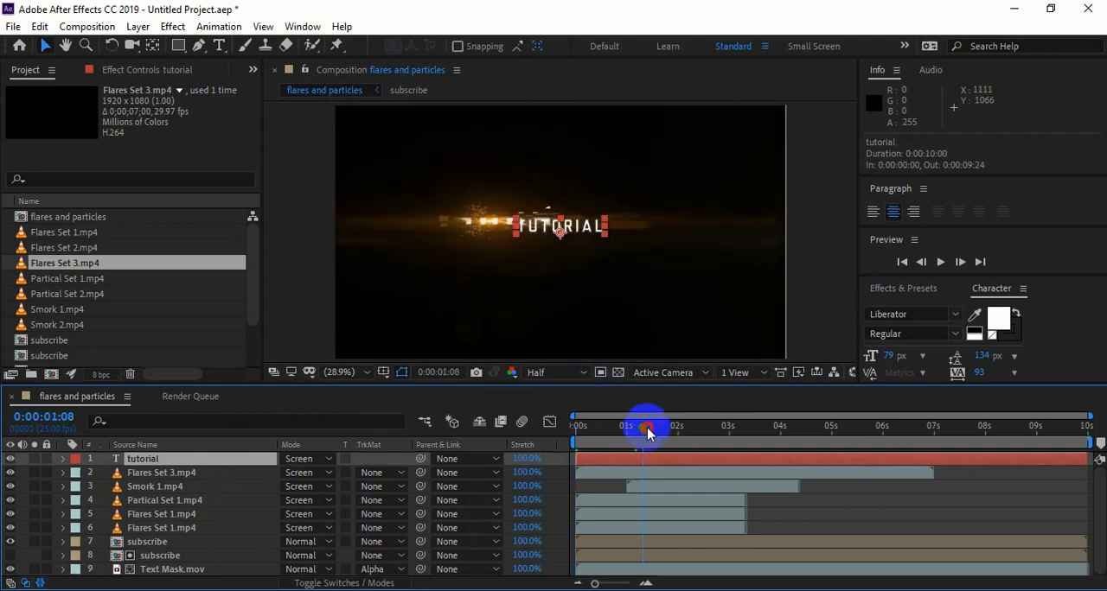
drag(644, 430, 699, 429)
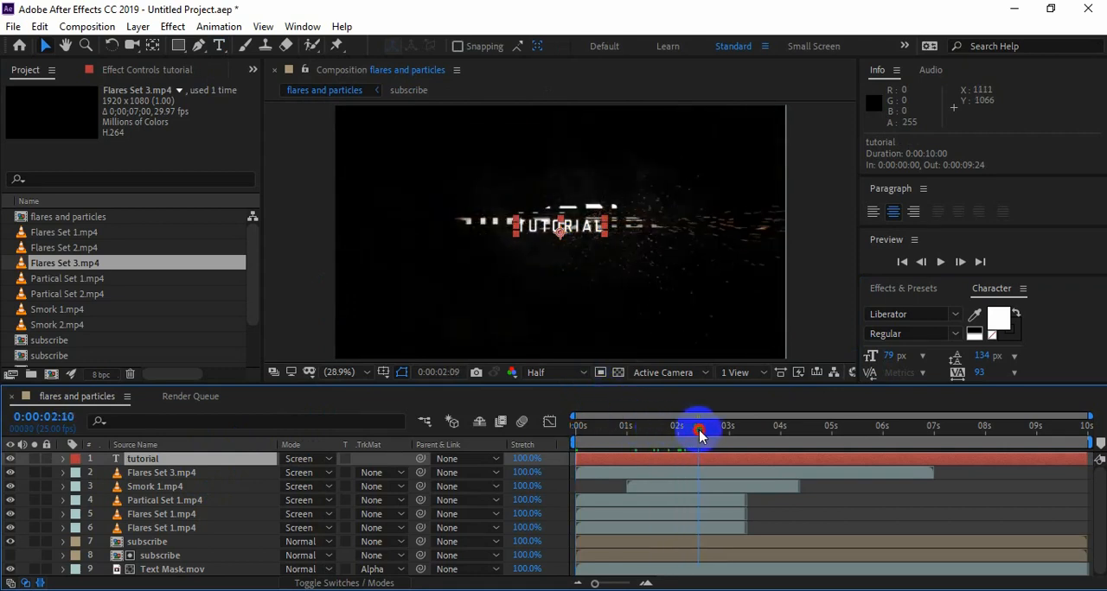
drag(699, 431, 727, 431)
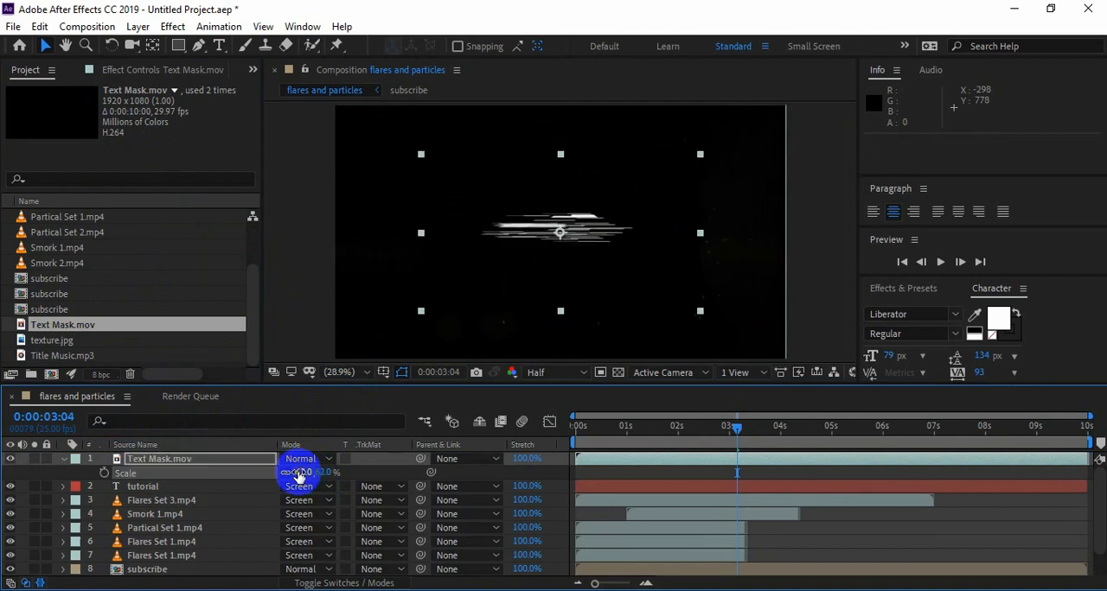
Scale down Text Mask.mov, set tutorial's track matte to Luma Matte, and preview the reveal
drag(299, 472, 304, 472)
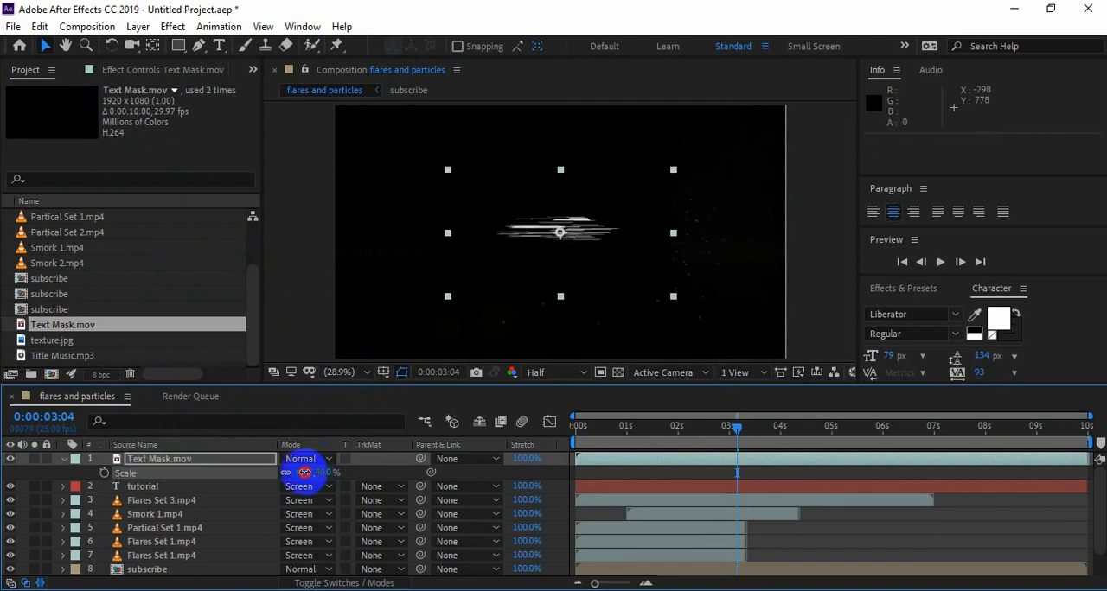
click(303, 458)
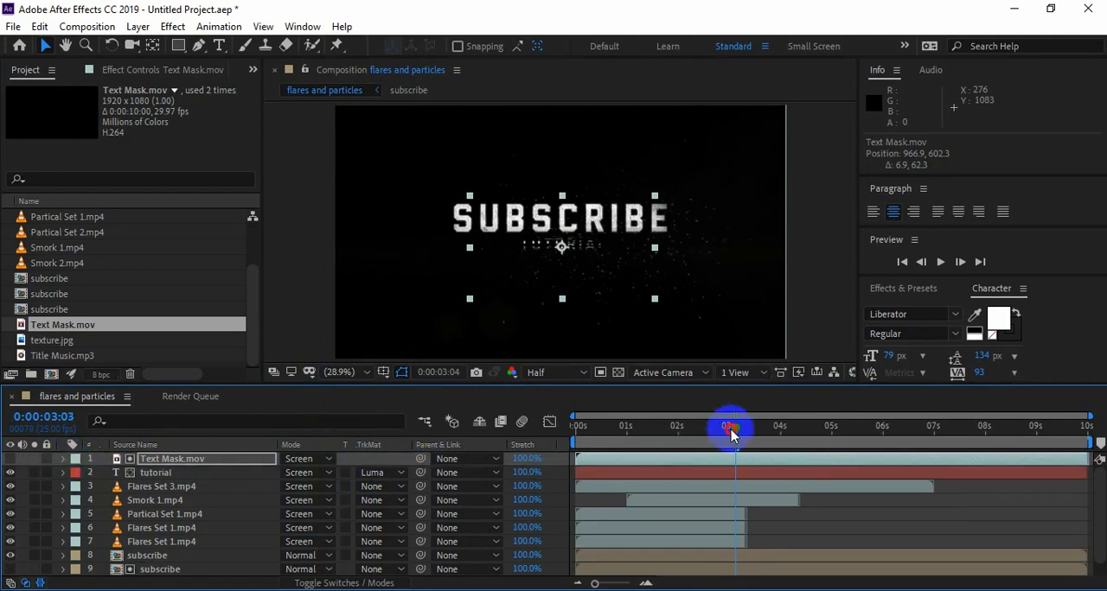
drag(731, 427, 755, 426)
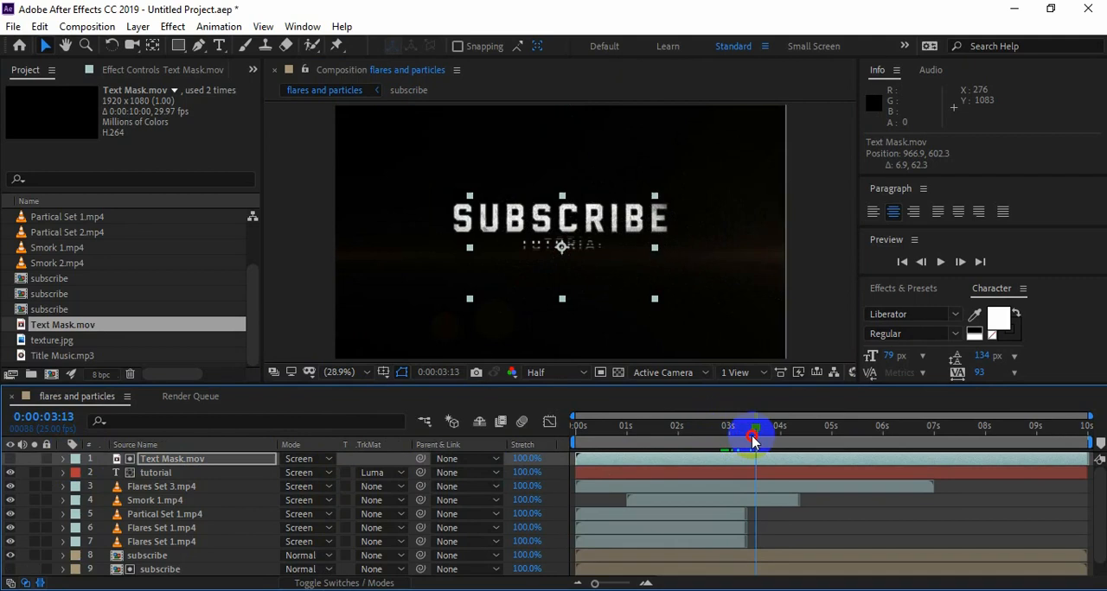
drag(752, 439, 709, 439)
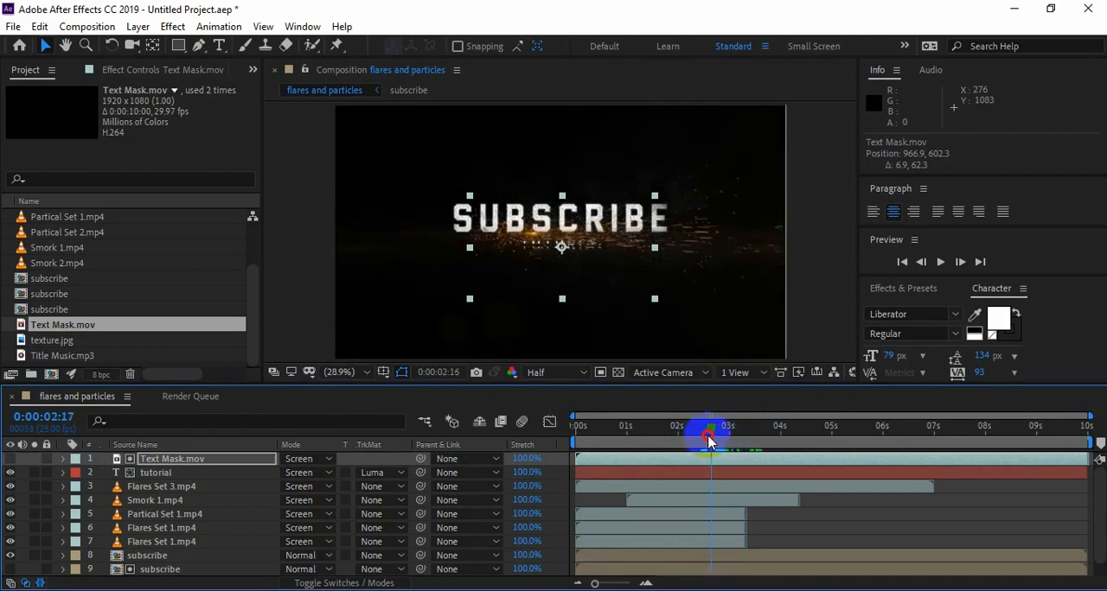
drag(709, 441, 717, 453)
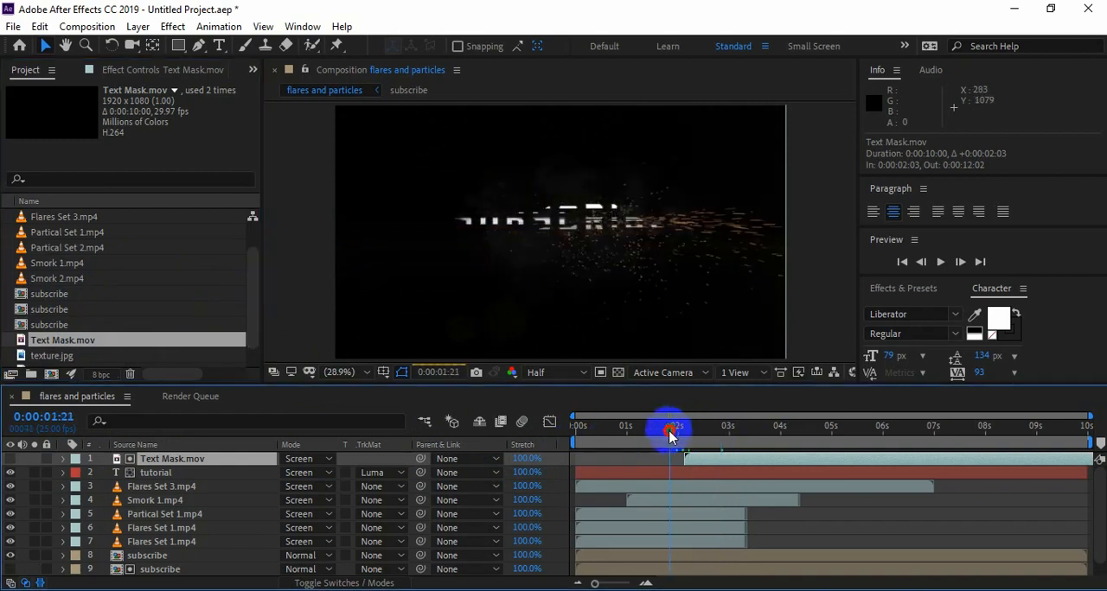
Delay Text Mask.mov to start near 0:00:02:03 and check TUTORIAL emerging beneath SUBSCRIBE
drag(673, 437, 700, 445)
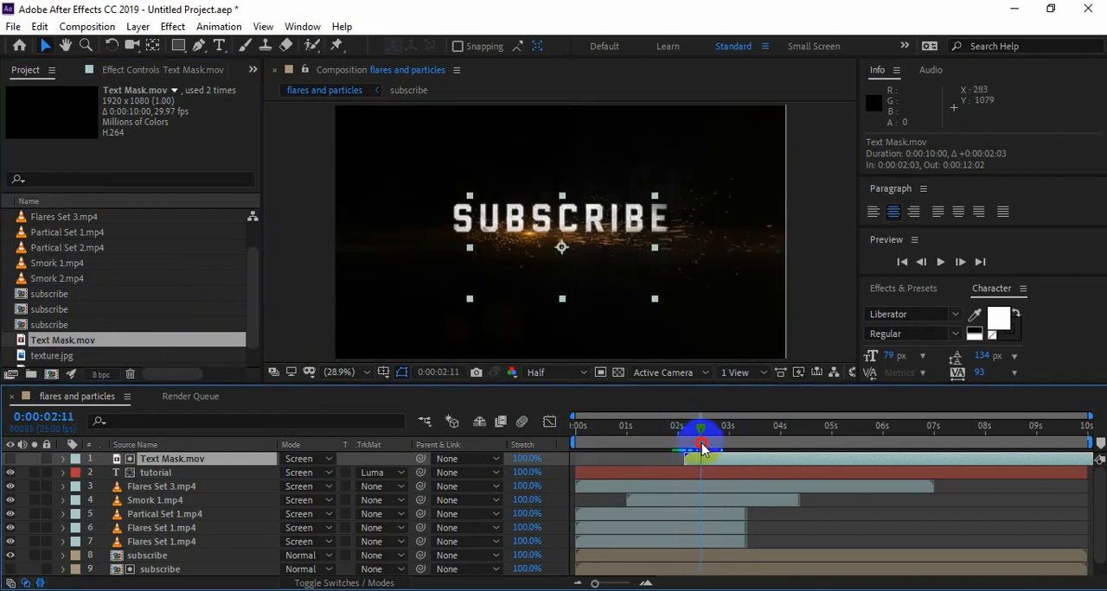
drag(701, 443, 713, 443)
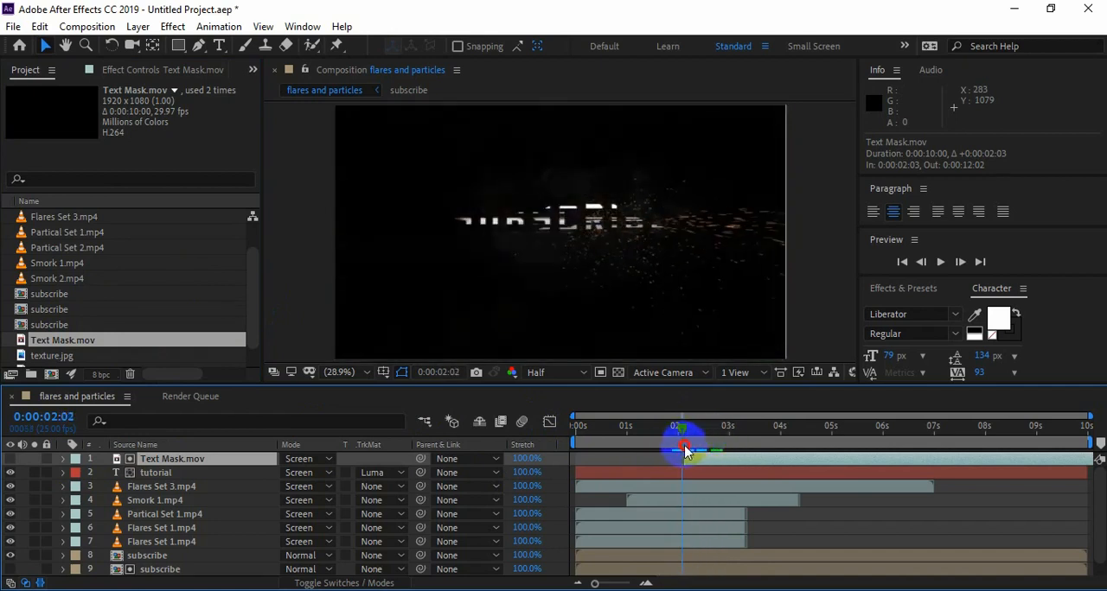
drag(683, 452, 742, 452)
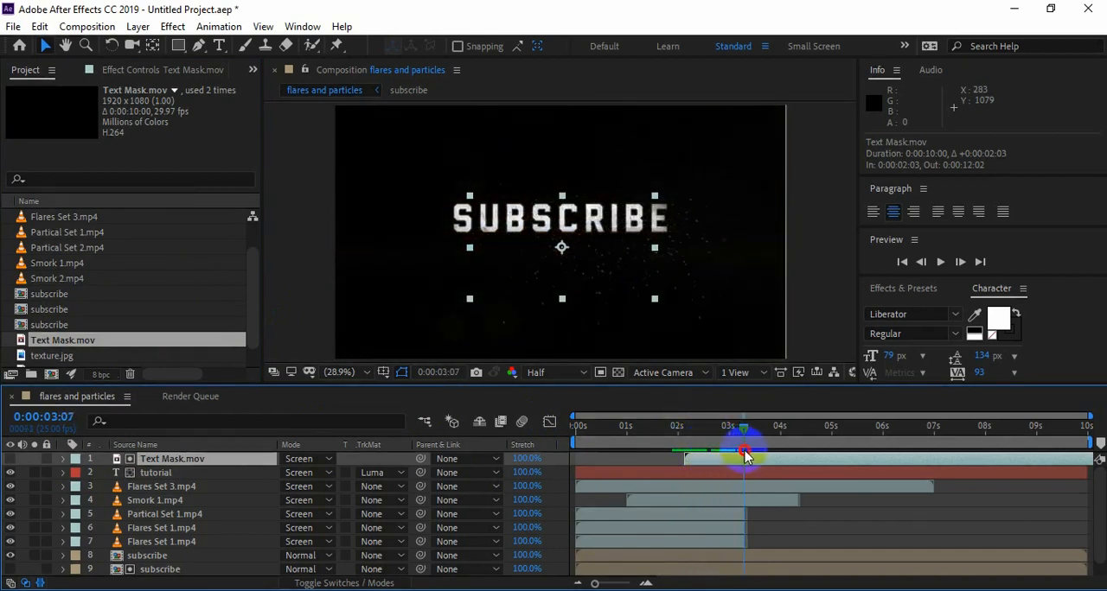
drag(742, 454, 758, 454)
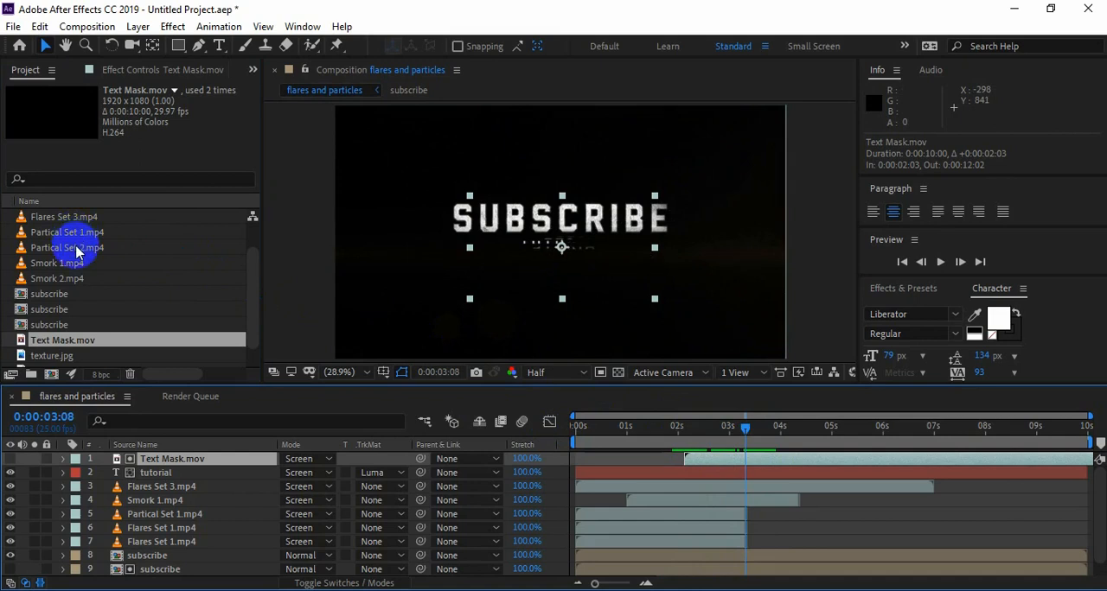
Add Partical Set 2.mp4 to the timeline at about three seconds and preview it
click(68, 247)
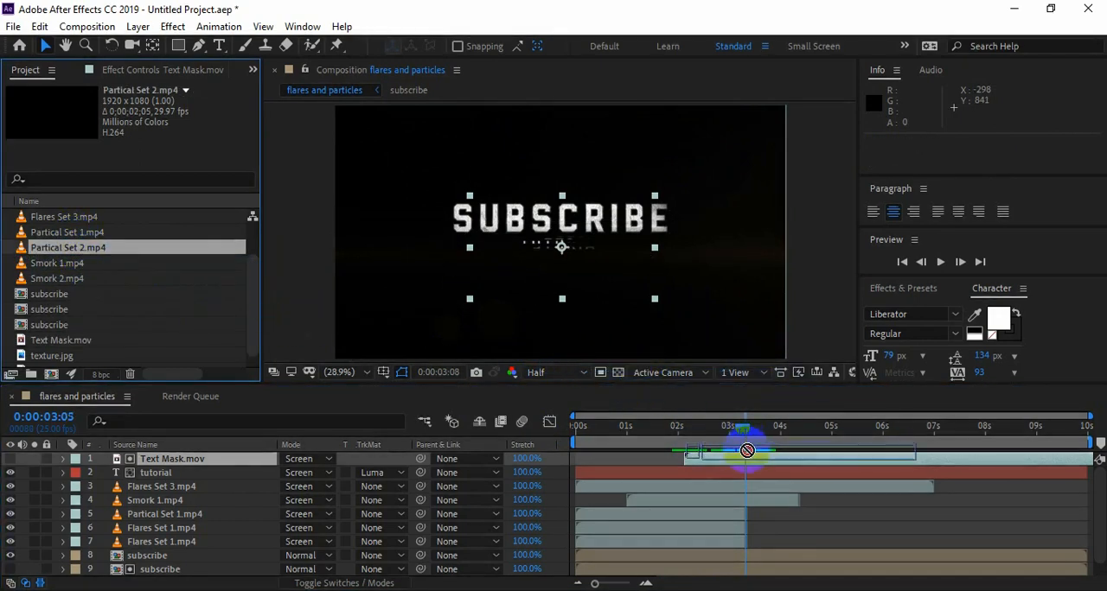
drag(748, 450, 734, 450)
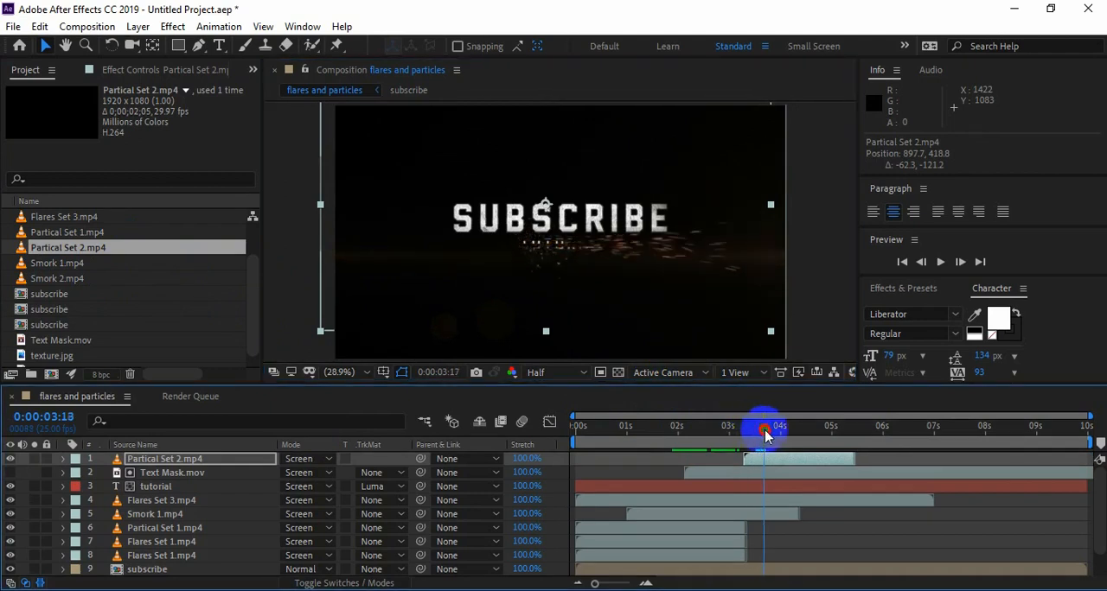
drag(765, 432, 731, 433)
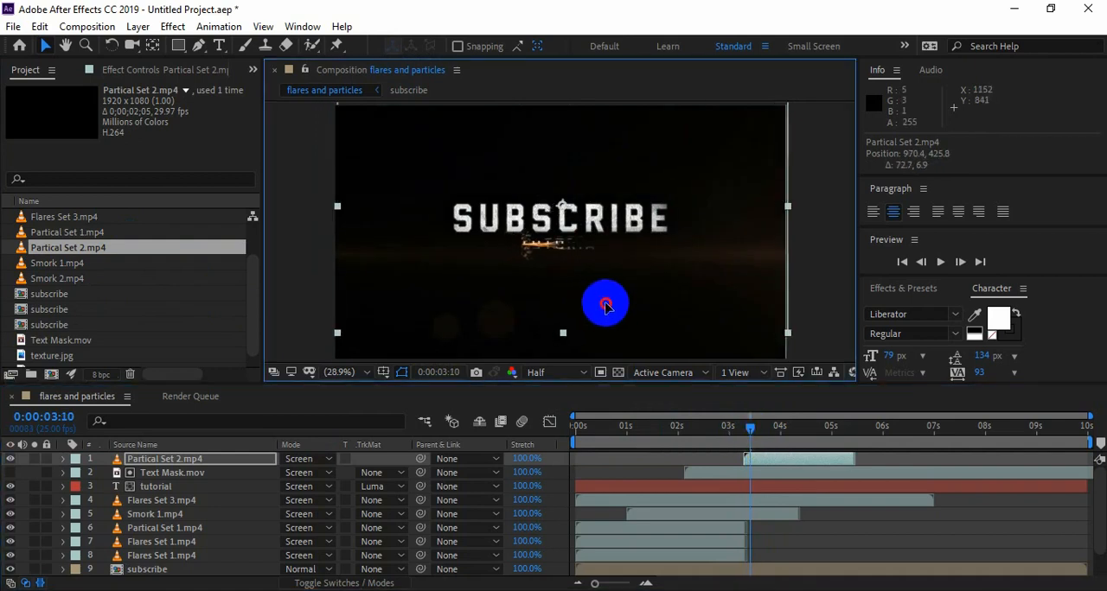
Move the particles lower under SUBSCRIBE, start the clip slightly earlier, and preview
drag(750, 426, 739, 425)
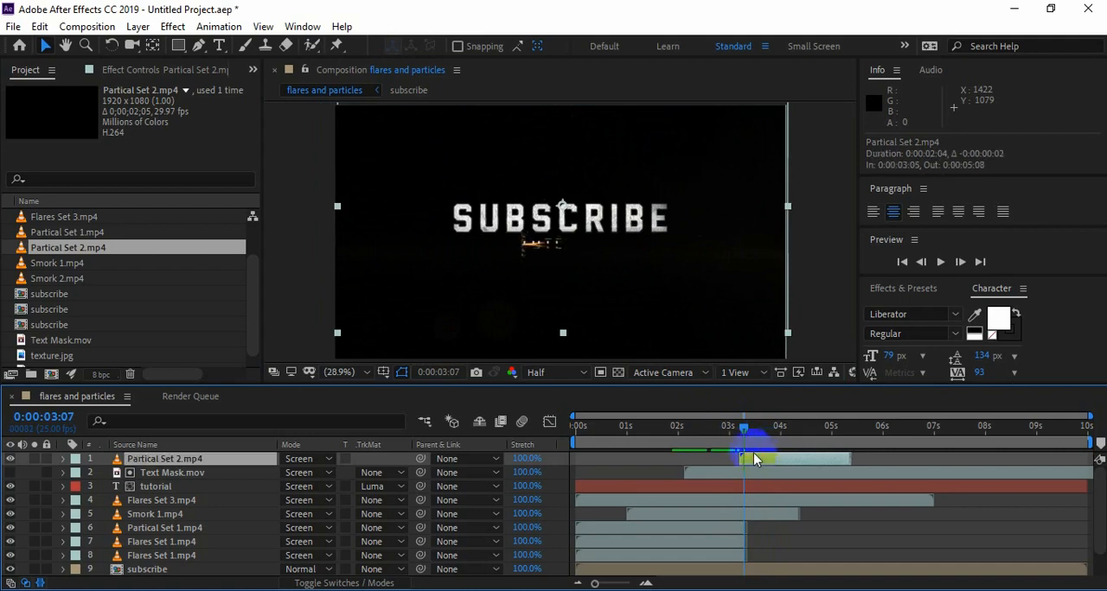
drag(742, 441, 749, 441)
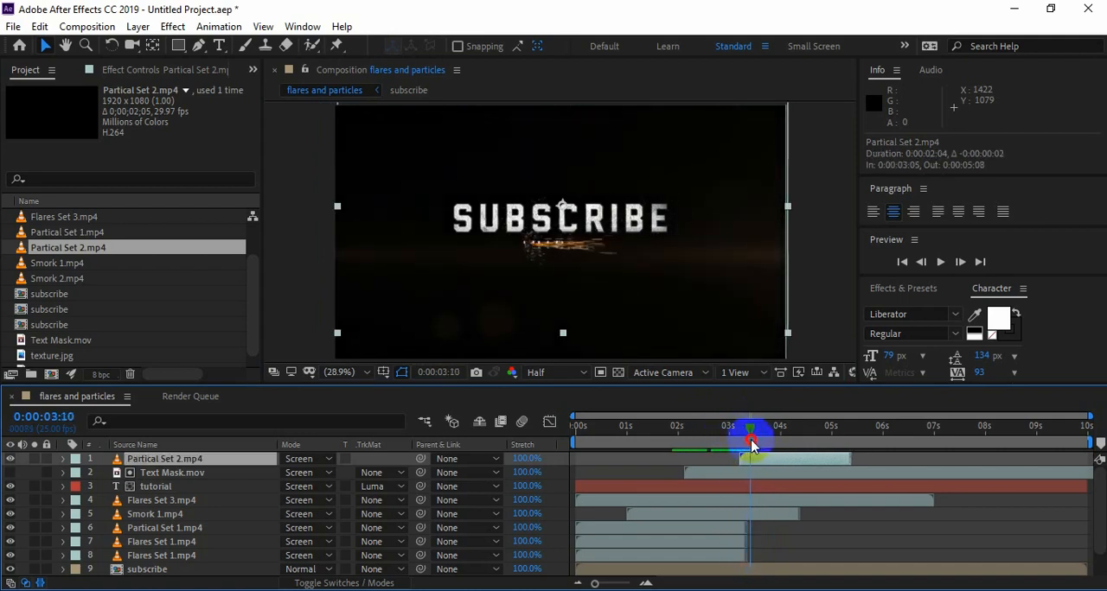
drag(750, 442, 795, 443)
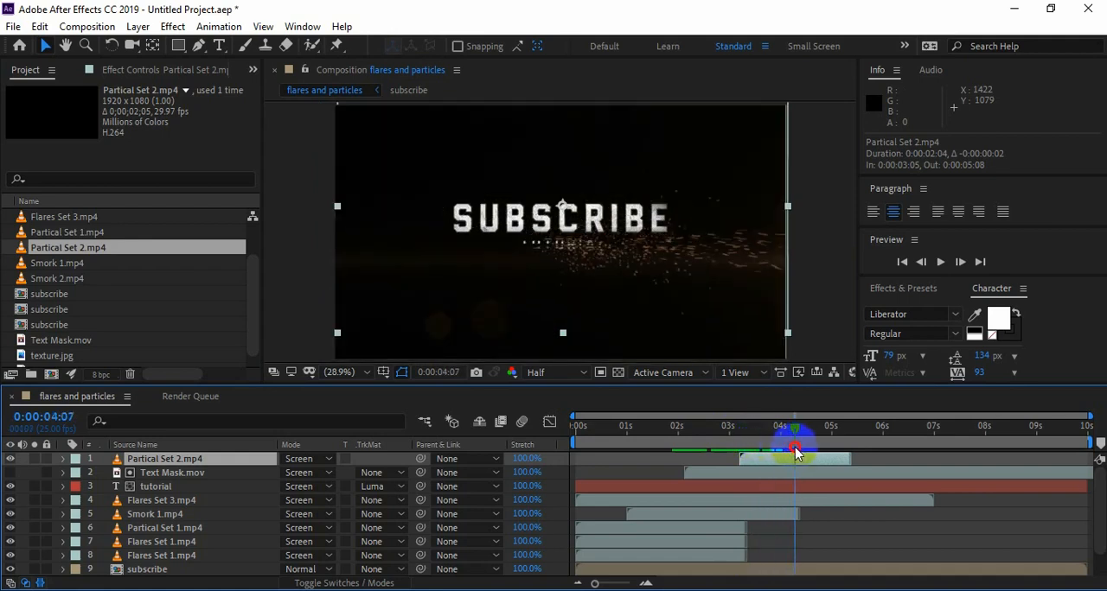
drag(794, 446, 804, 445)
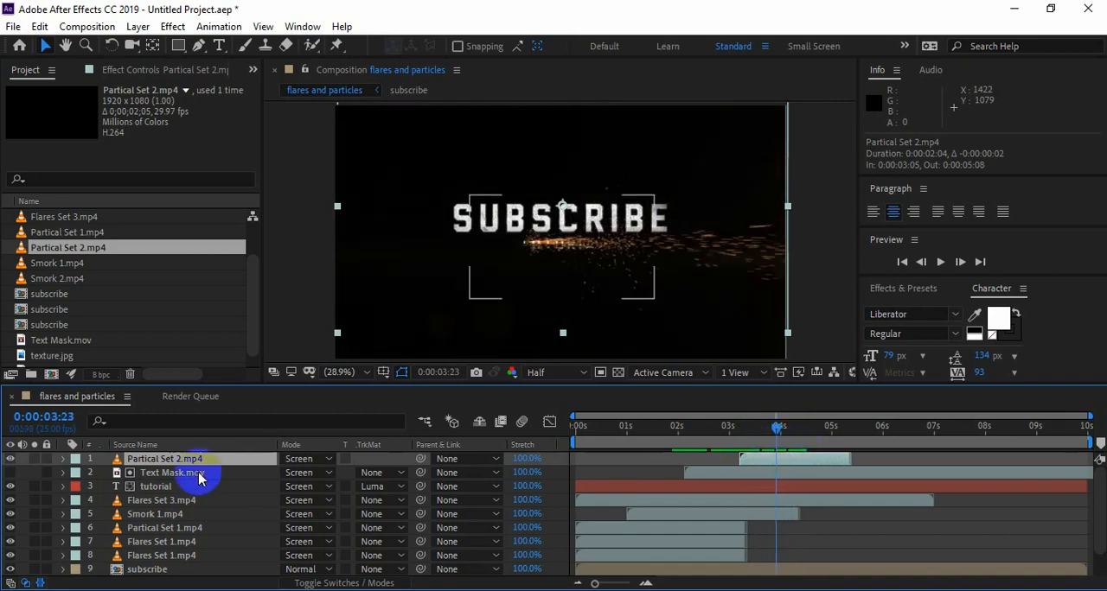
Duplicate tutorial as tutorial 2 starting around 0:00:03:23 and preview it beneath SUBSCRIBE
click(155, 486)
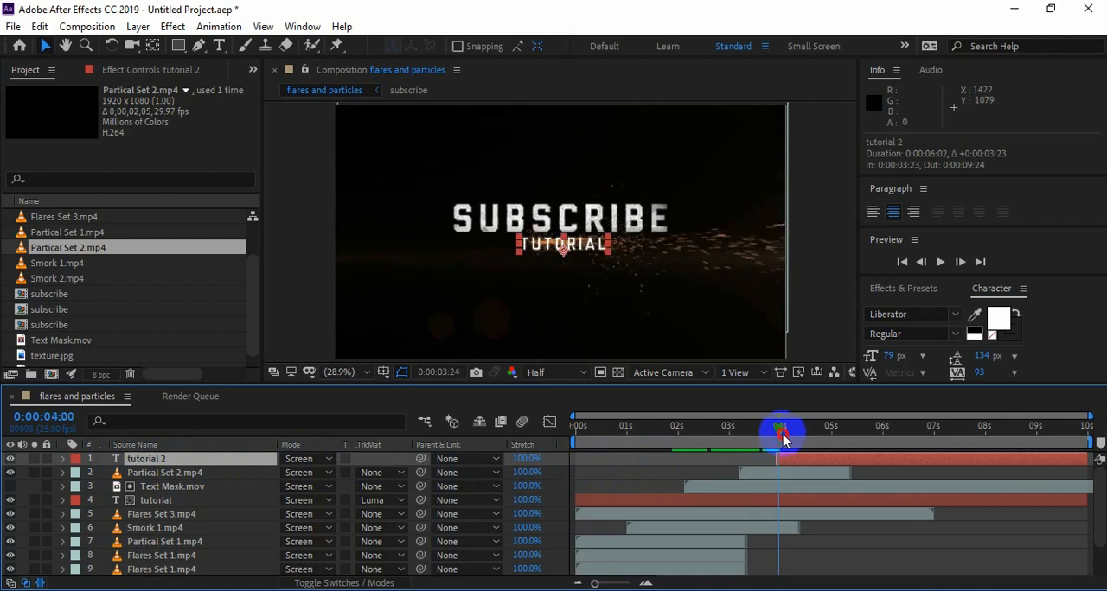
drag(782, 429, 777, 430)
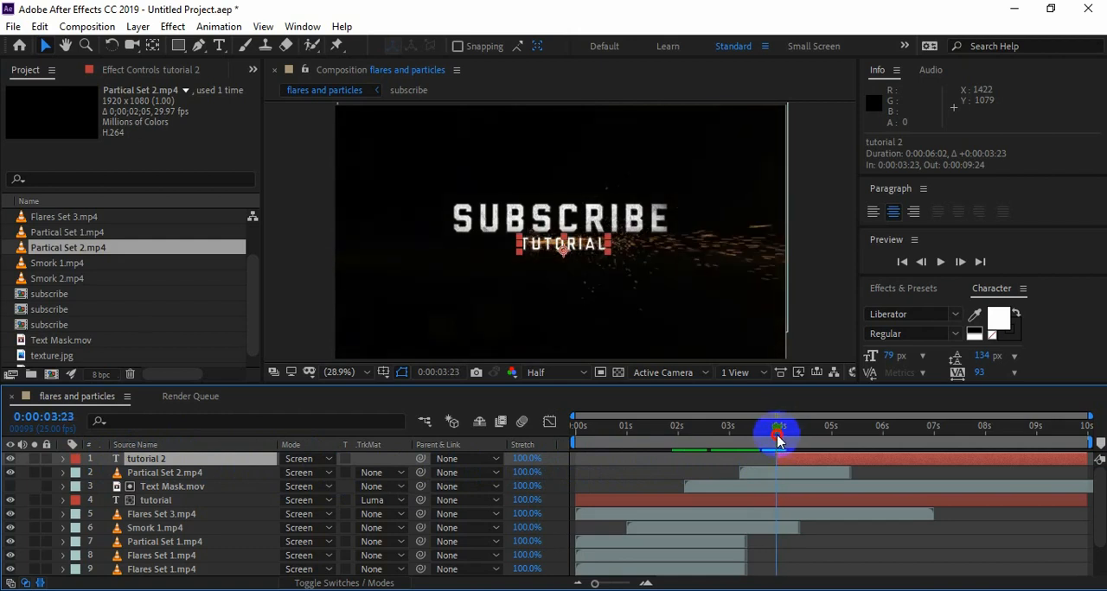
drag(776, 429, 780, 430)
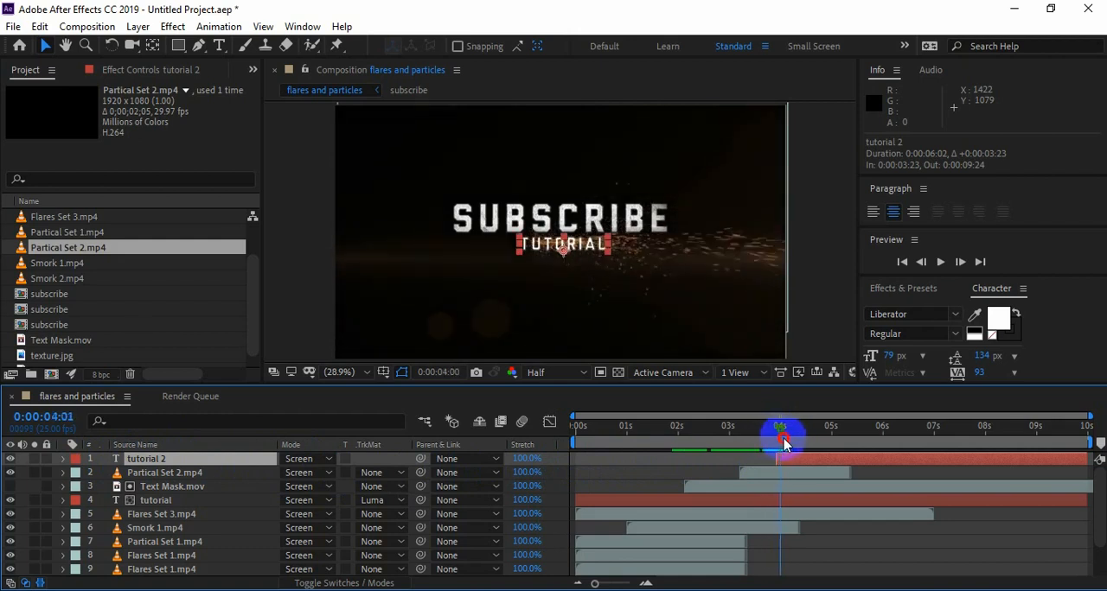
drag(780, 443, 748, 443)
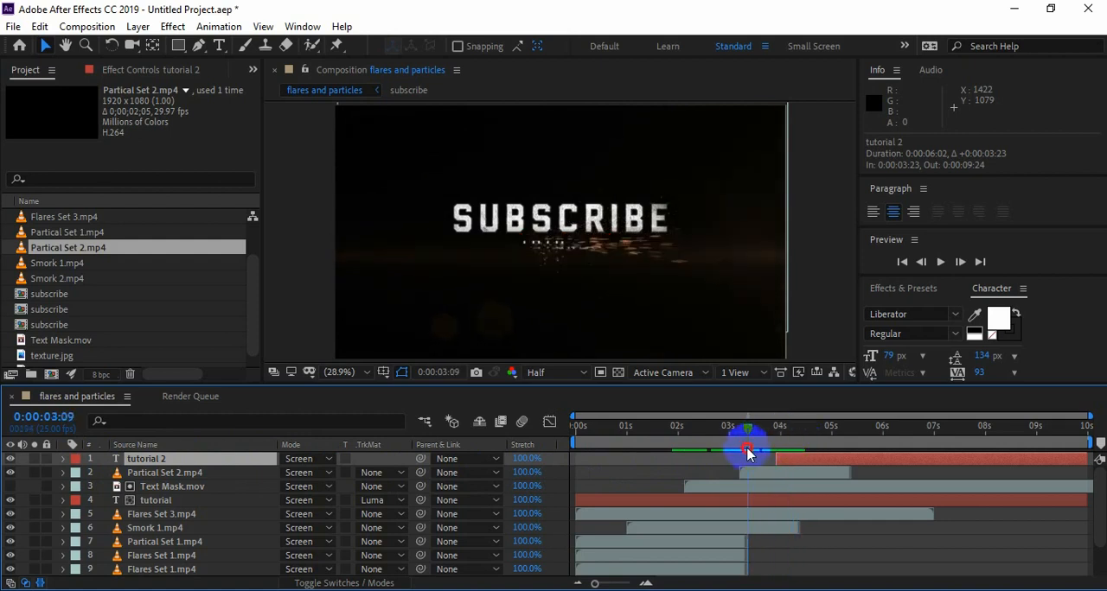
drag(748, 449, 635, 450)
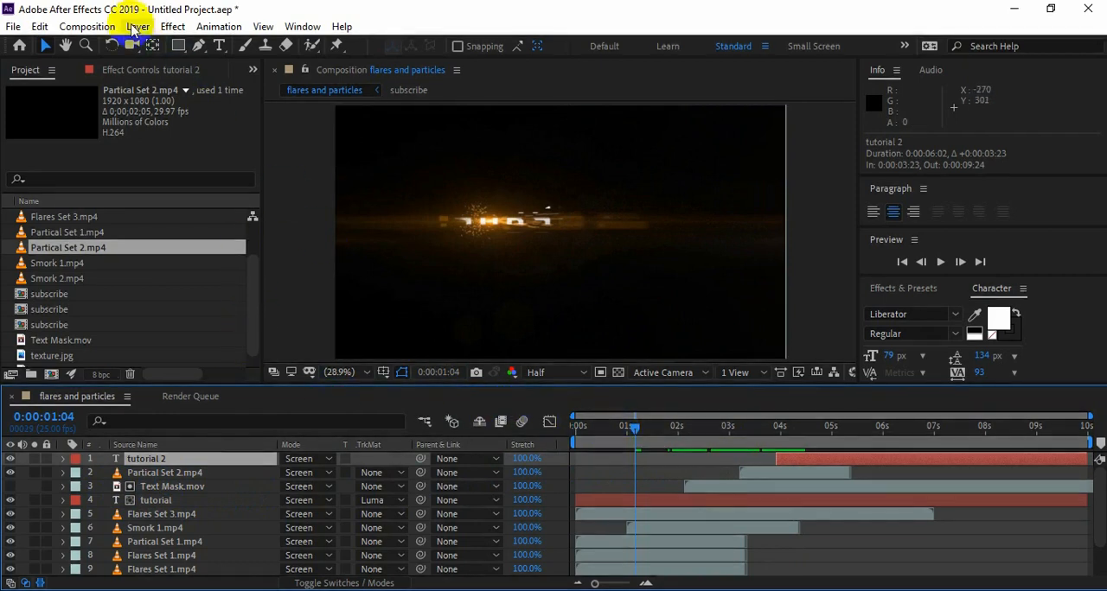
Create a new composition named 'wiggle'
click(85, 26)
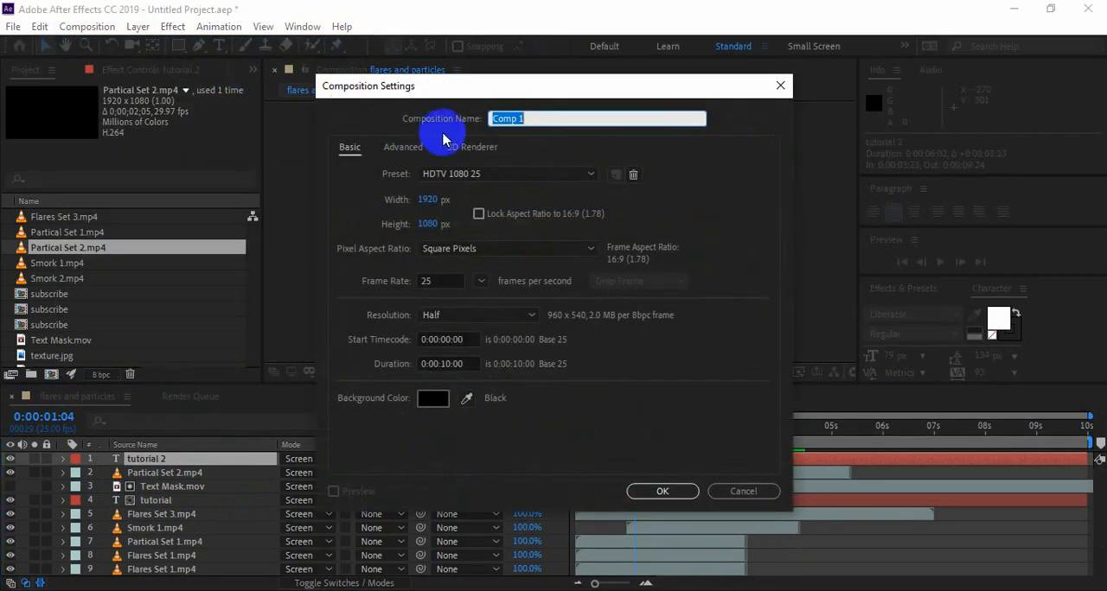
text(m)
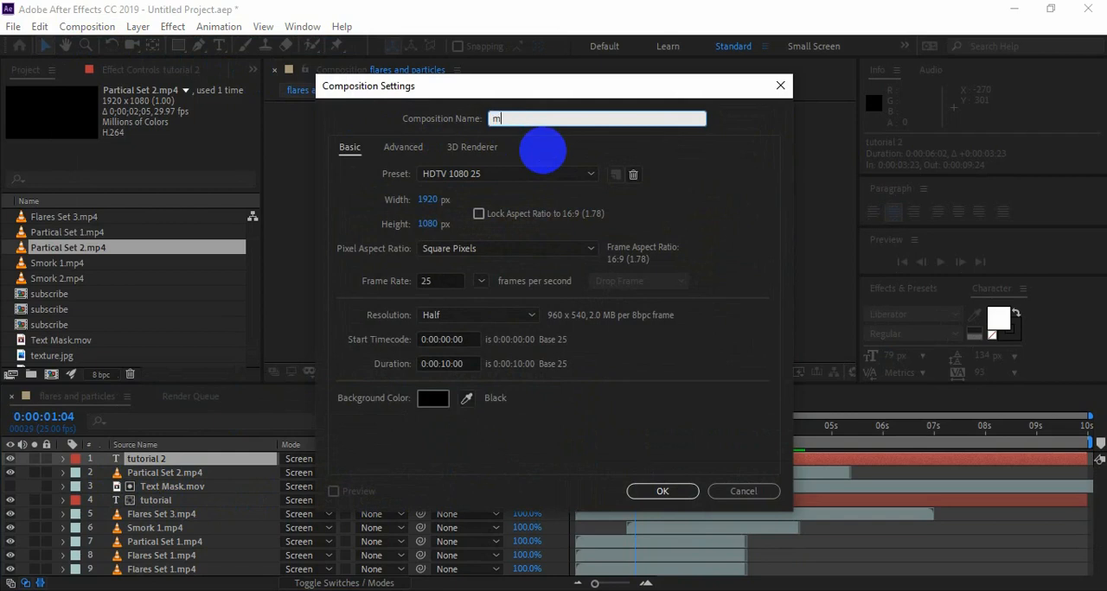
text(wiggle)
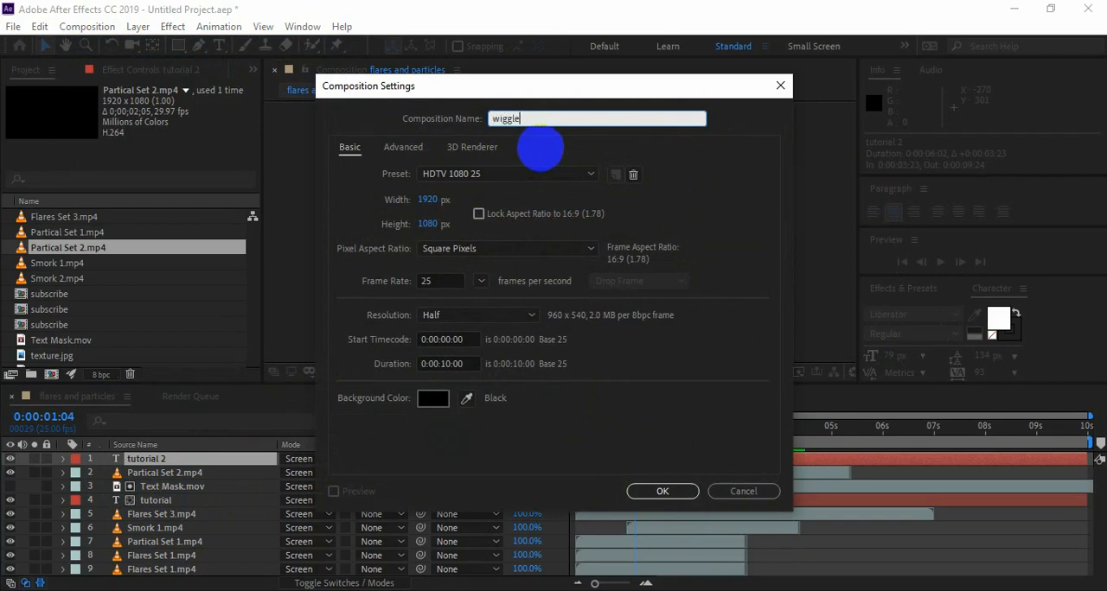
click(662, 491)
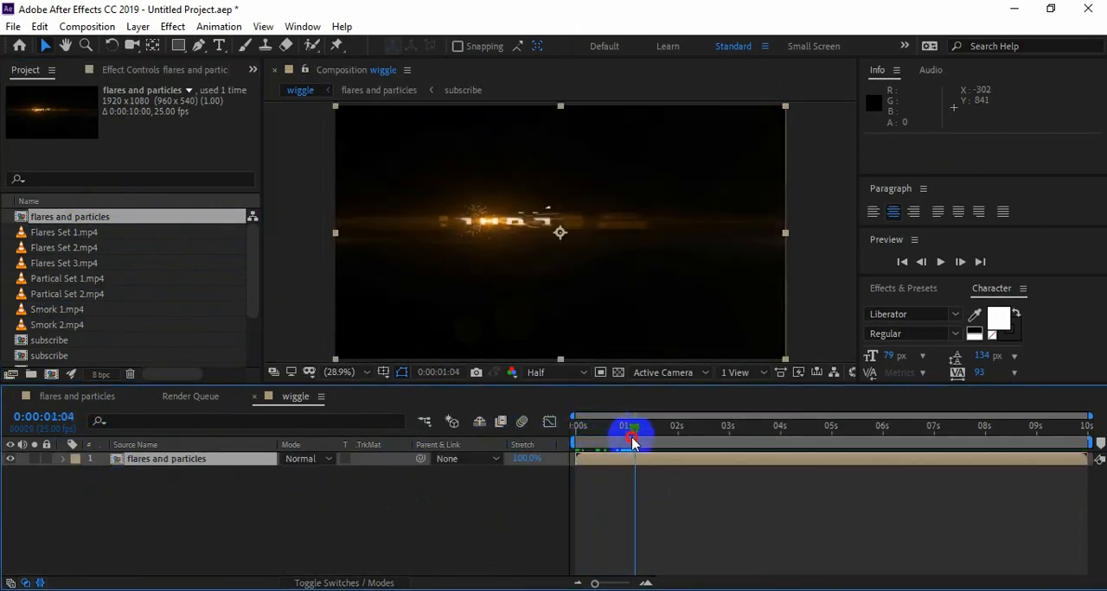
Duplicate the flares and particles layer in wiggle and split it at the current time
click(902, 261)
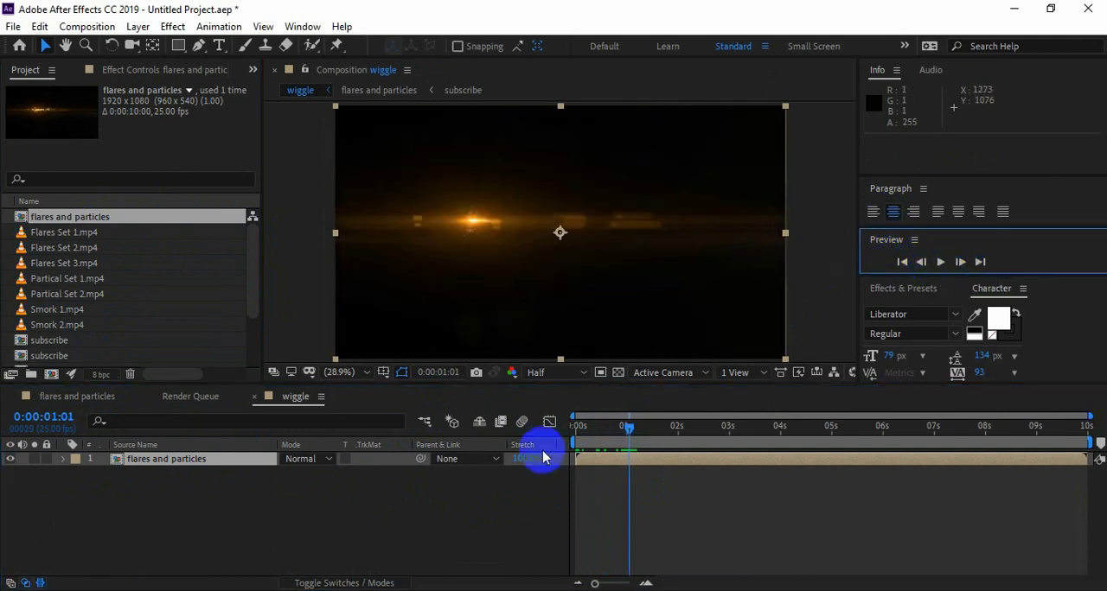
click(39, 25)
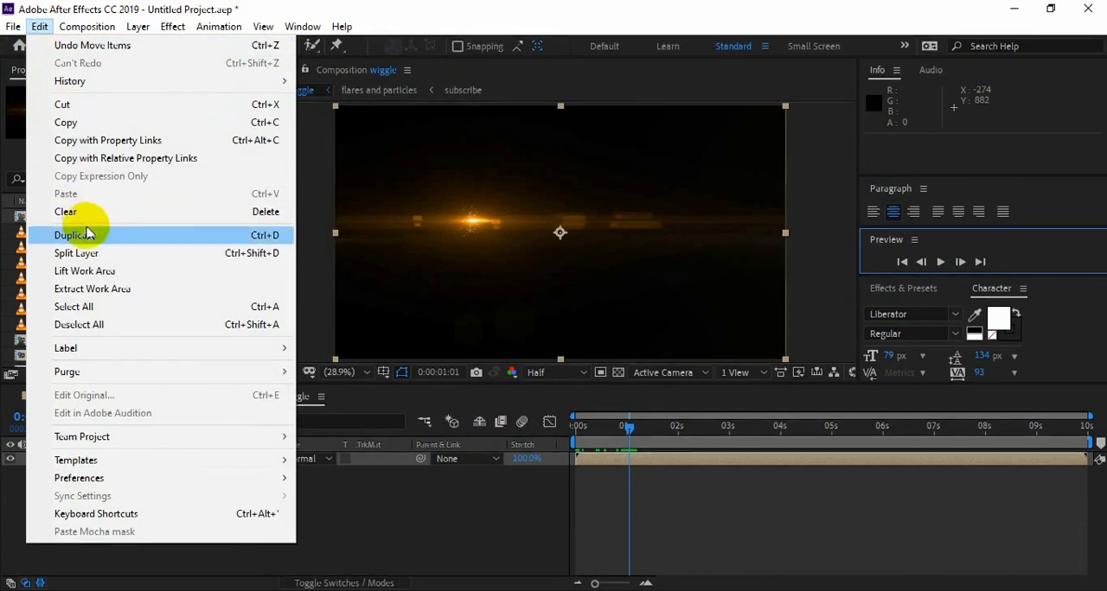
click(77, 234)
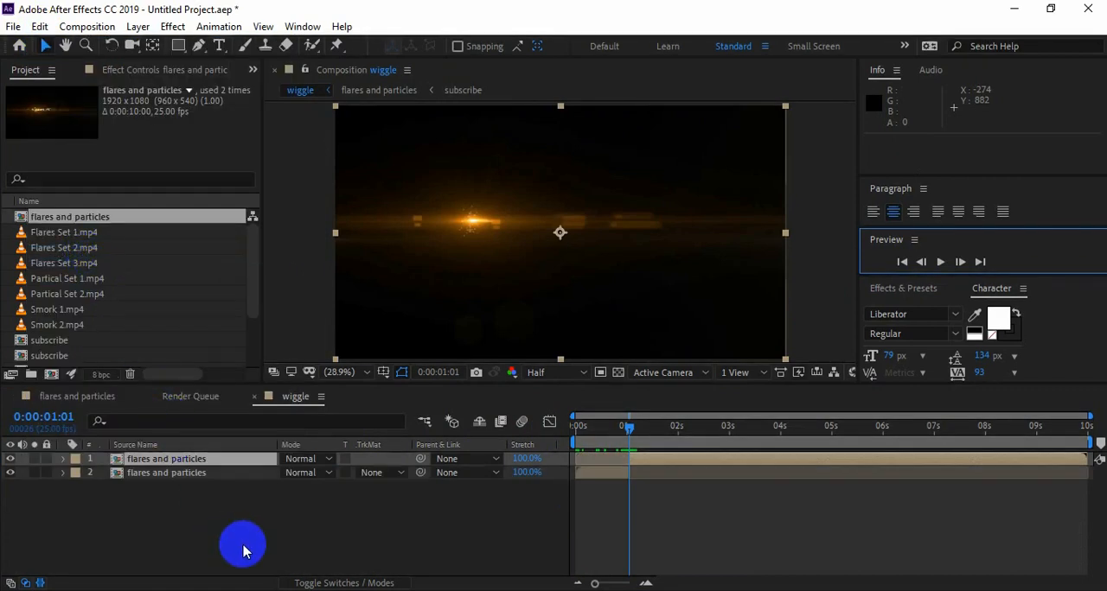
mouse_move(768, 439)
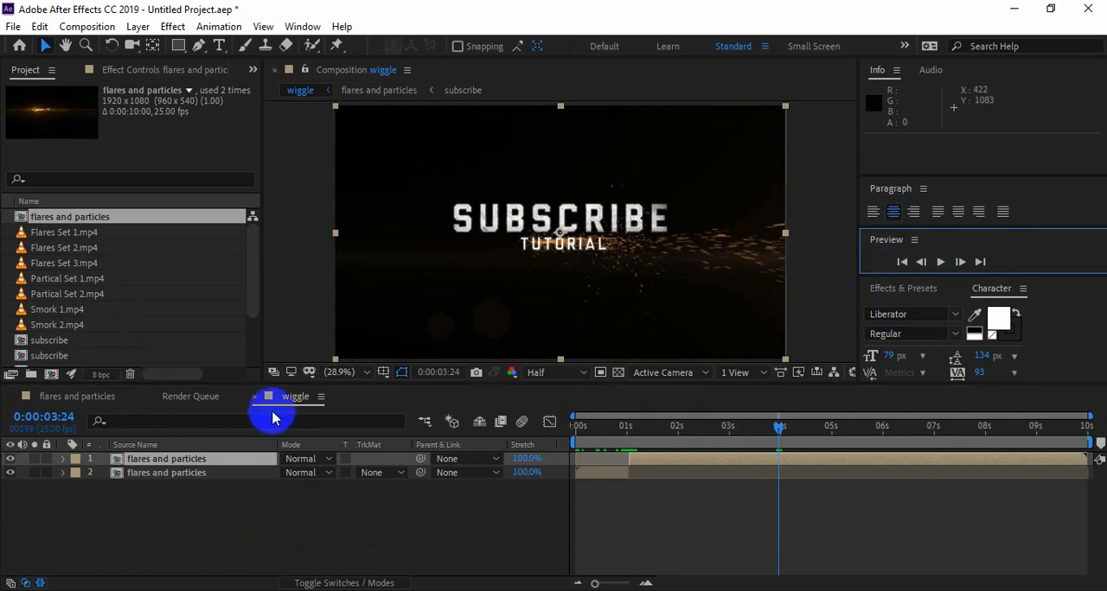
click(39, 26)
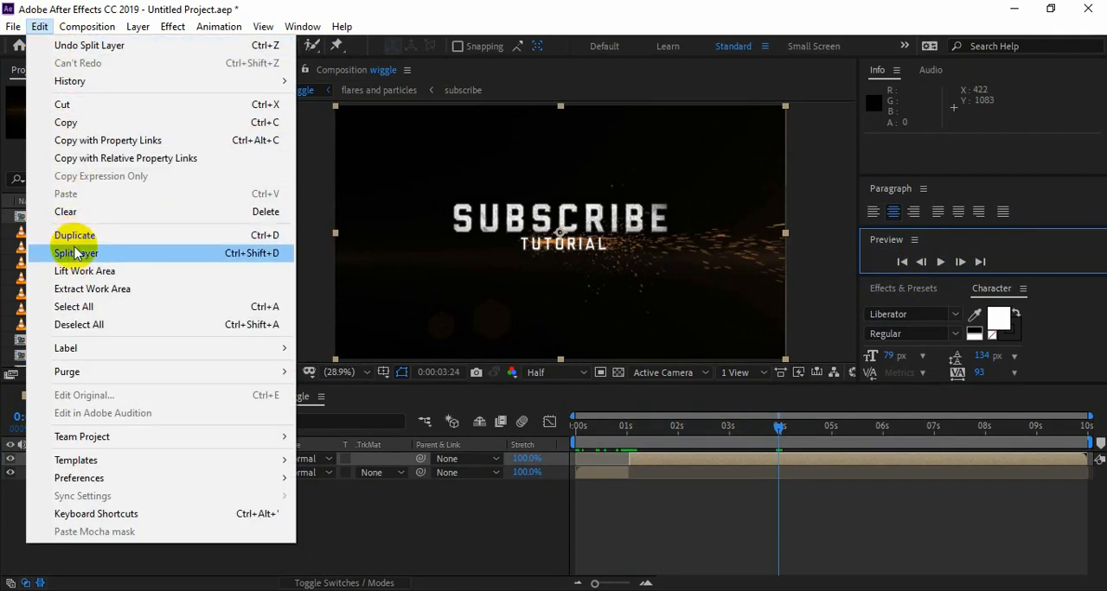
click(77, 252)
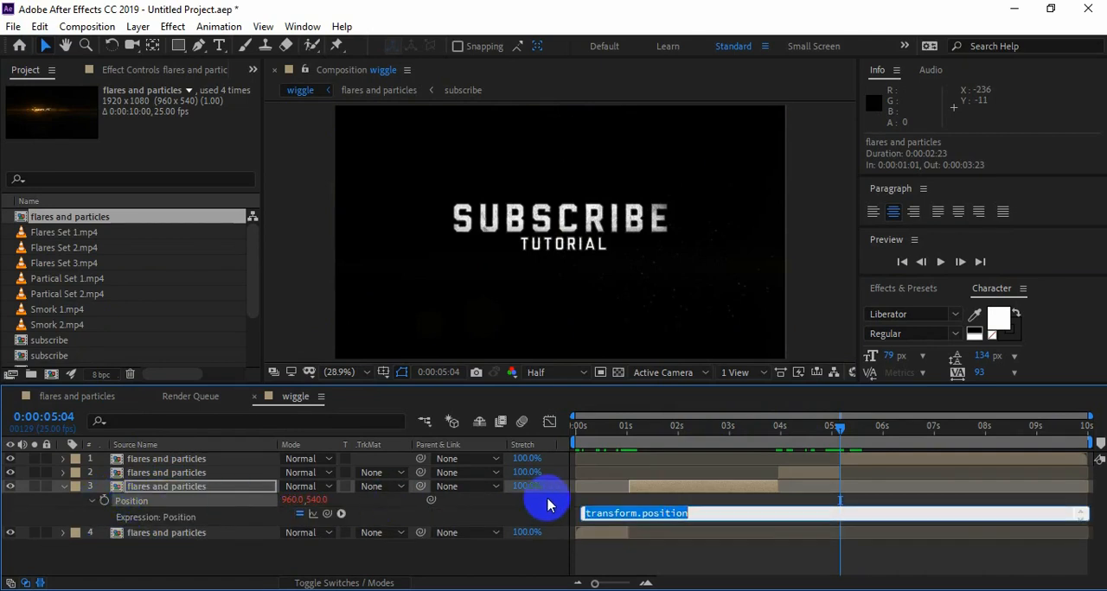
Add a wiggle(20,5) position expression to layer 3 and preview the jitter
text(w)
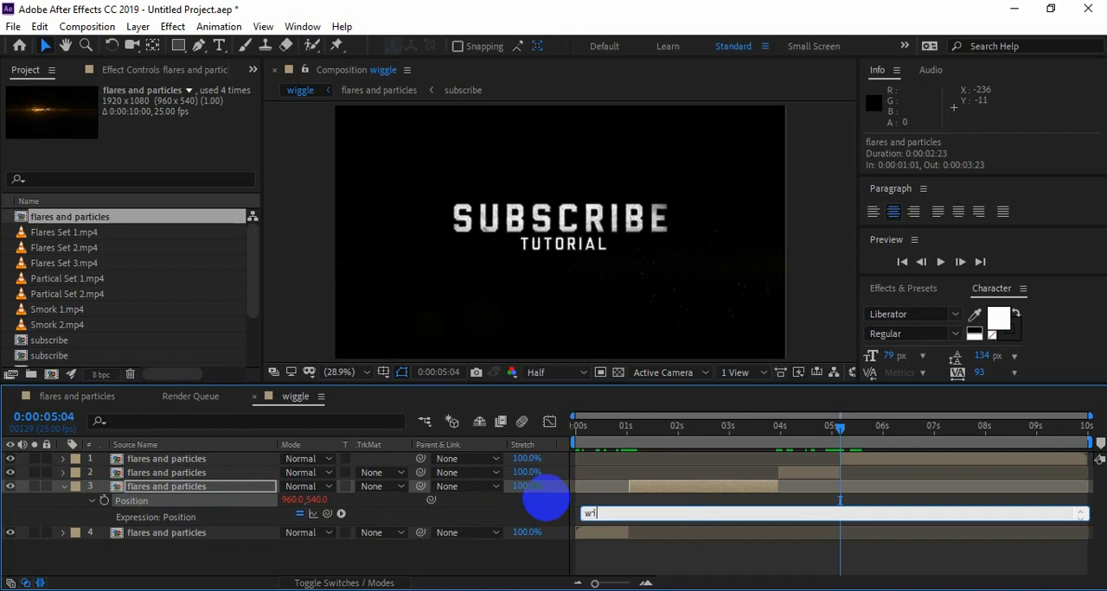
text(iggle(20,5)
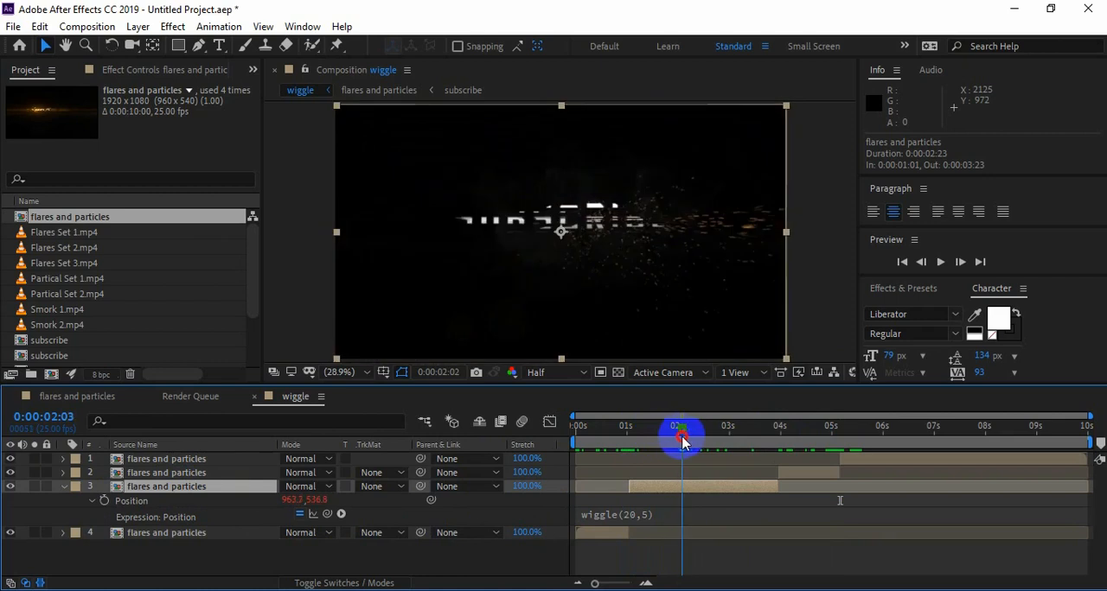
drag(676, 441, 692, 441)
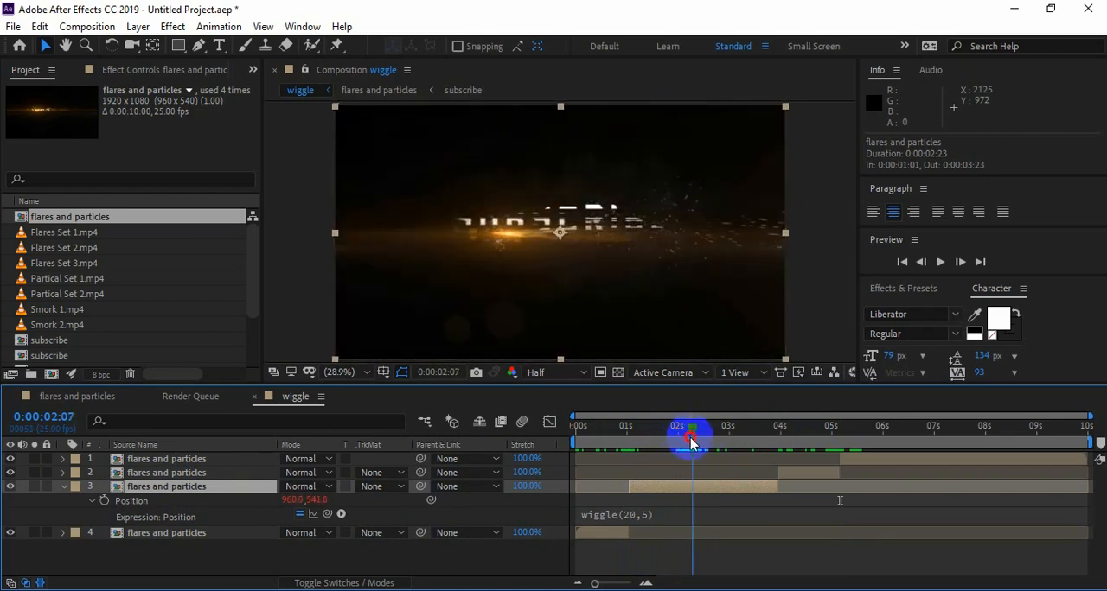
drag(692, 444, 745, 444)
text(wiggle)
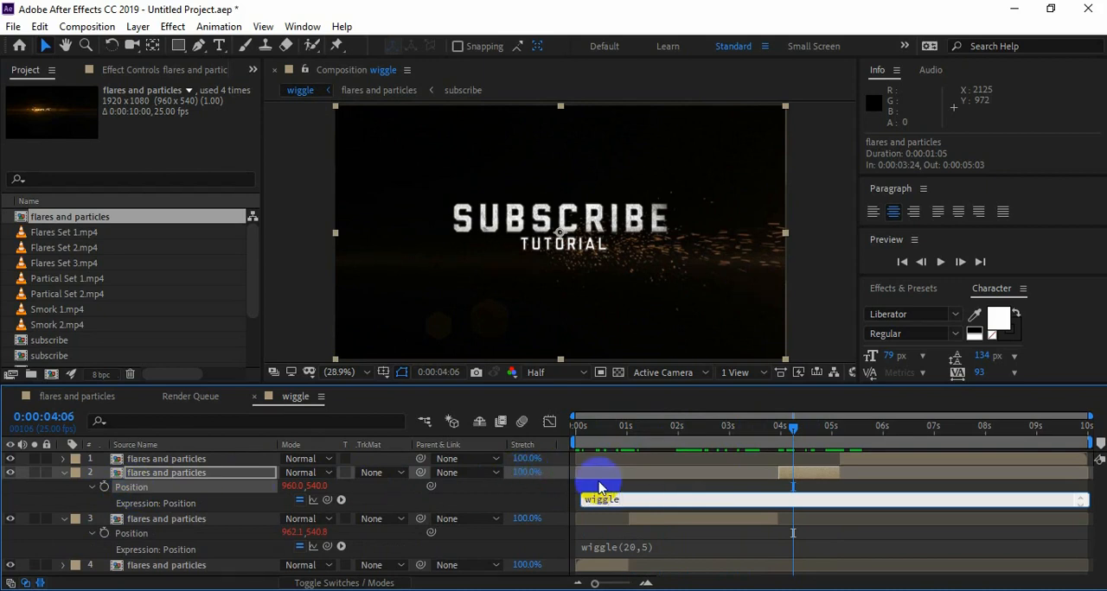
Give the second piece a wiggle(10,5) position expression
click(631, 500)
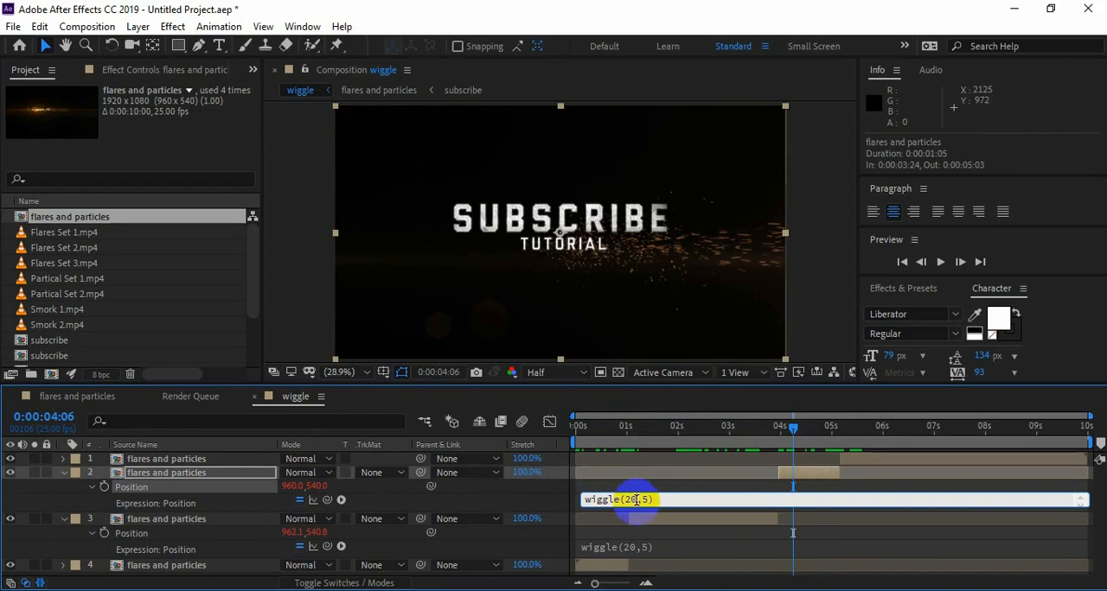
text(10)
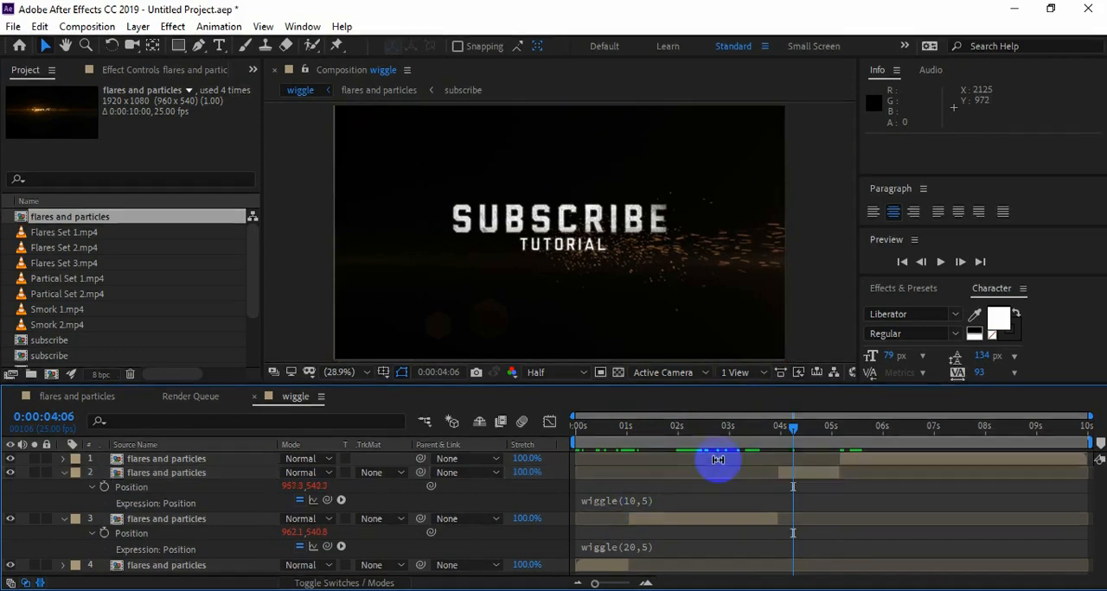
click(166, 473)
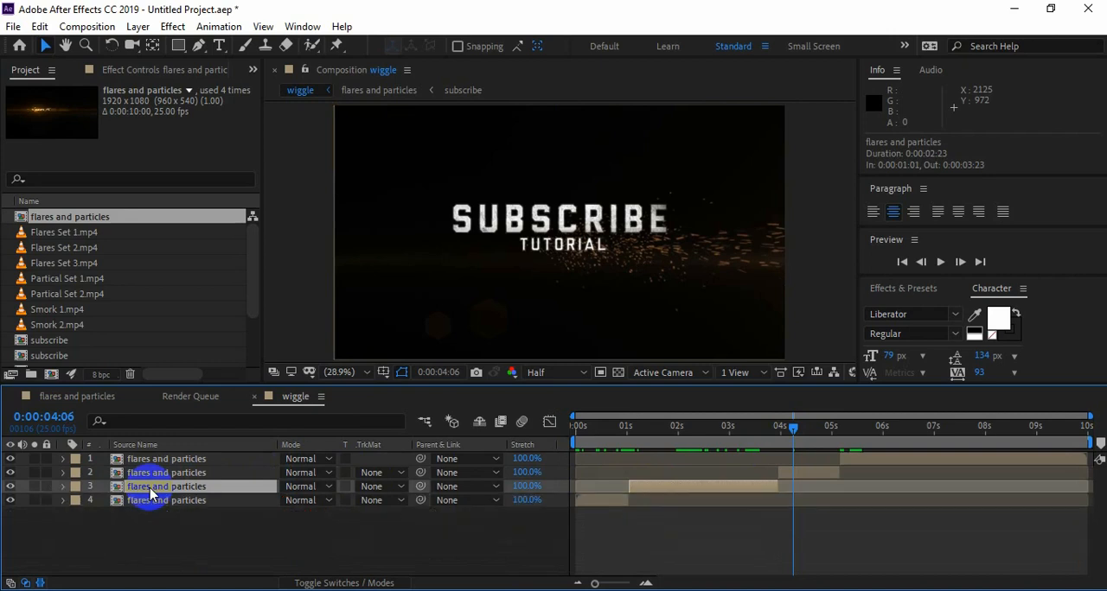
drag(793, 435, 756, 435)
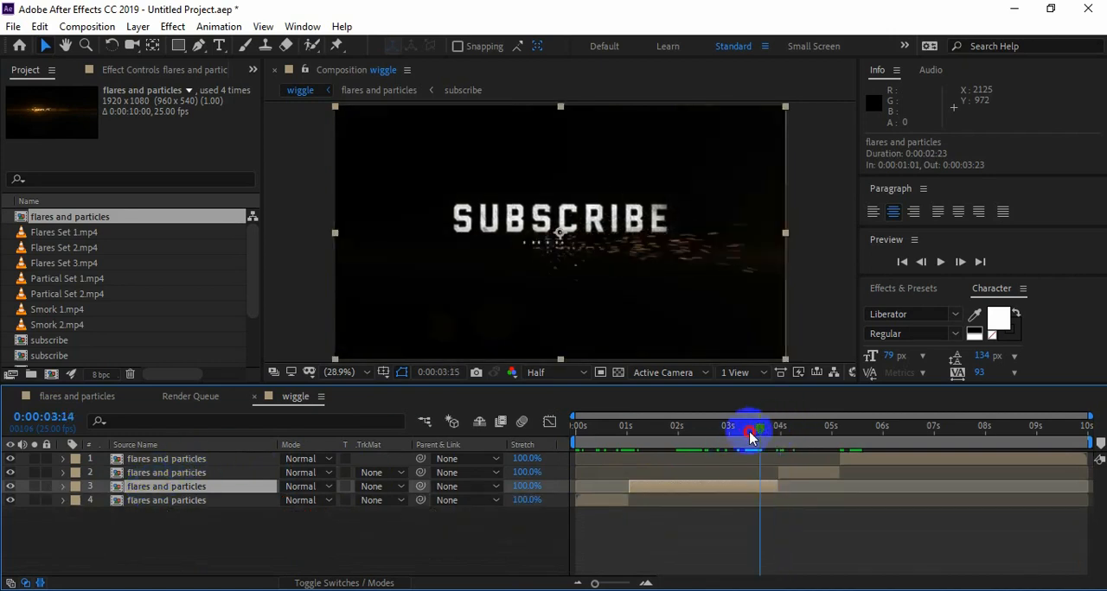
drag(751, 434, 765, 450)
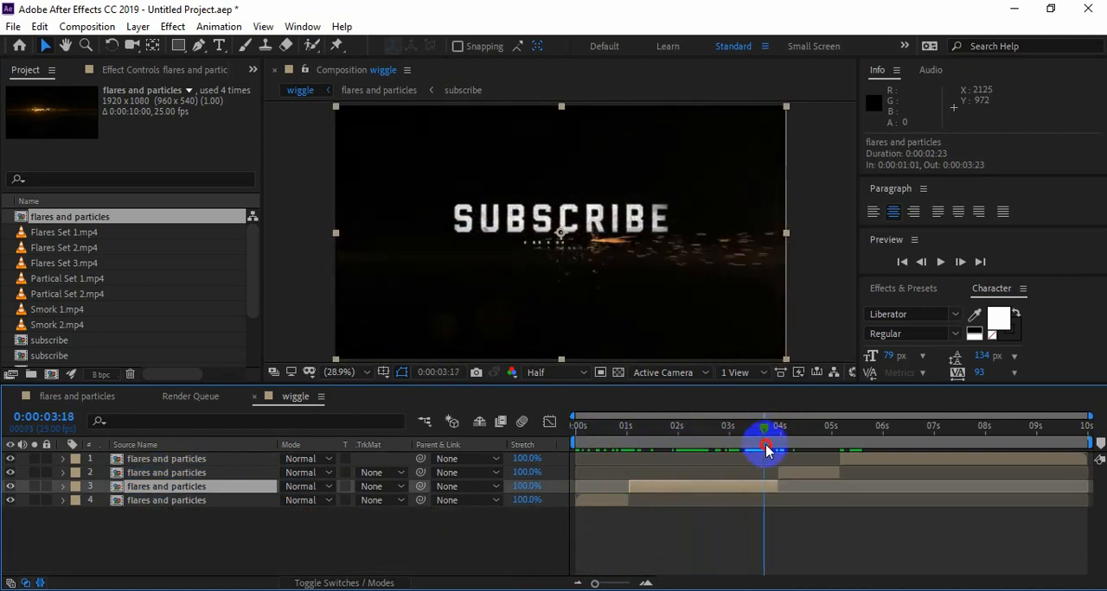
drag(764, 430, 644, 430)
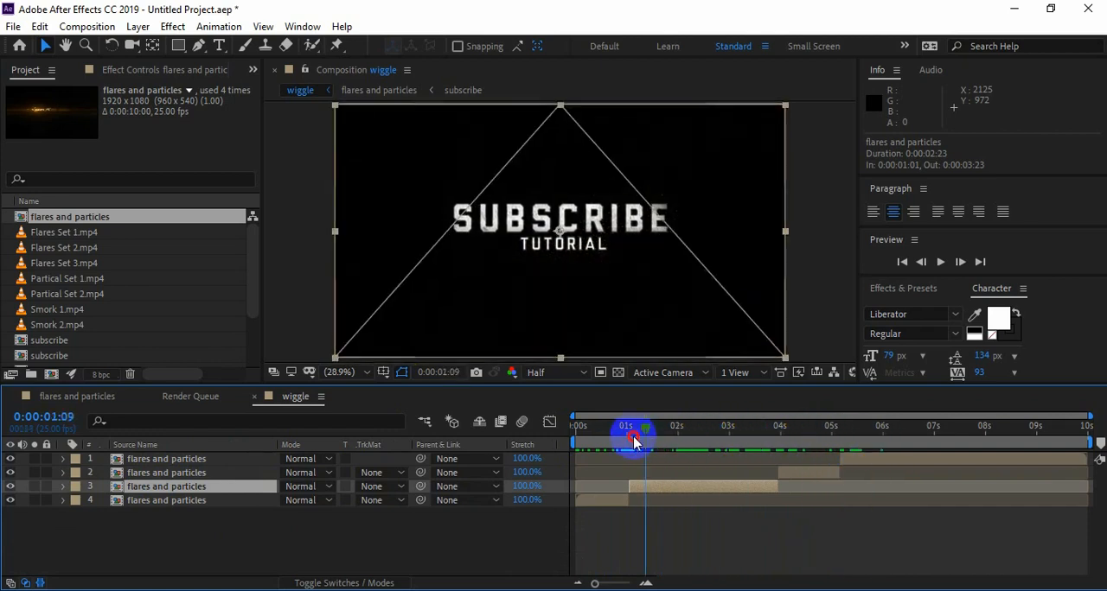
drag(644, 437, 577, 436)
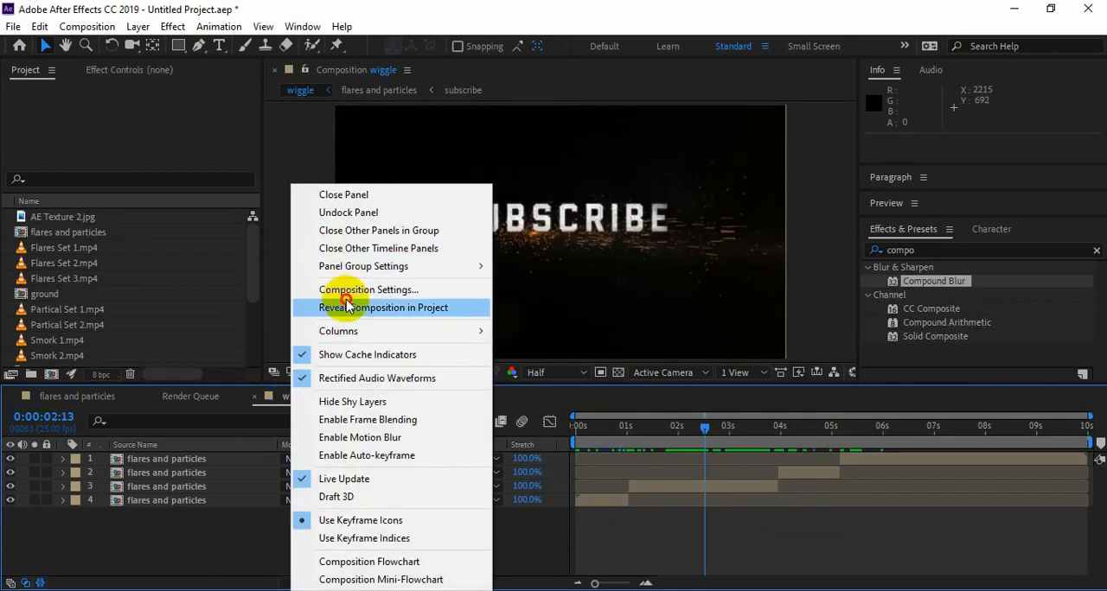
Rename the wiggle comp to 'main animation' and create a new 1920×1080 composition 'final'
click(367, 289)
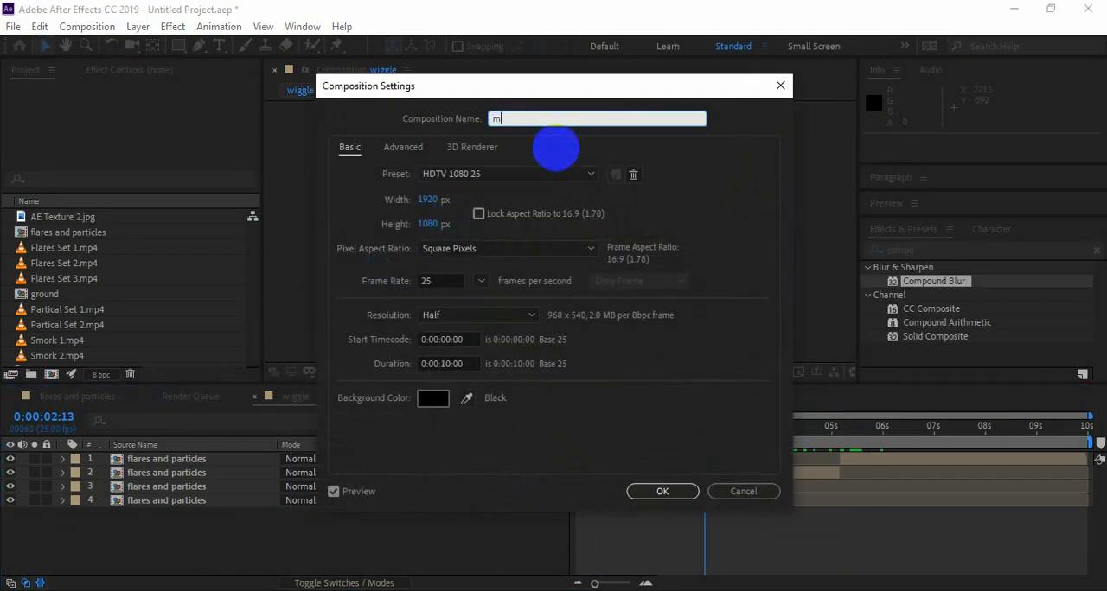
text(sin)
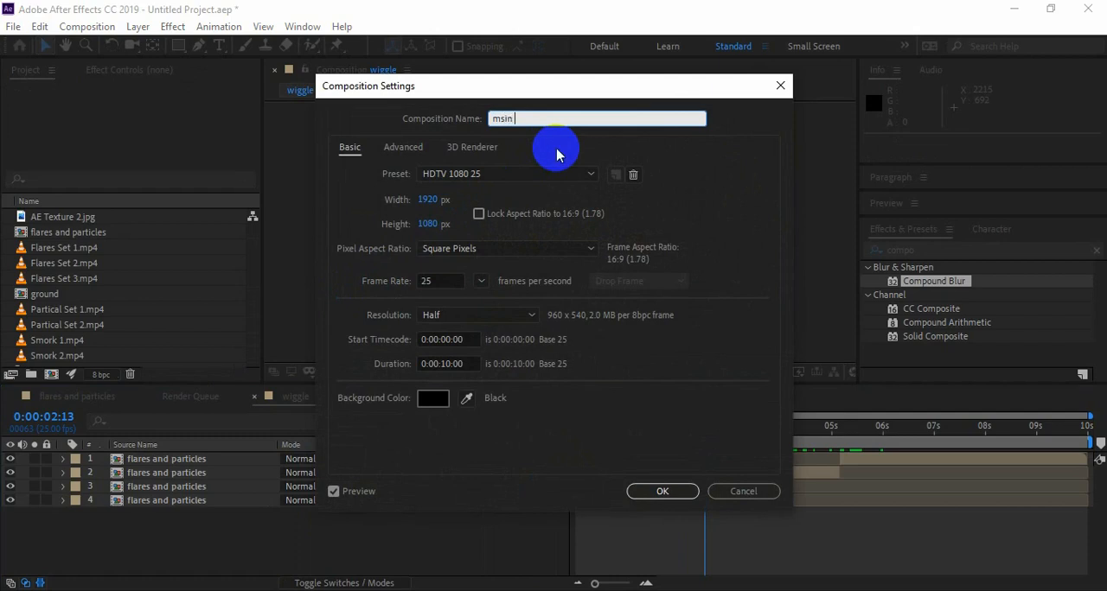
text(main)
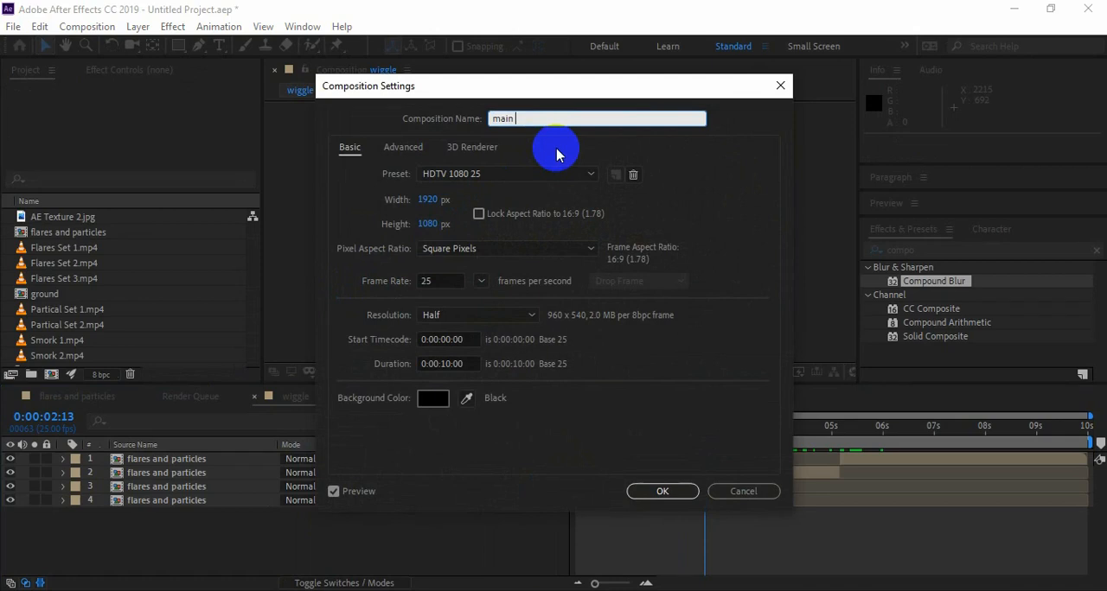
text(animation)
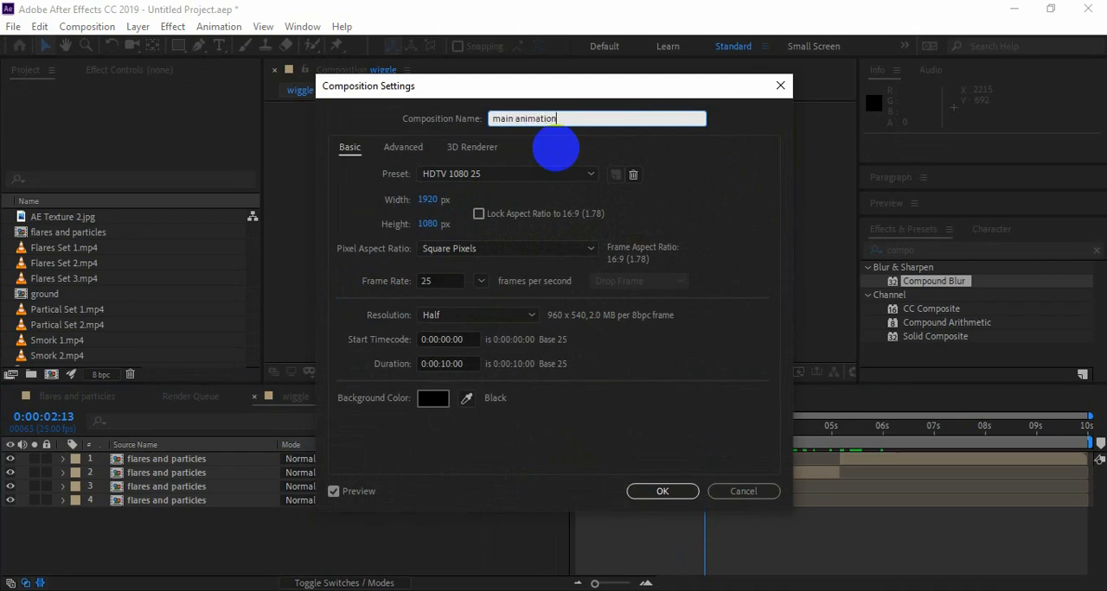
click(662, 491)
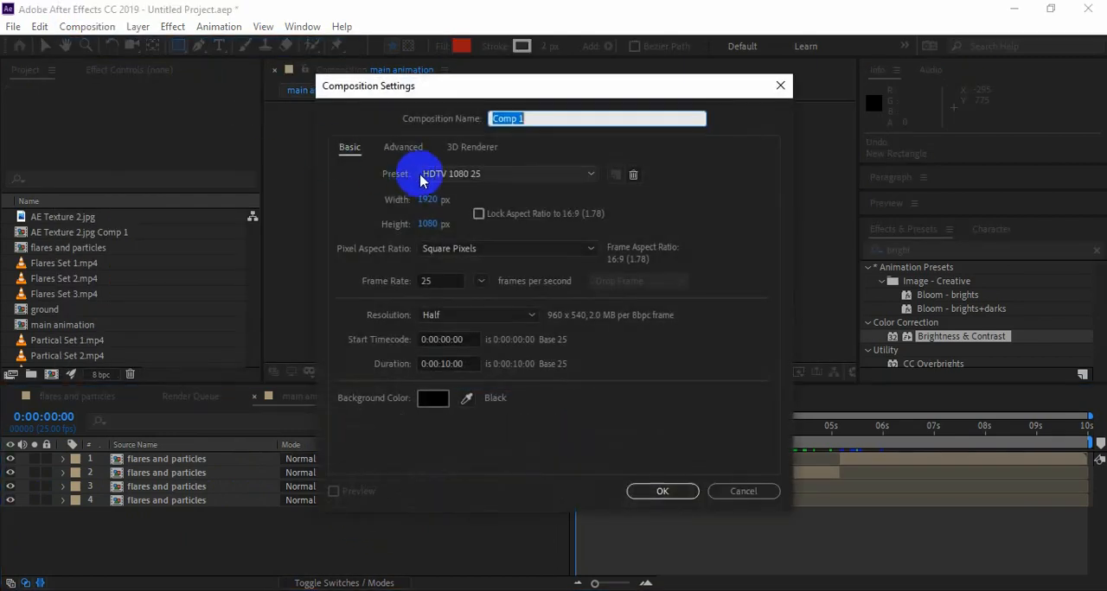
text(final)
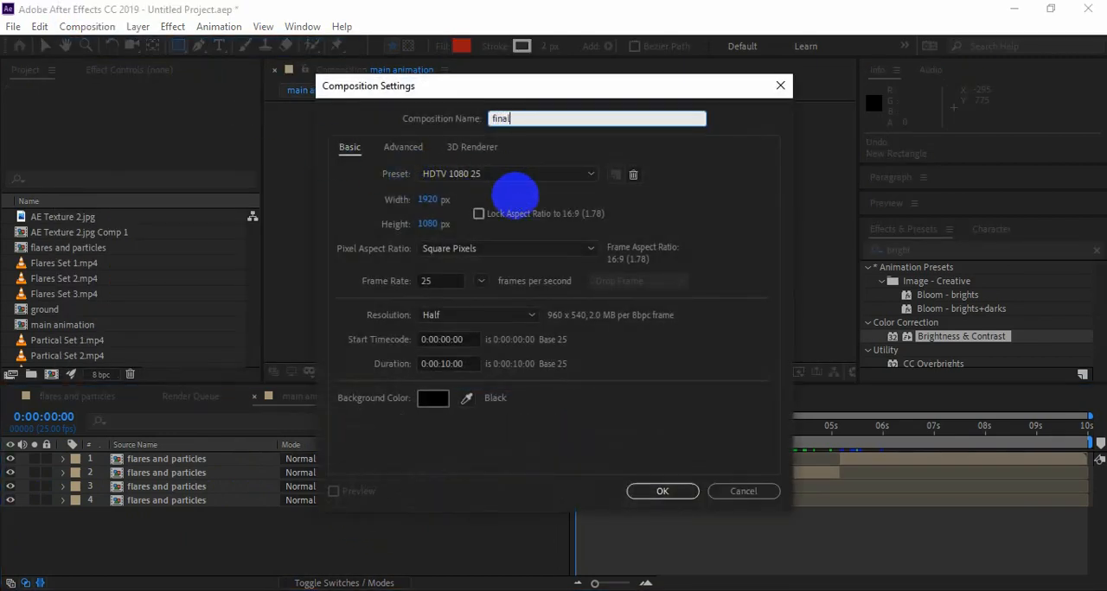
click(662, 491)
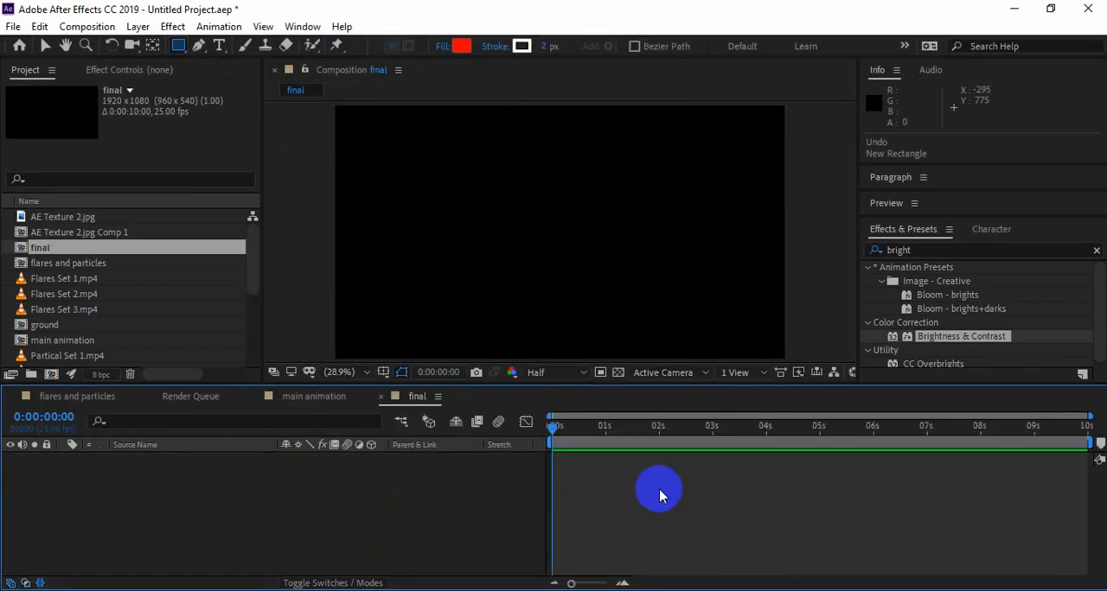
mouse_move(289, 475)
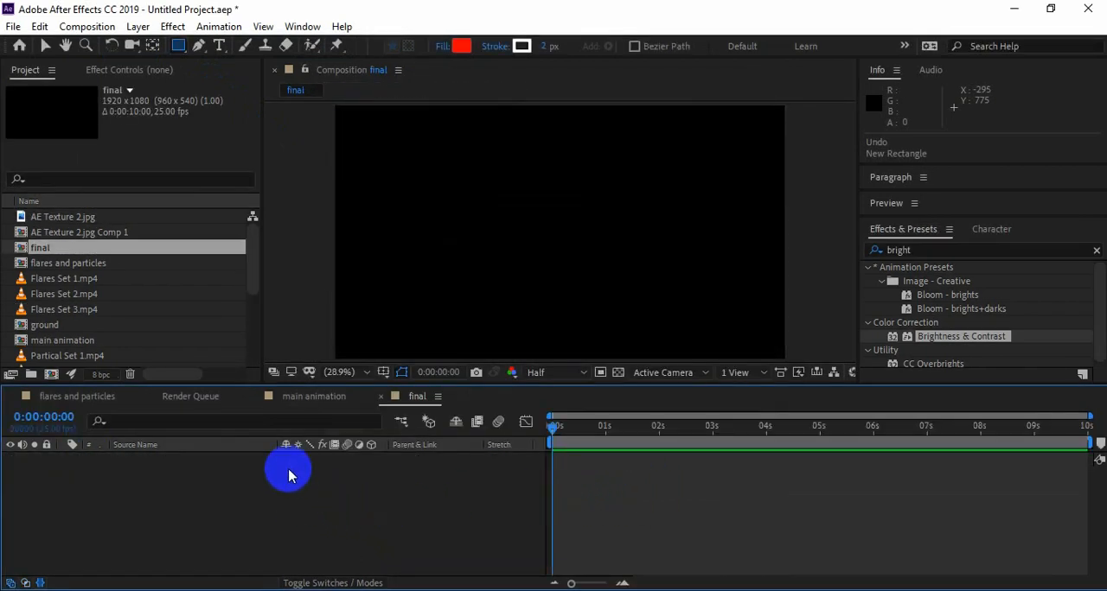
mouse_move(144, 342)
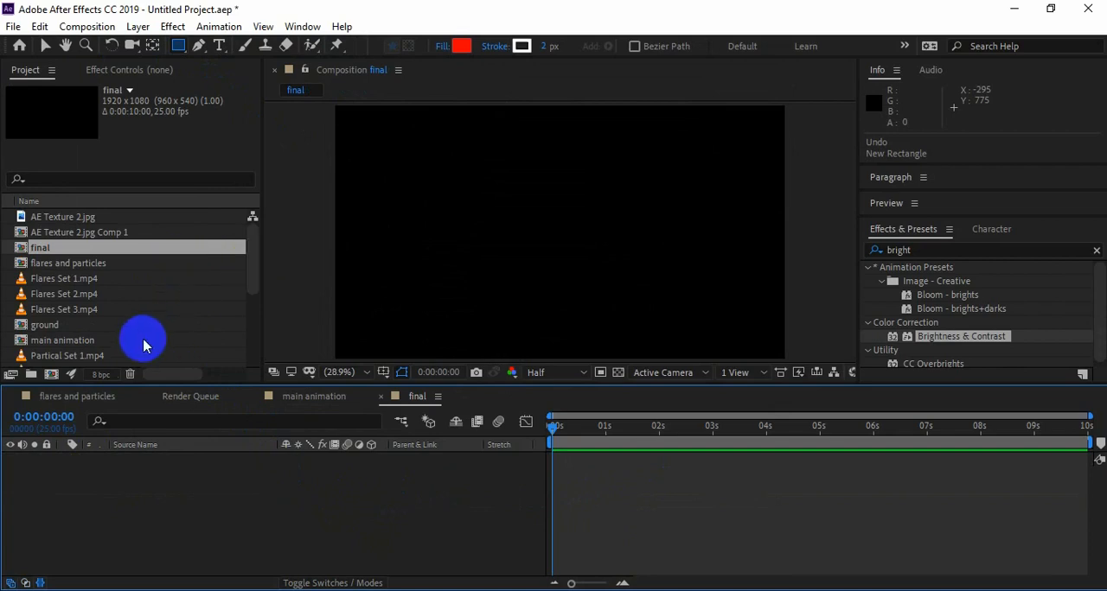
Place main animation into the final comp and mask it to the upper SUBSCRIBE band
double_click(63, 340)
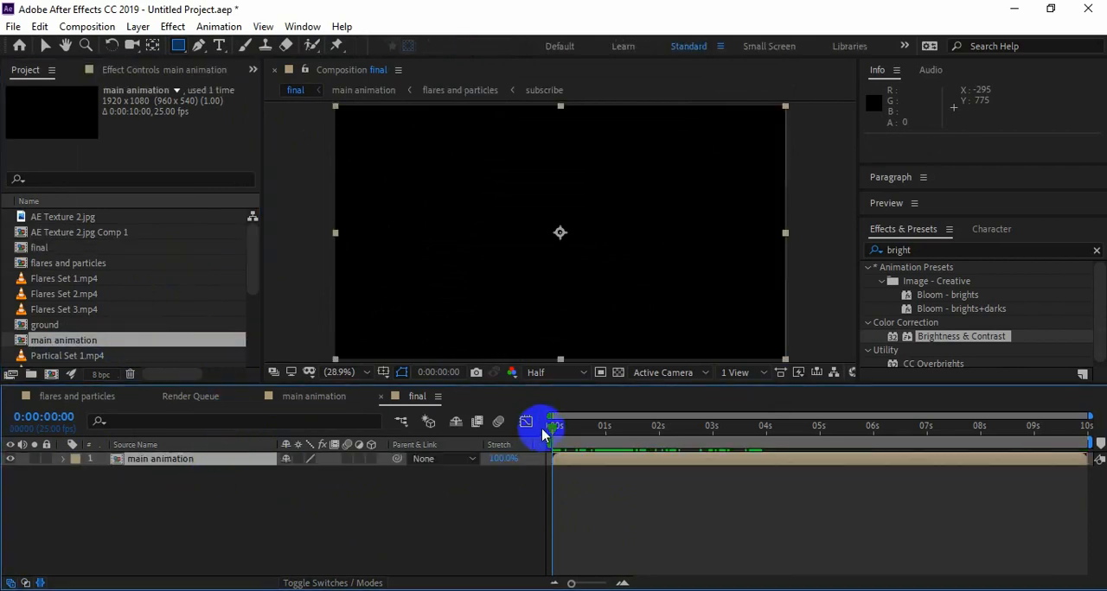
drag(554, 425, 653, 426)
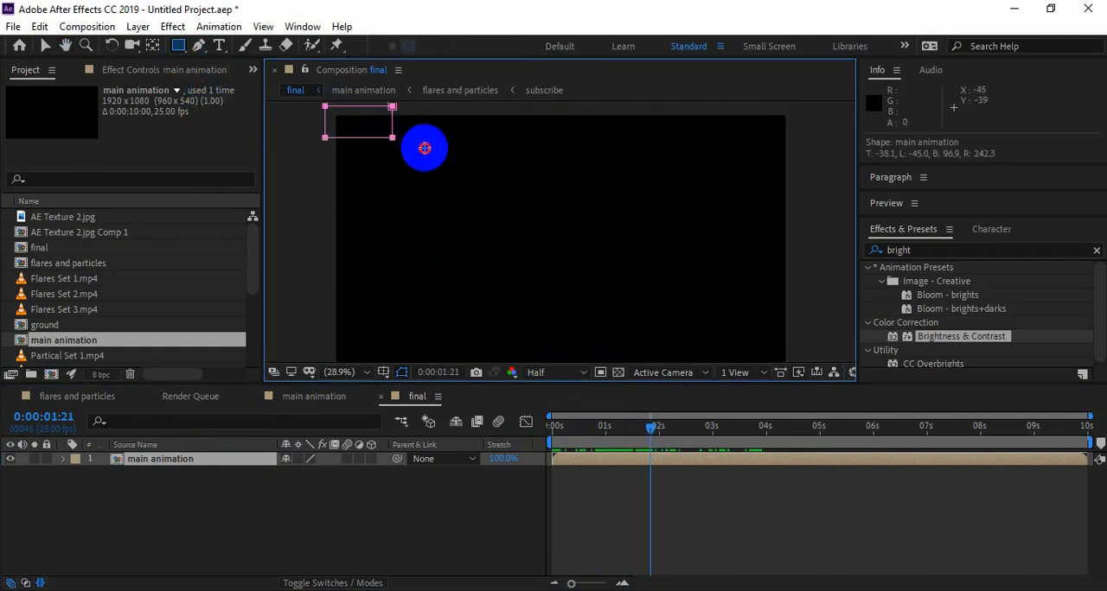
drag(424, 148, 810, 305)
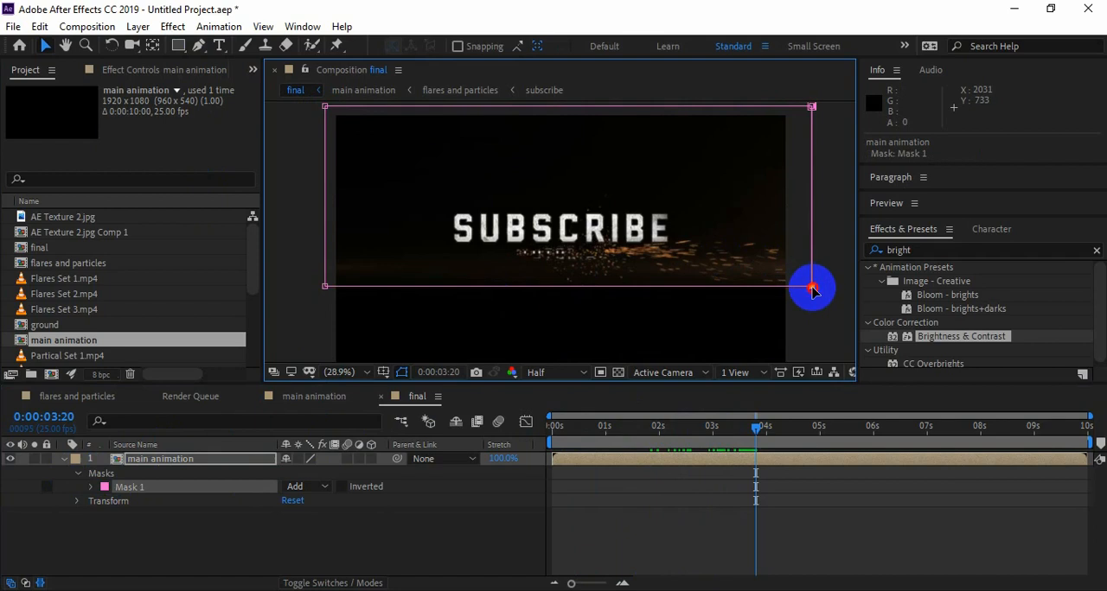
drag(811, 288, 311, 274)
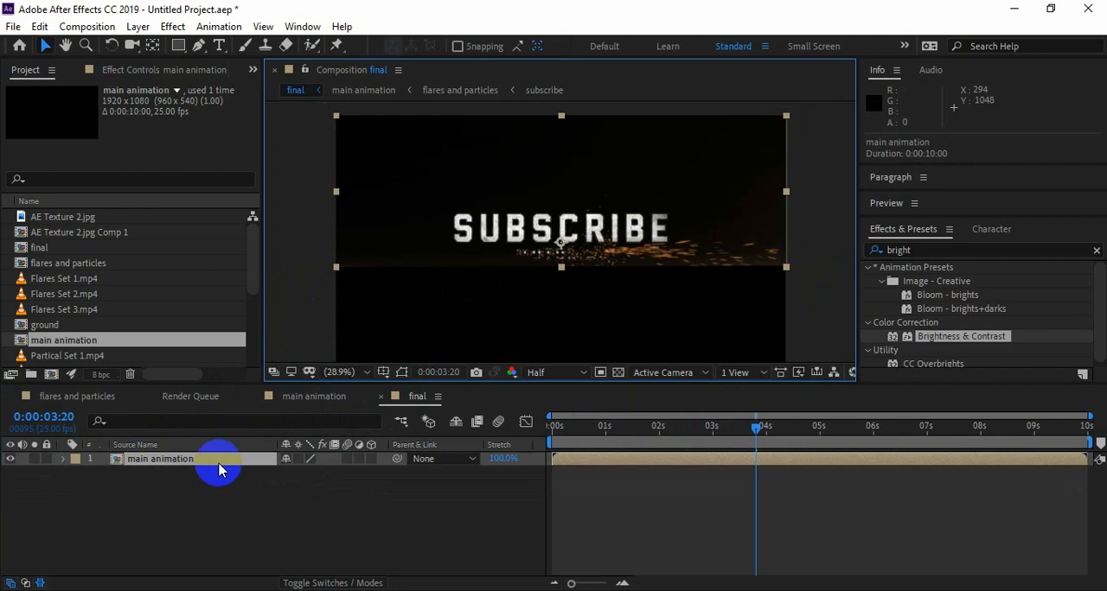
Move the flipped main animation copy beneath SUBSCRIBE and rename that layer ground
click(38, 26)
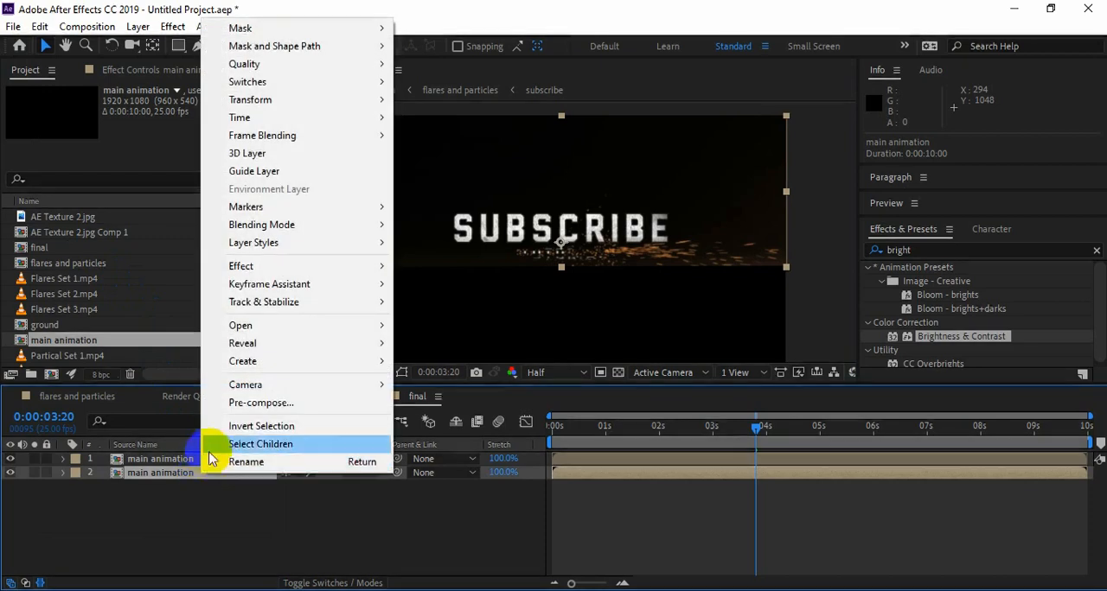
mouse_move(250, 99)
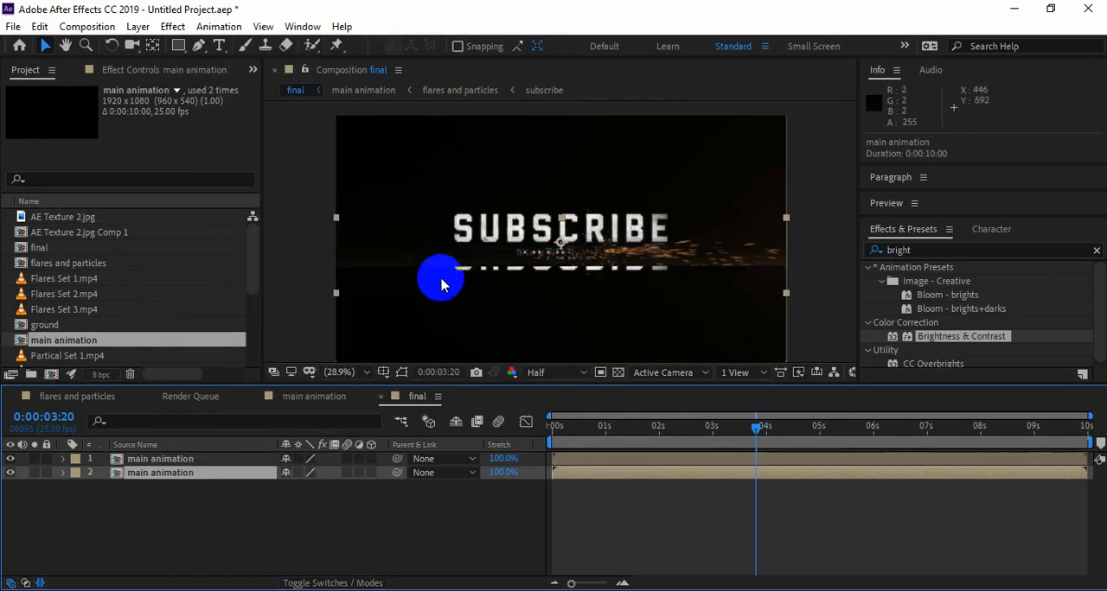
drag(441, 285, 519, 277)
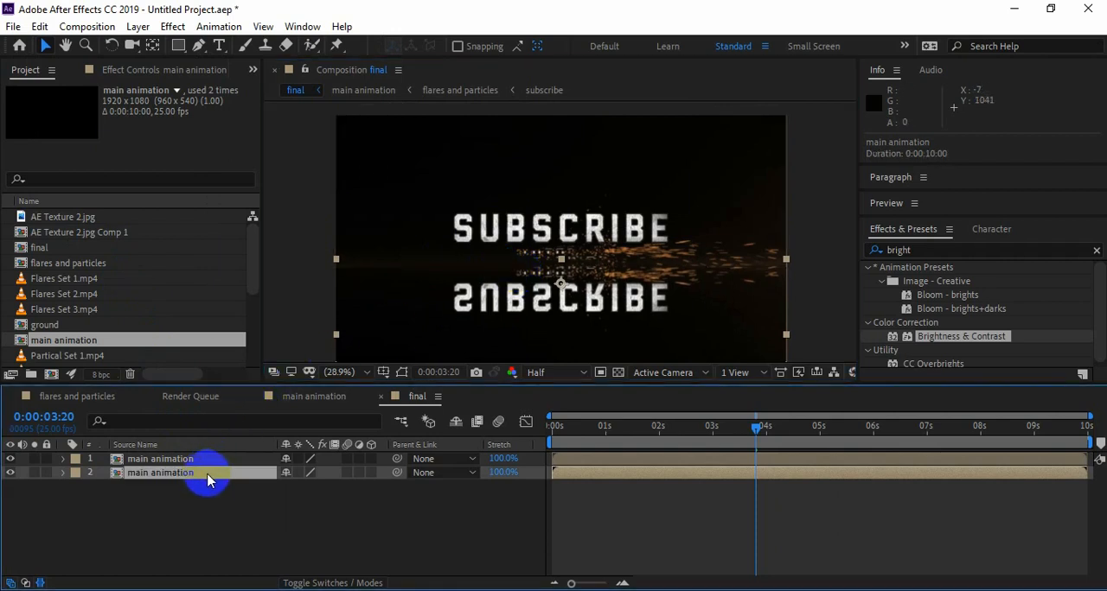
right_click(208, 473)
text(ground)
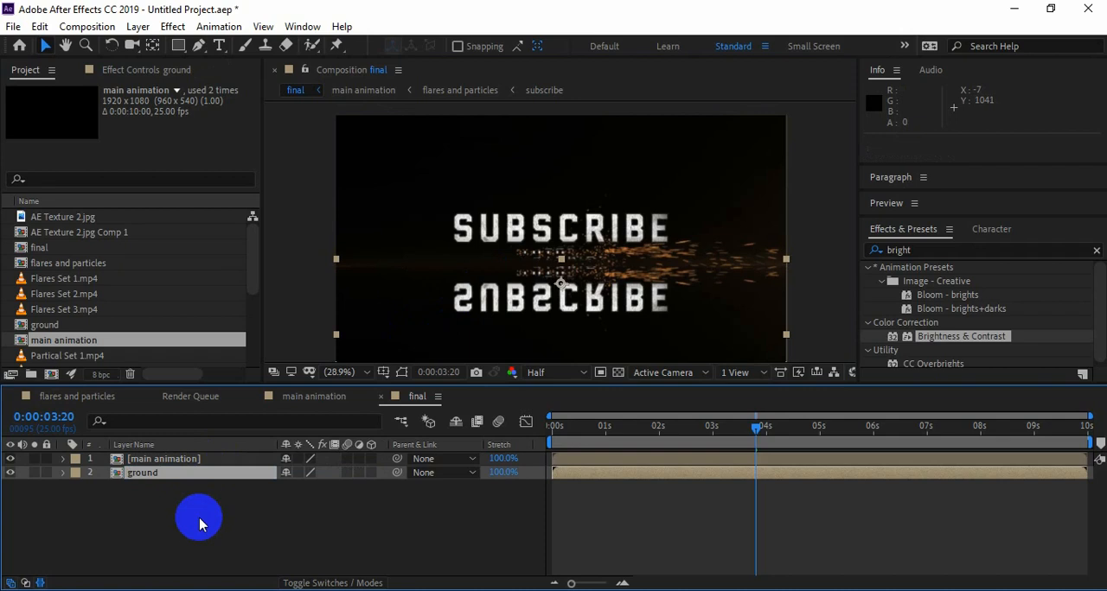
Duplicate ground as ground 2 and give the lower copy a vertical Fast Box Blur, radius 69
click(39, 26)
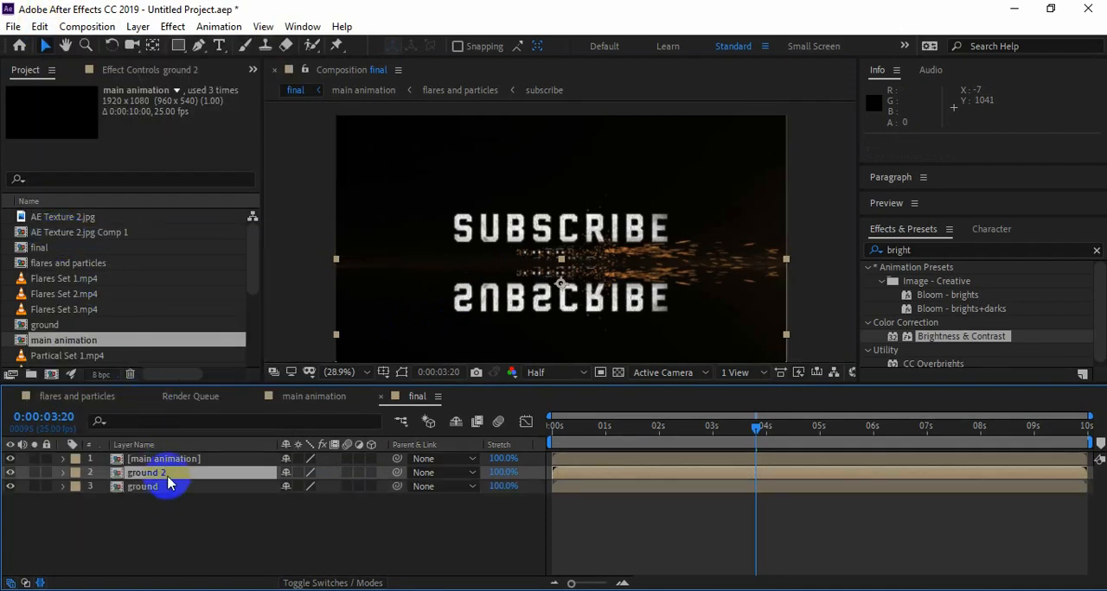
click(143, 487)
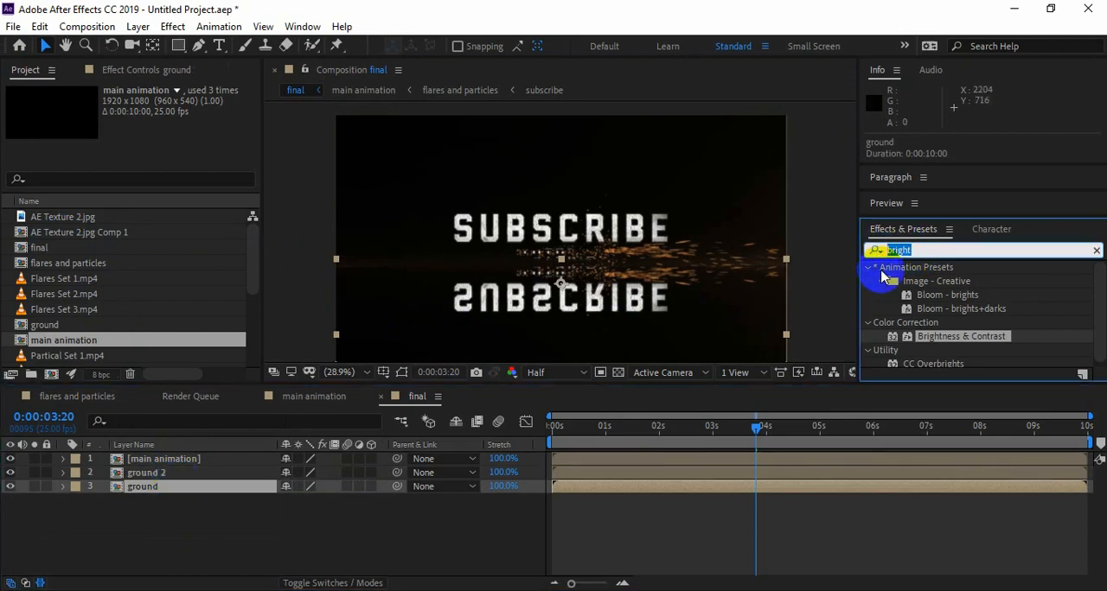
text(fast)
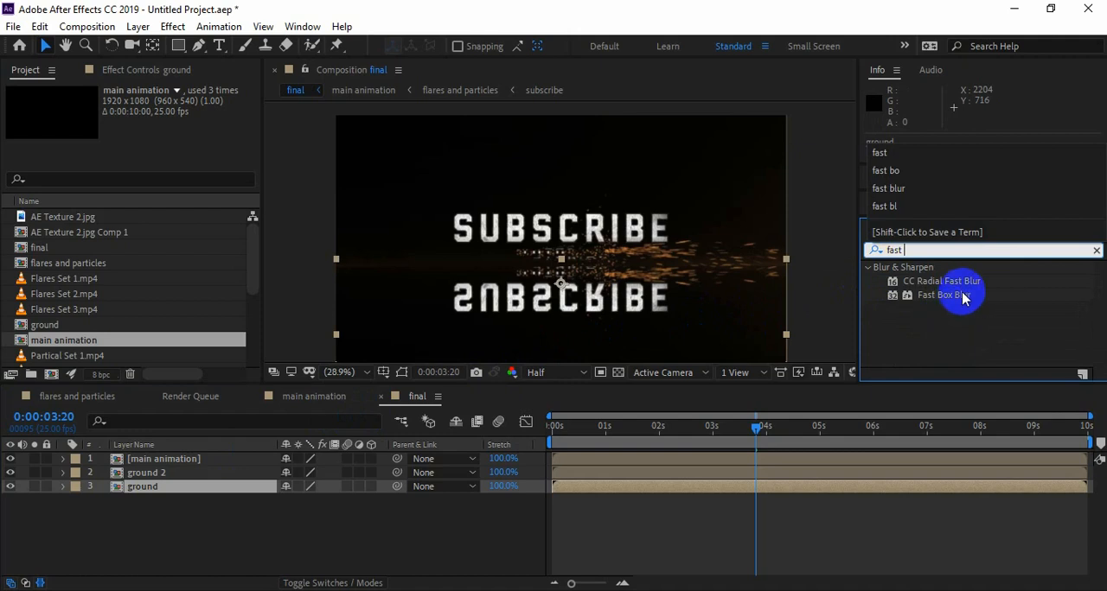
double_click(944, 294)
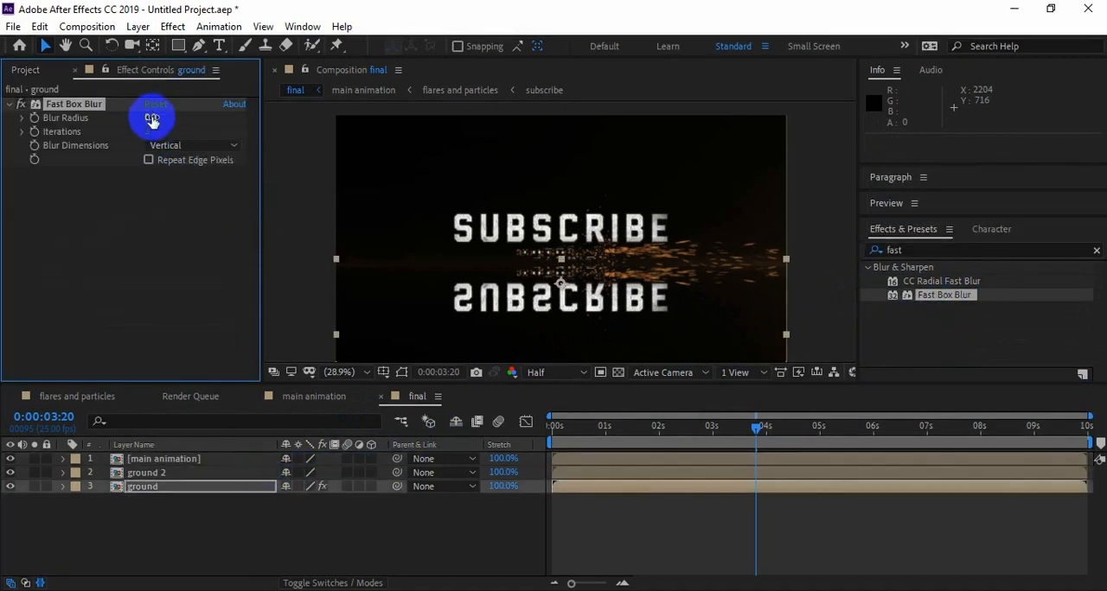
drag(152, 117, 210, 127)
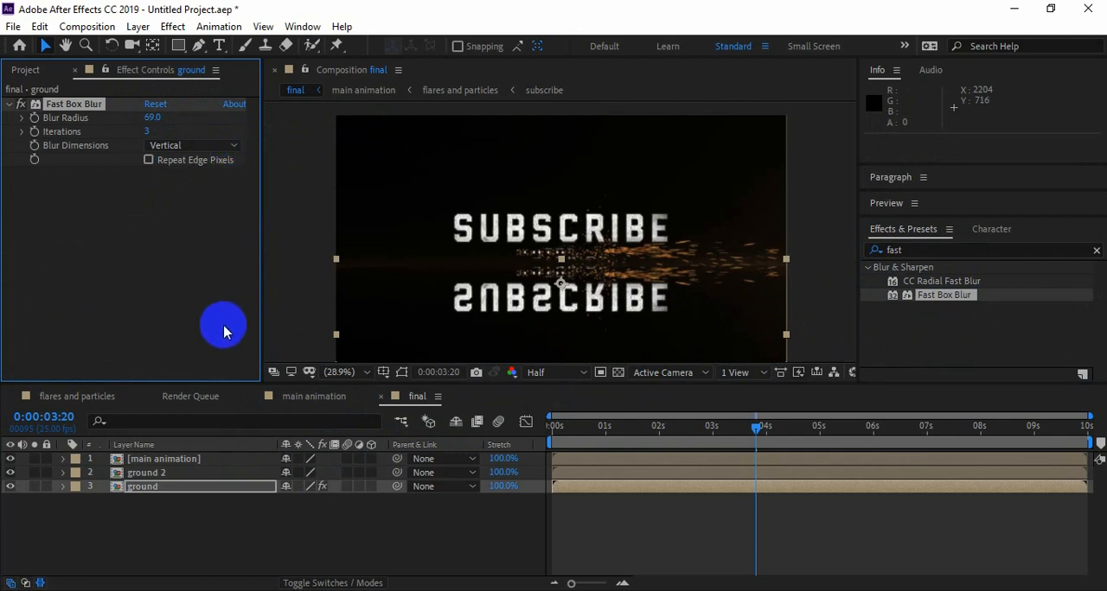
click(145, 473)
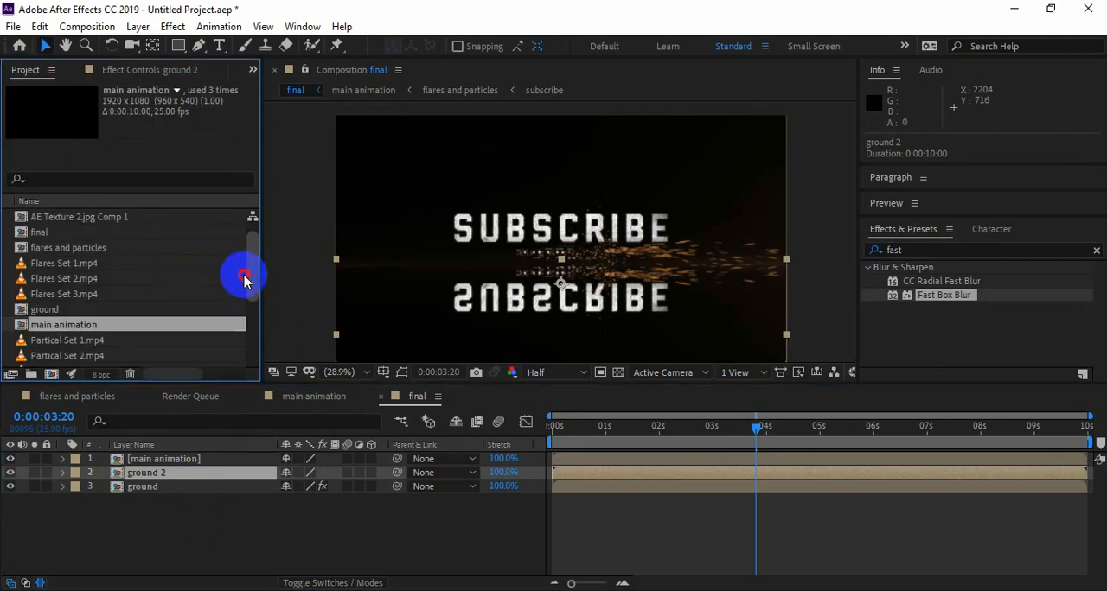
click(58, 216)
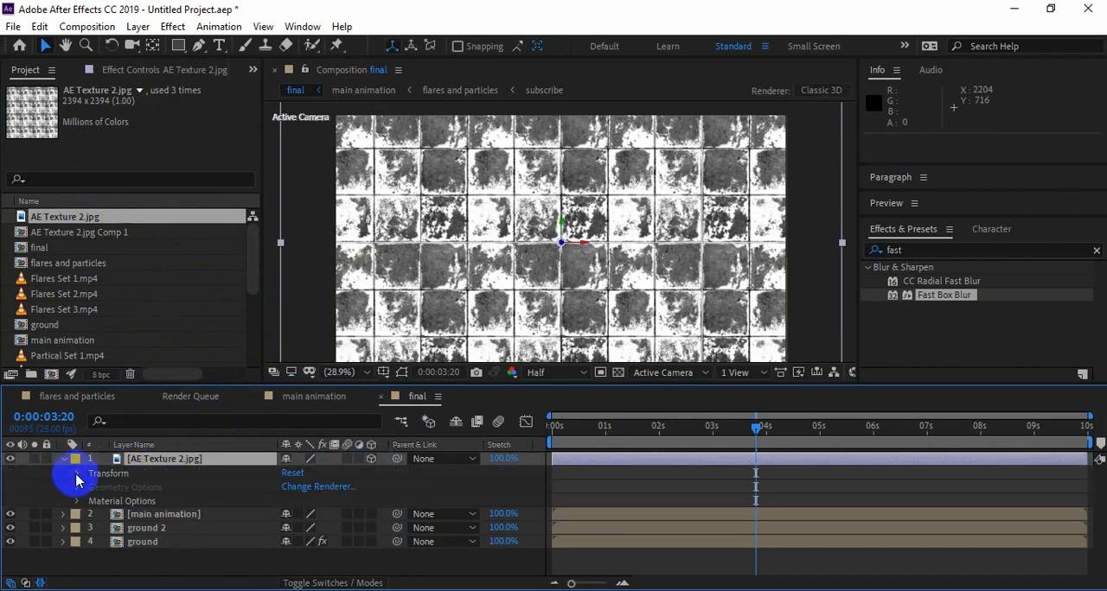
Tilt AE Texture 2.jpg 97° on X, lower it below SUBSCRIBE, and tile it to 170 × 140
click(77, 460)
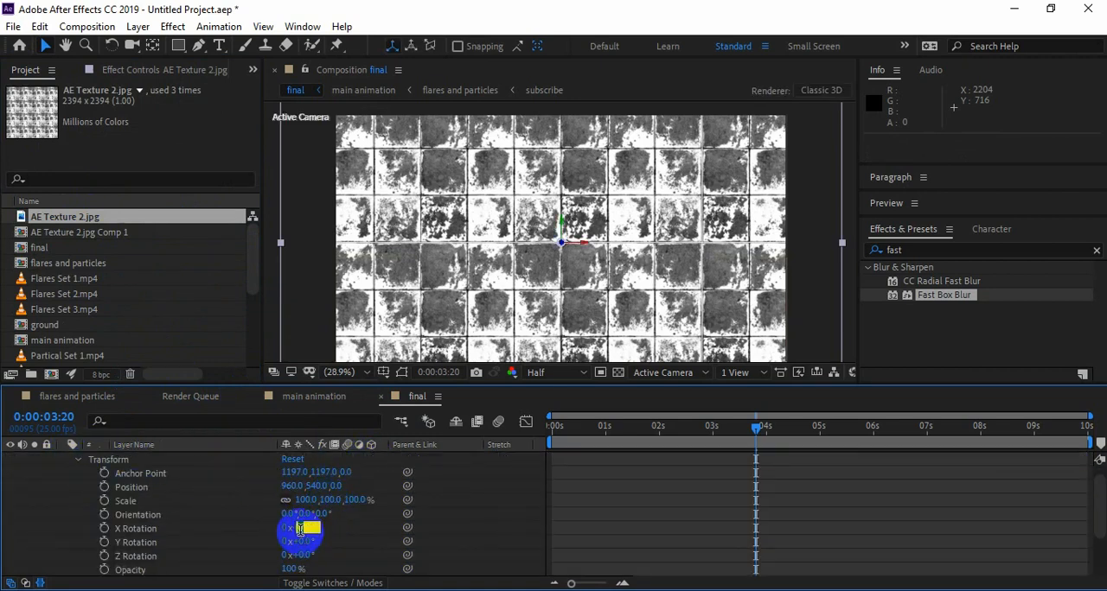
drag(298, 528, 337, 528)
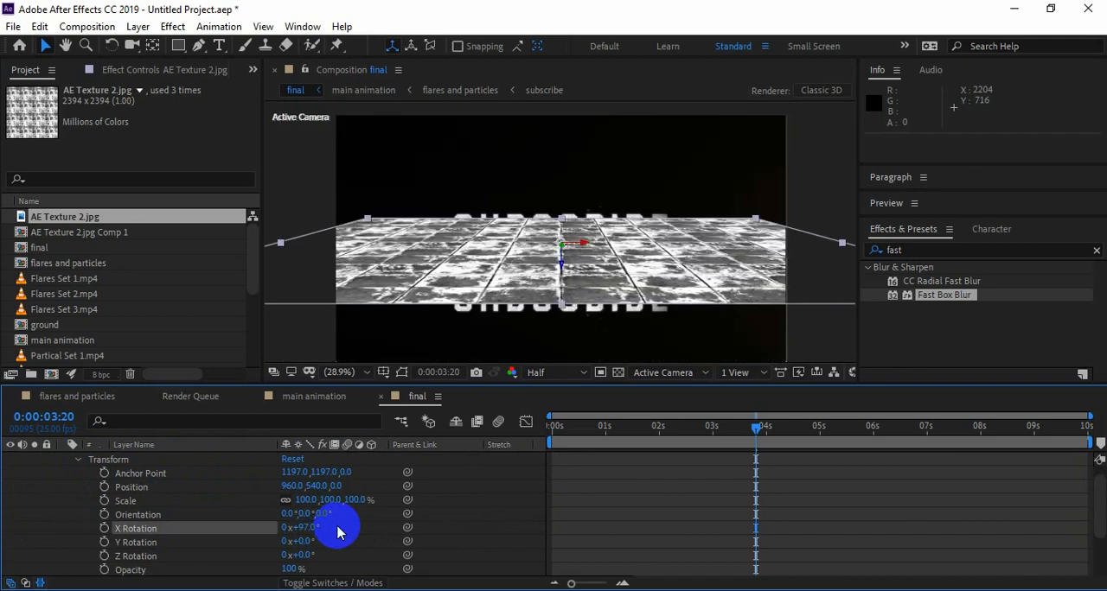
click(951, 250)
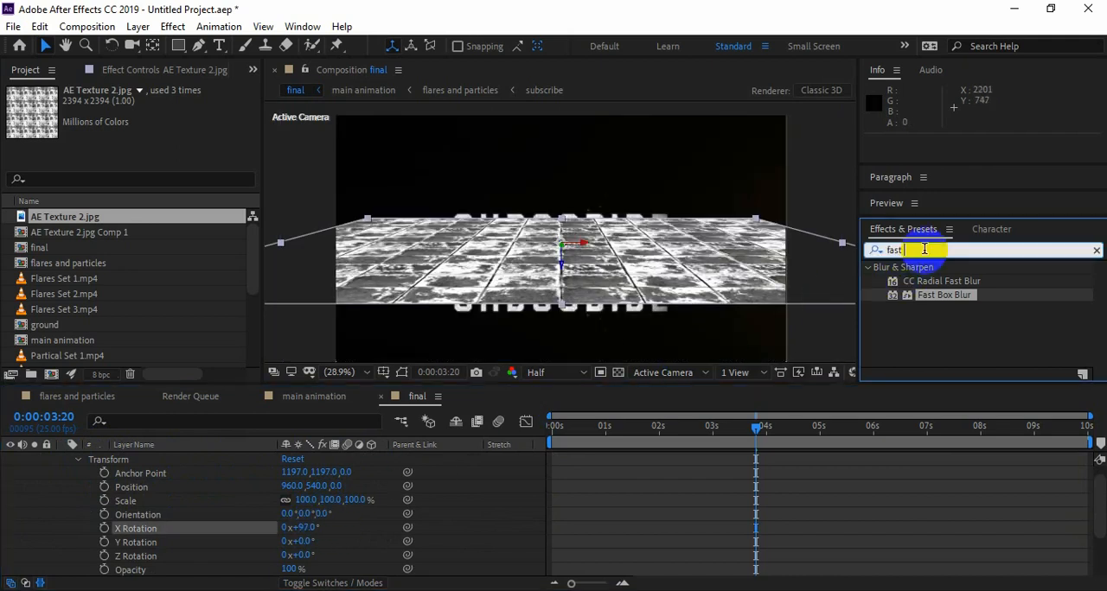
text(motion)
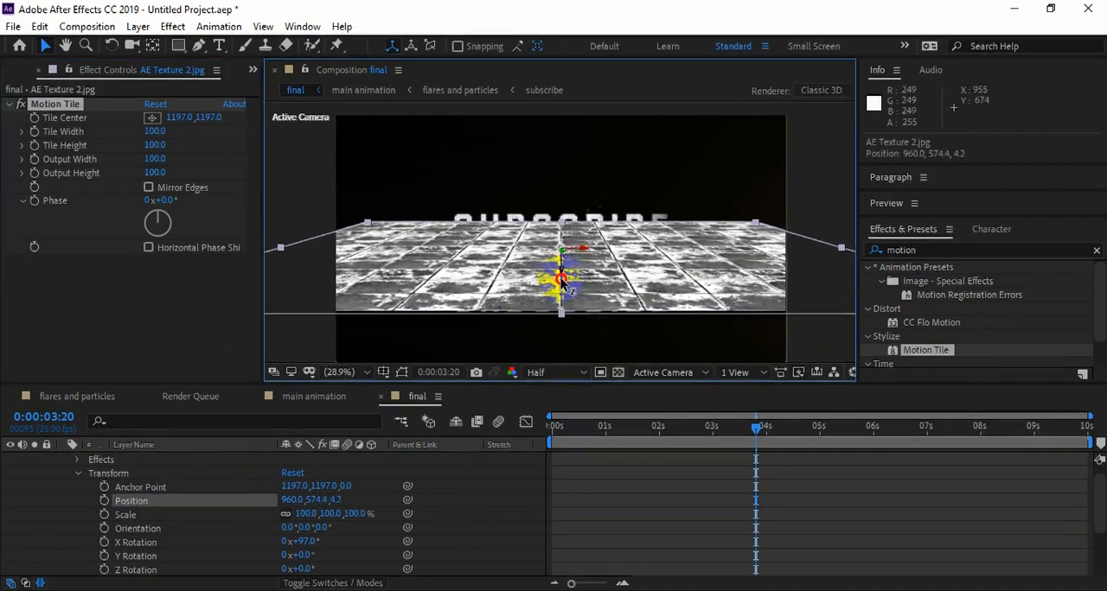
drag(561, 278, 569, 327)
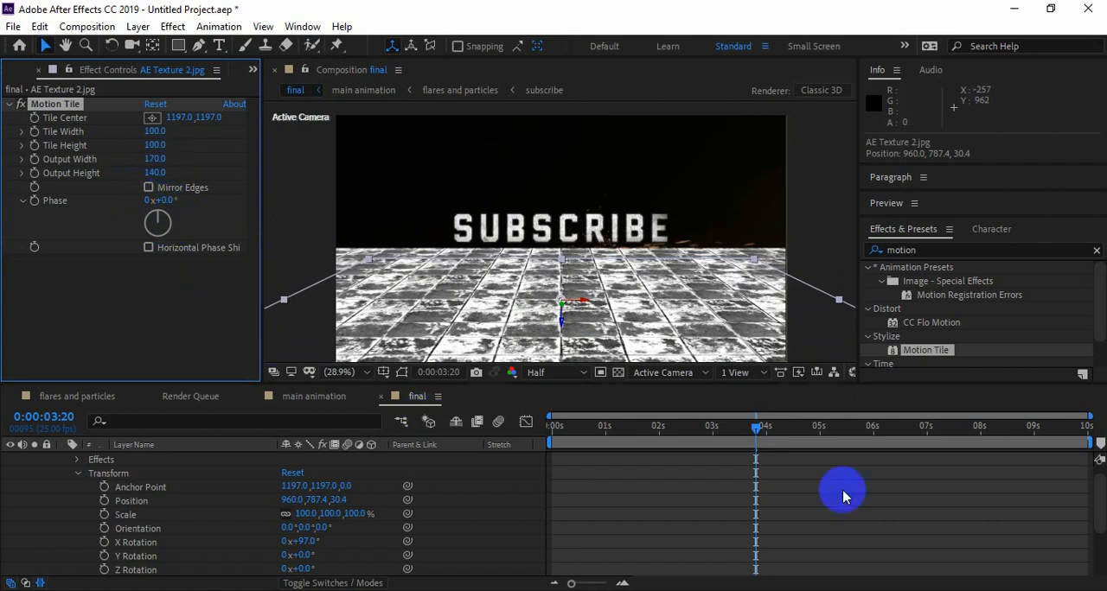
click(173, 459)
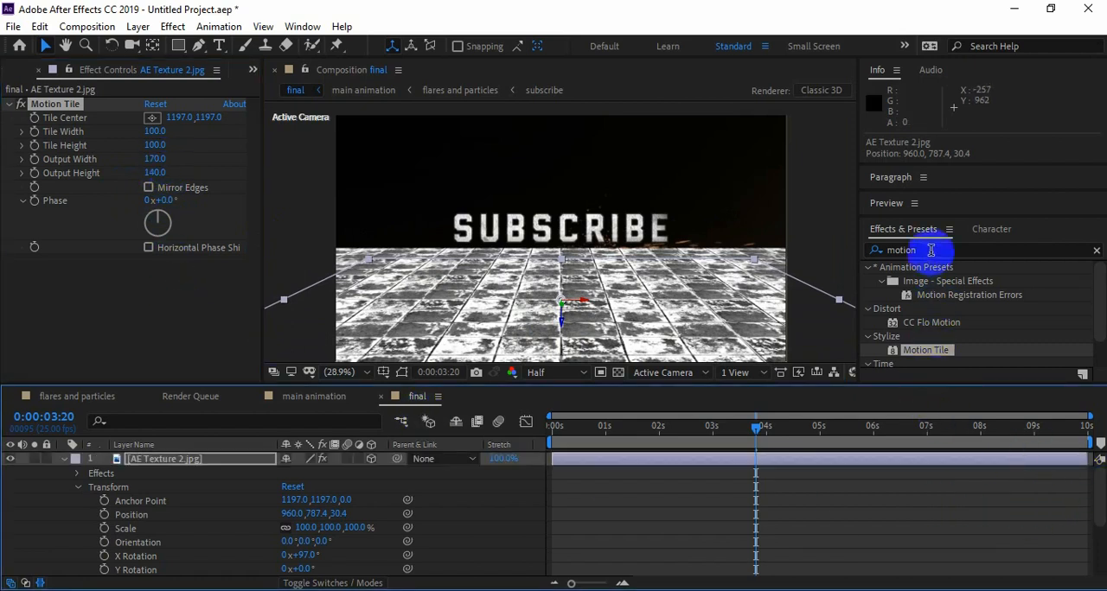
Darken the texture with Brightness -100 and Contrast 100, then precompose it moving all attributes
text(bi)
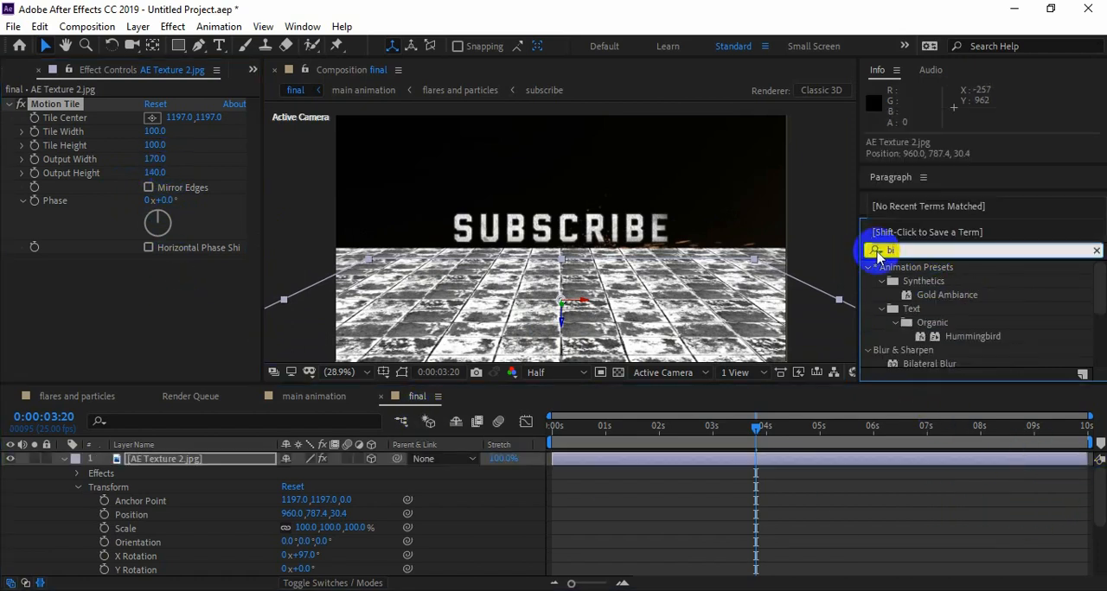
text(rih)
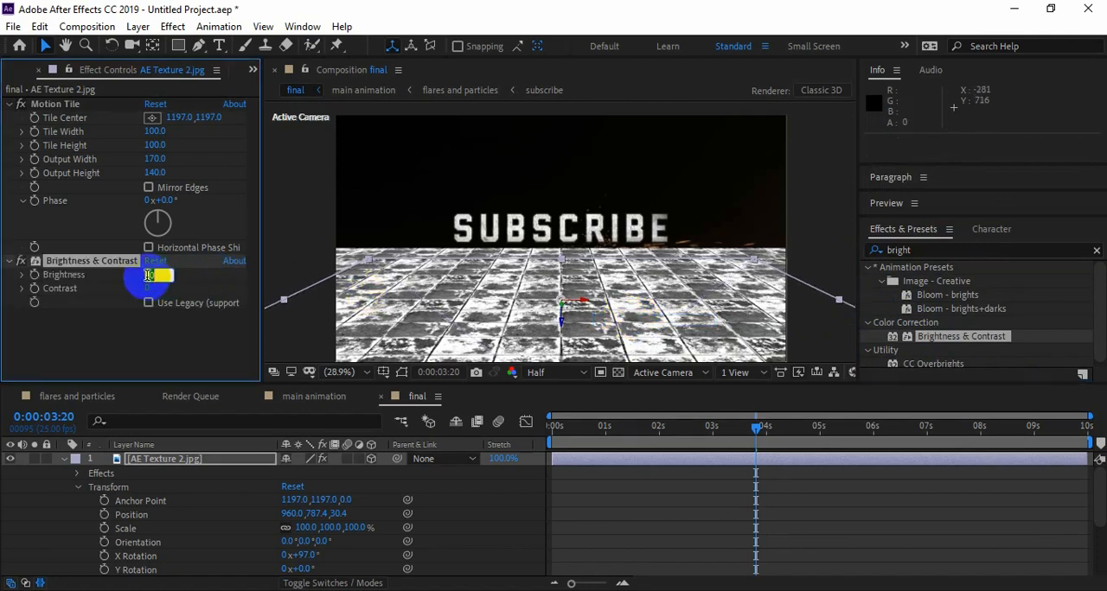
text(100)
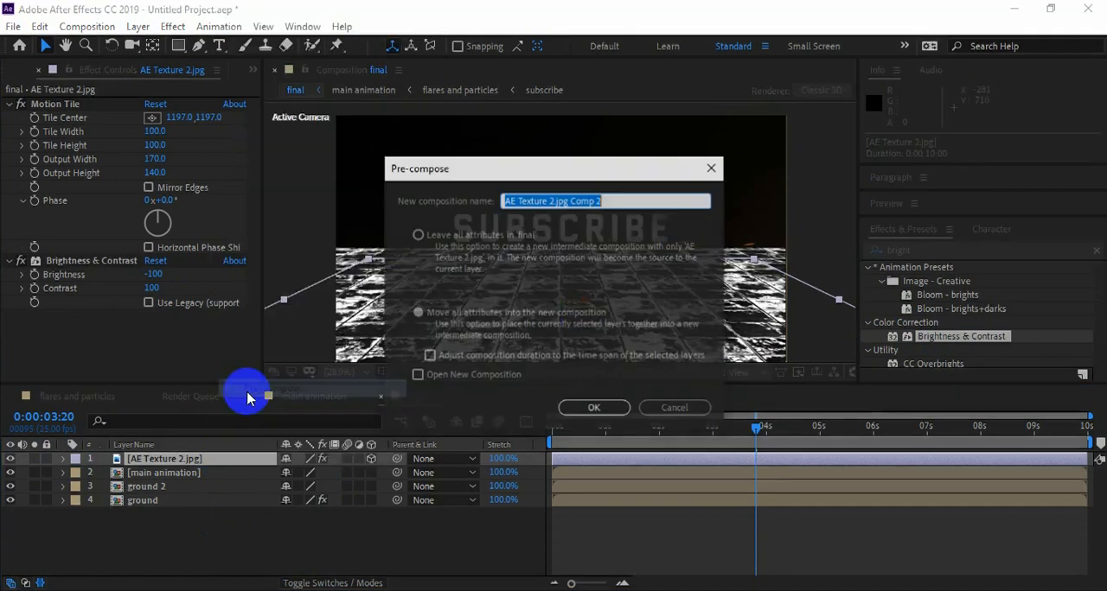
click(417, 312)
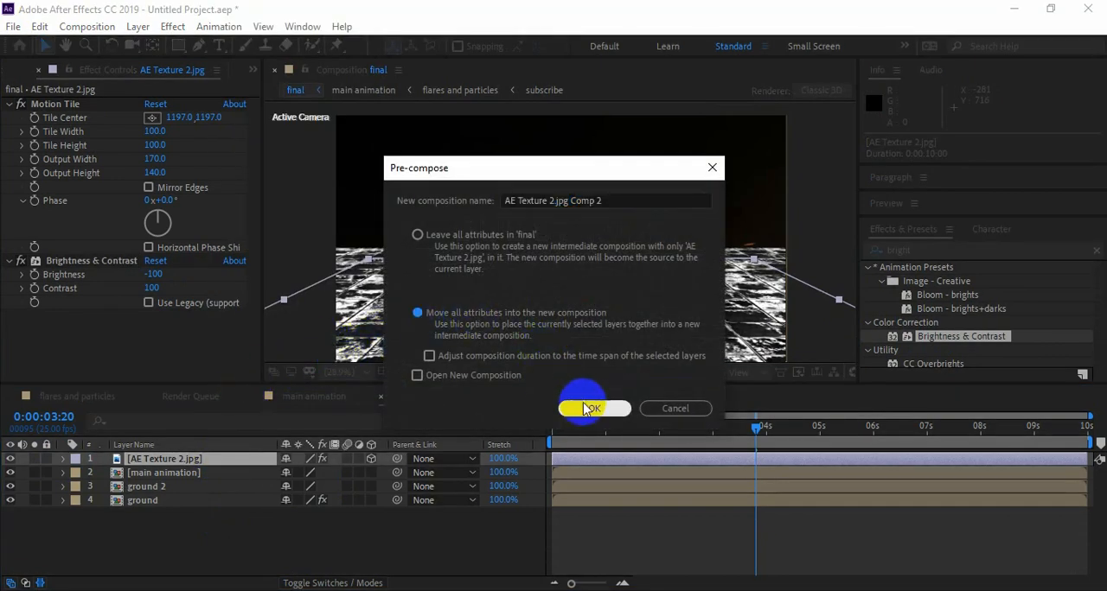
click(588, 408)
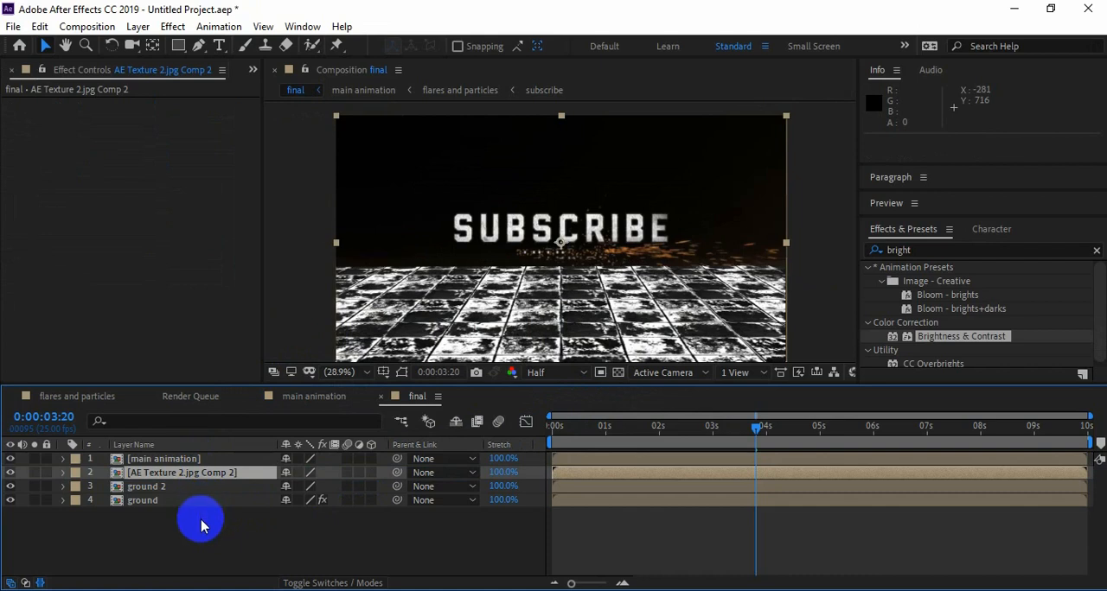
Add an adjustment layer with Compound Blur using AE Texture 2.jpg Comp 2 as the blur layer
right_click(201, 519)
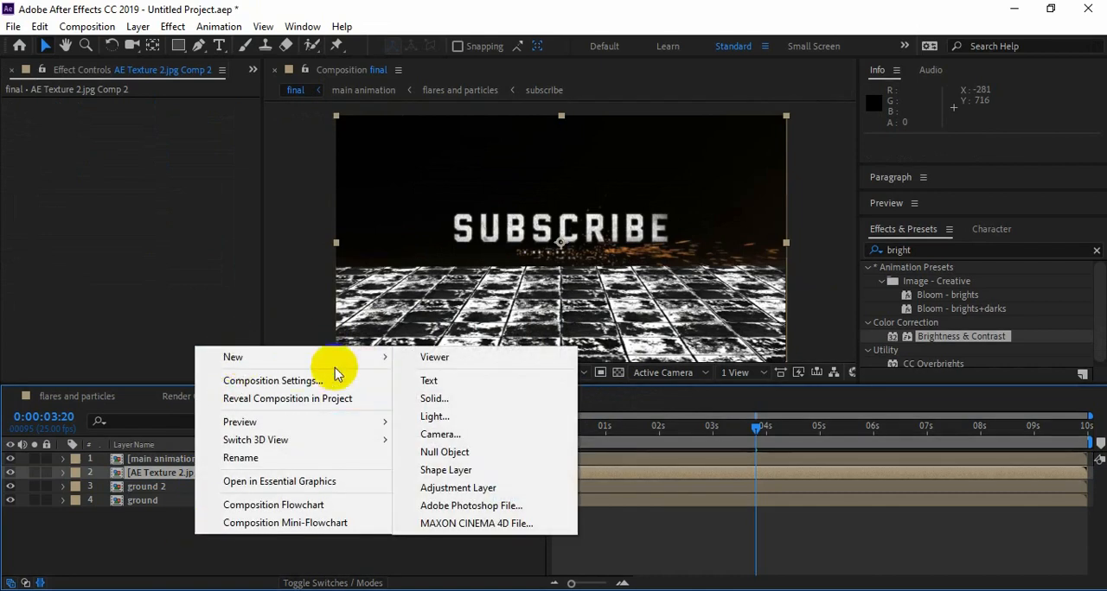
click(458, 488)
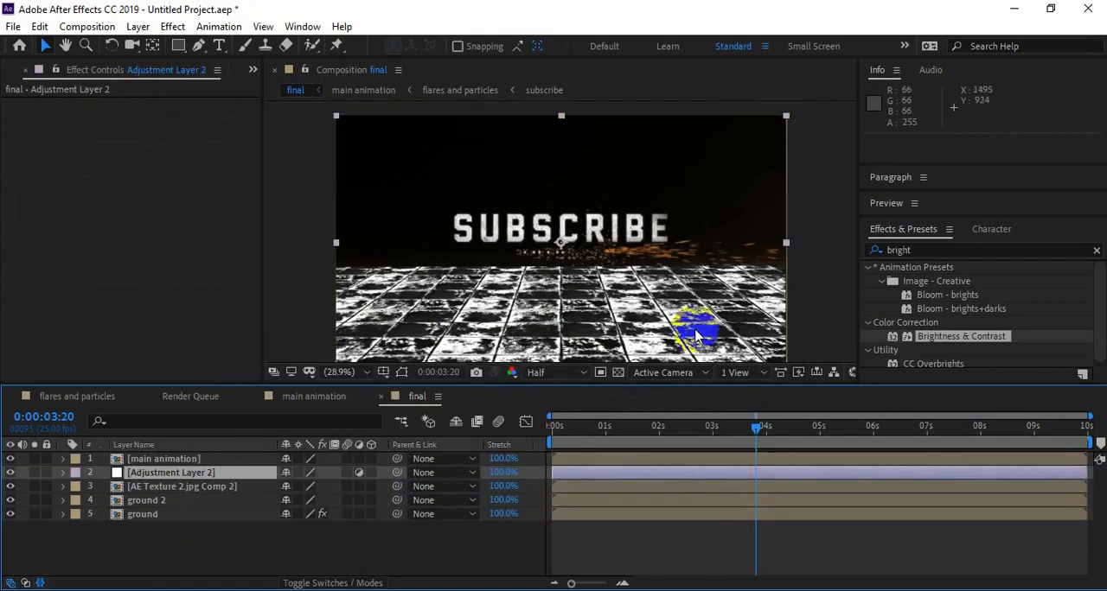
text(c)
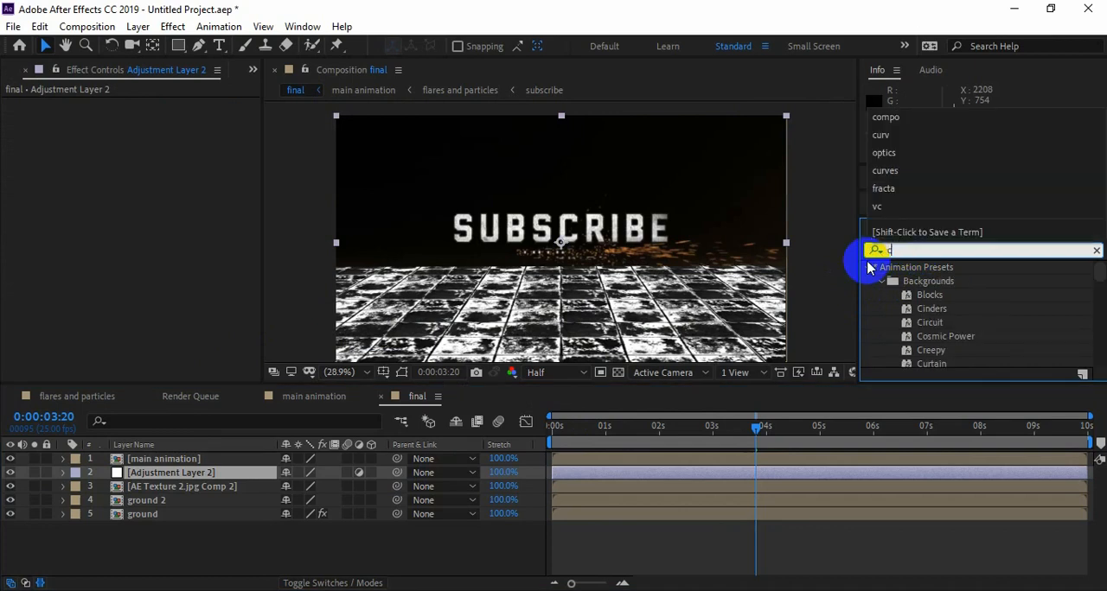
text(ompoun)
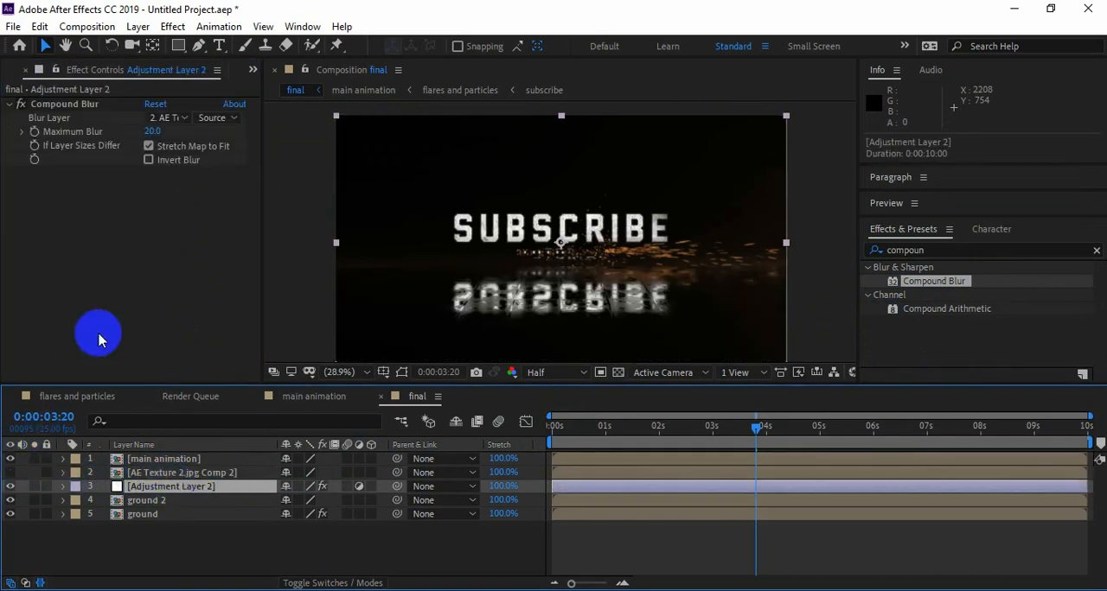
mouse_move(248, 288)
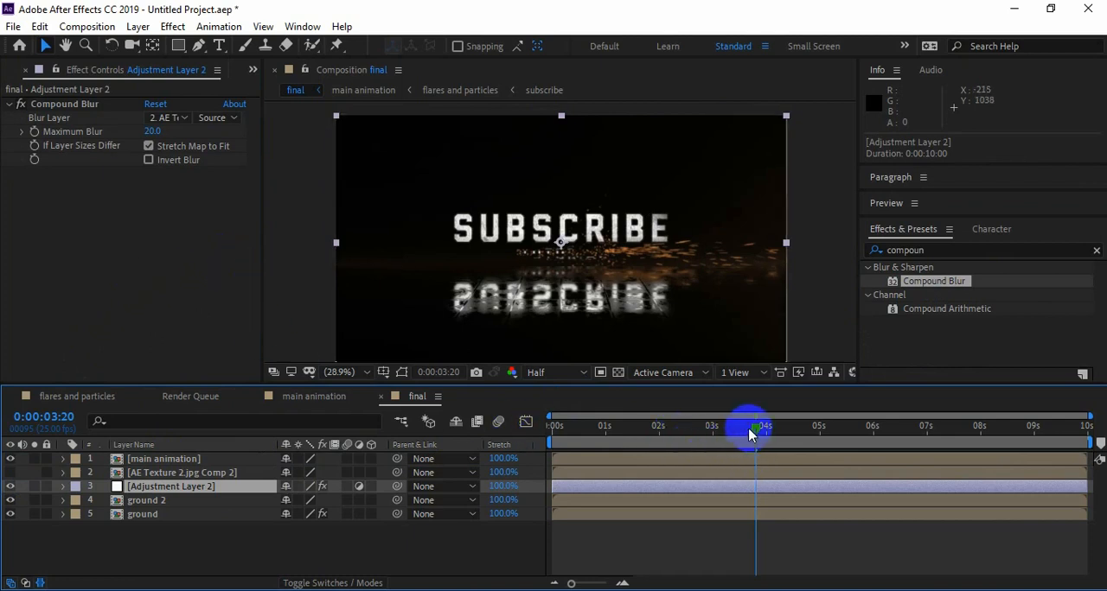
drag(759, 433, 647, 432)
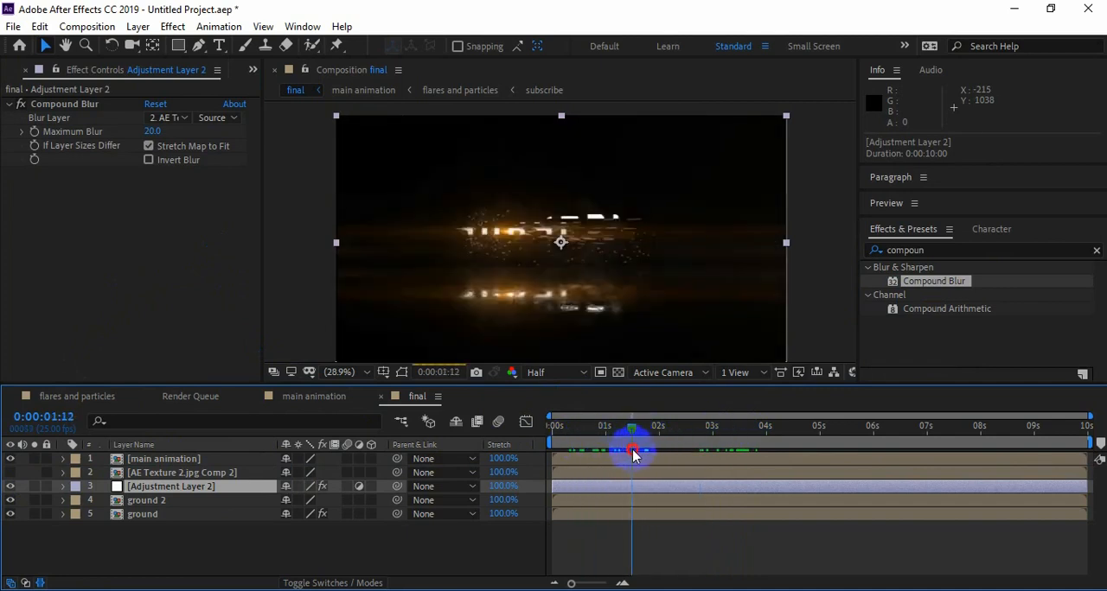
drag(631, 454, 679, 459)
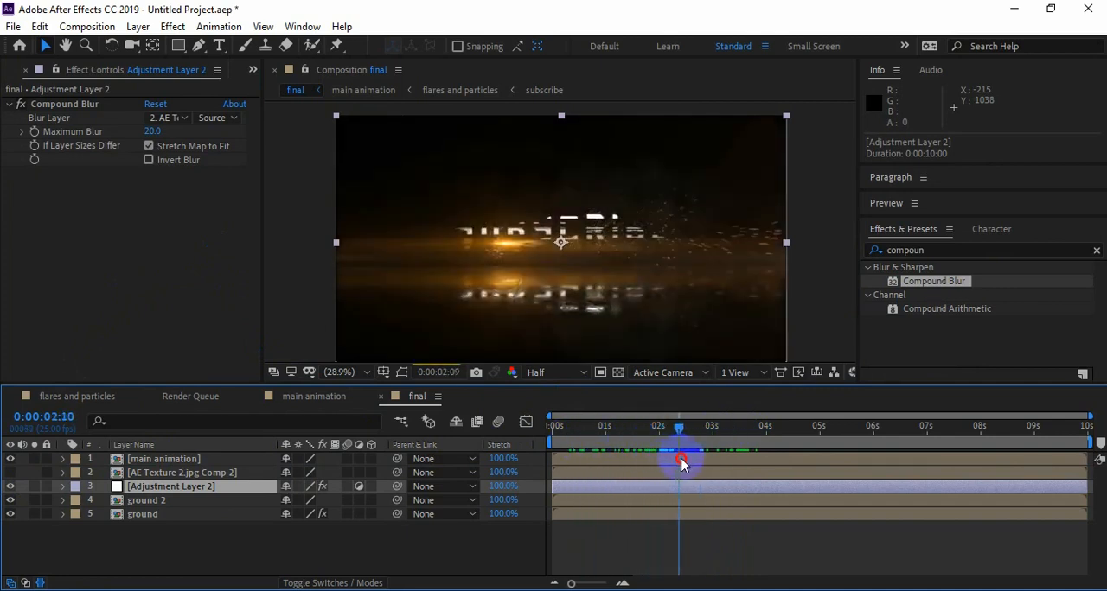